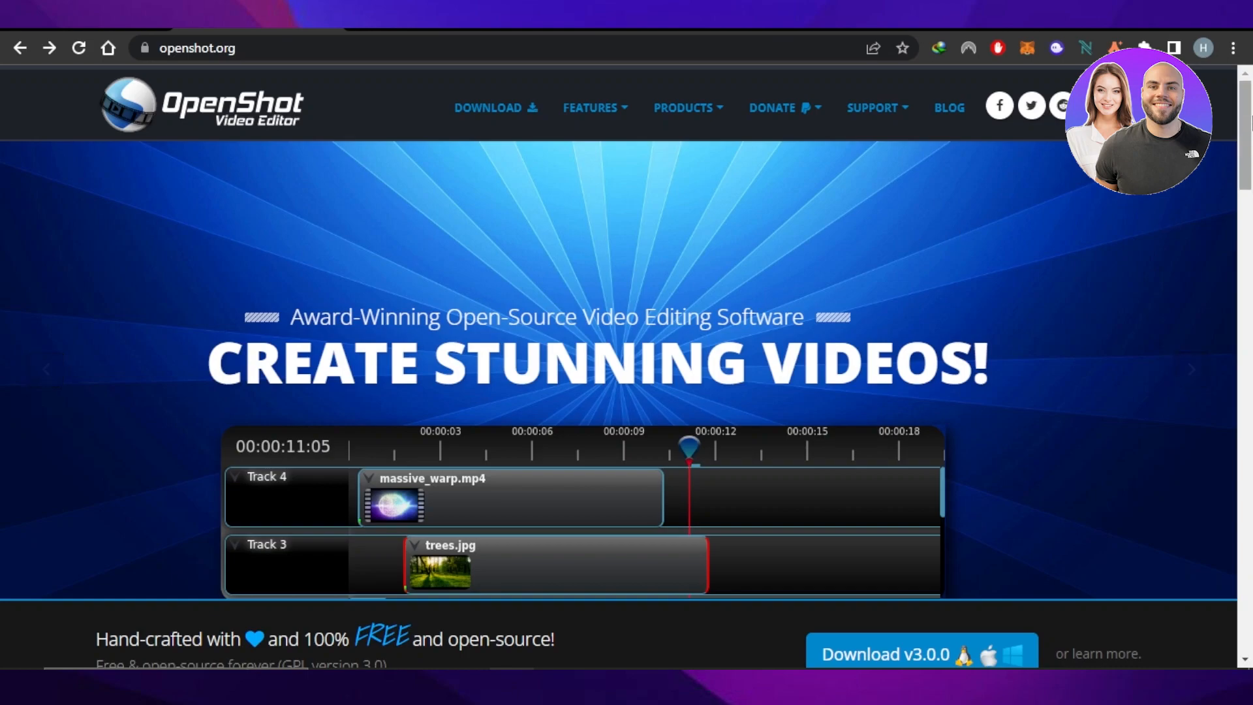
Step: Scroll through the OpenShot website's home page
scroll(down, 3)
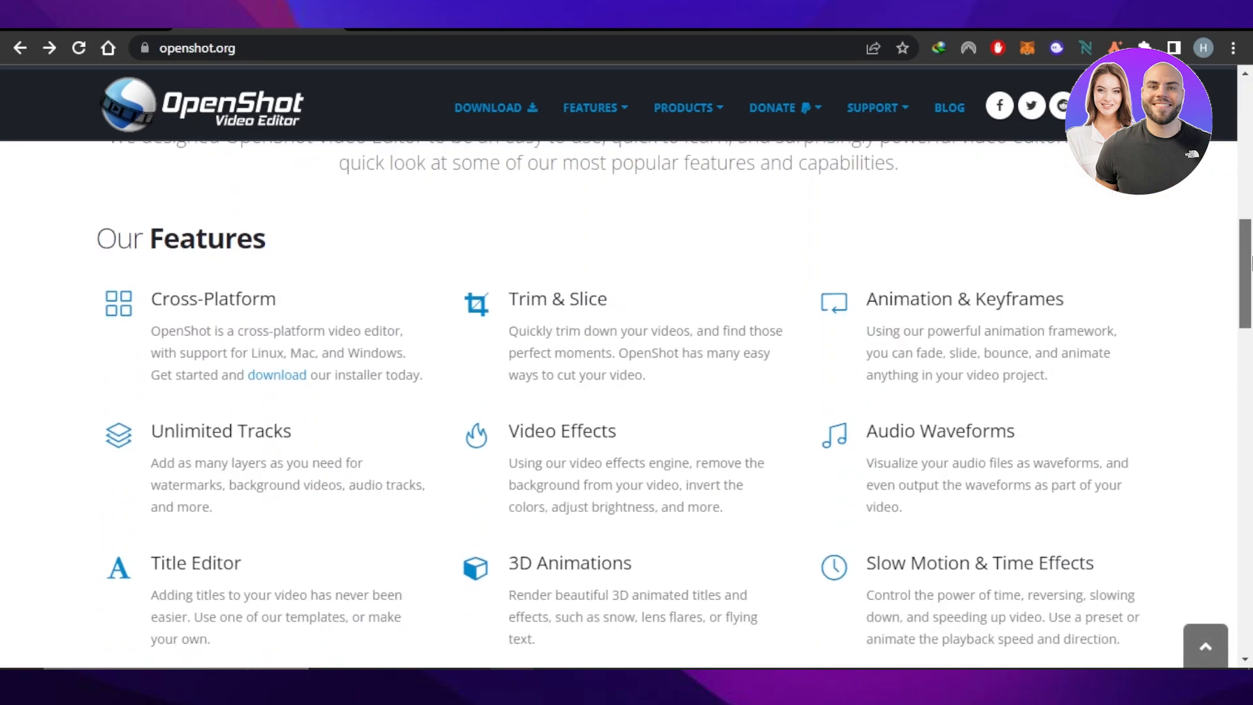
scroll(up, 3)
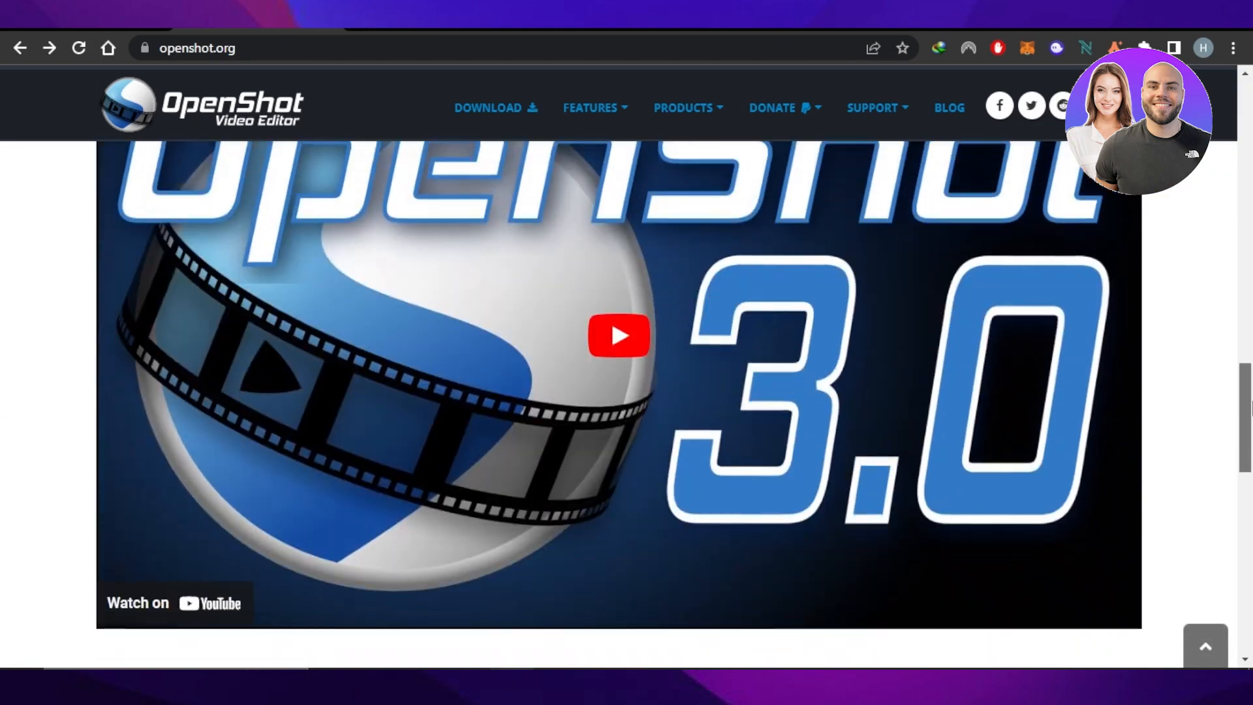
scroll(down, 3)
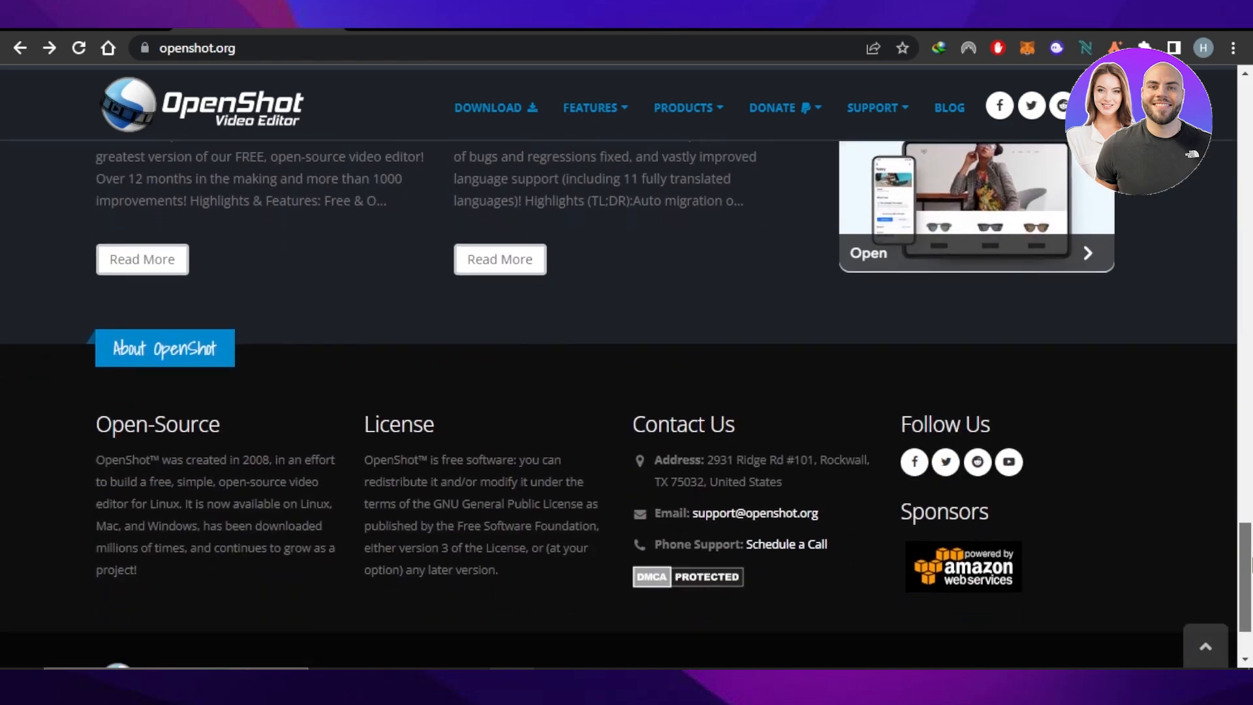
scroll(up, 3)
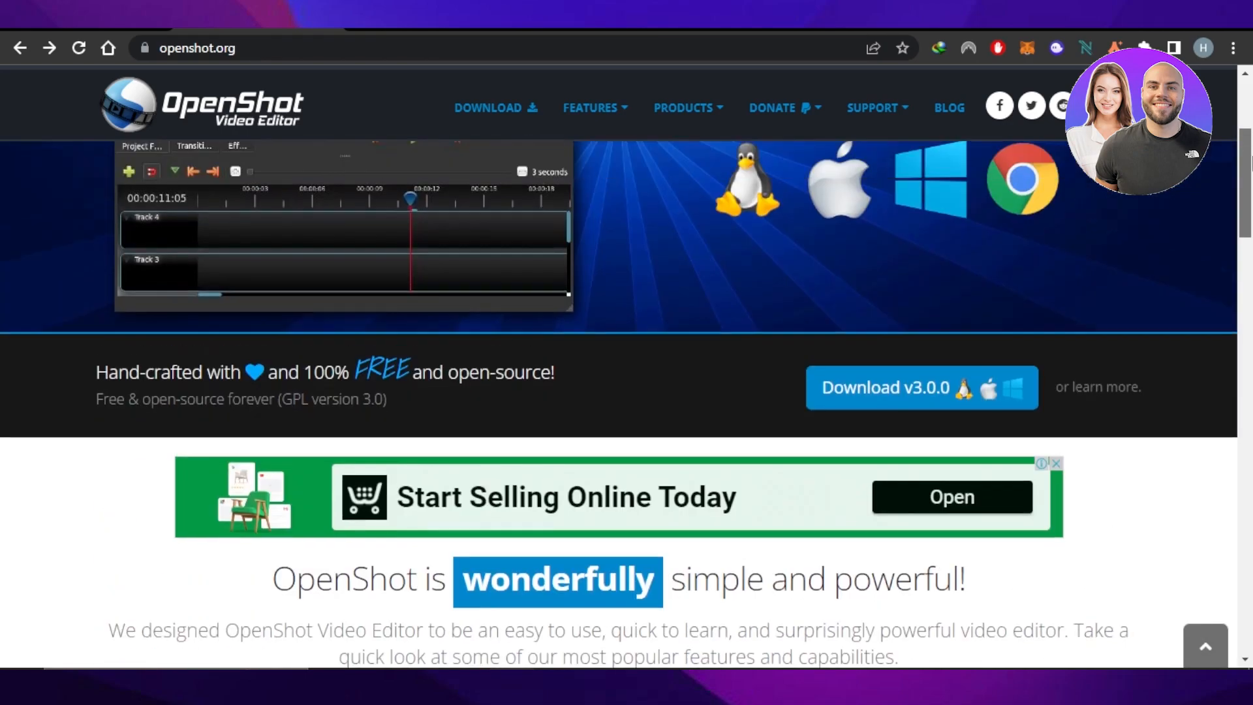
scroll(up, 3)
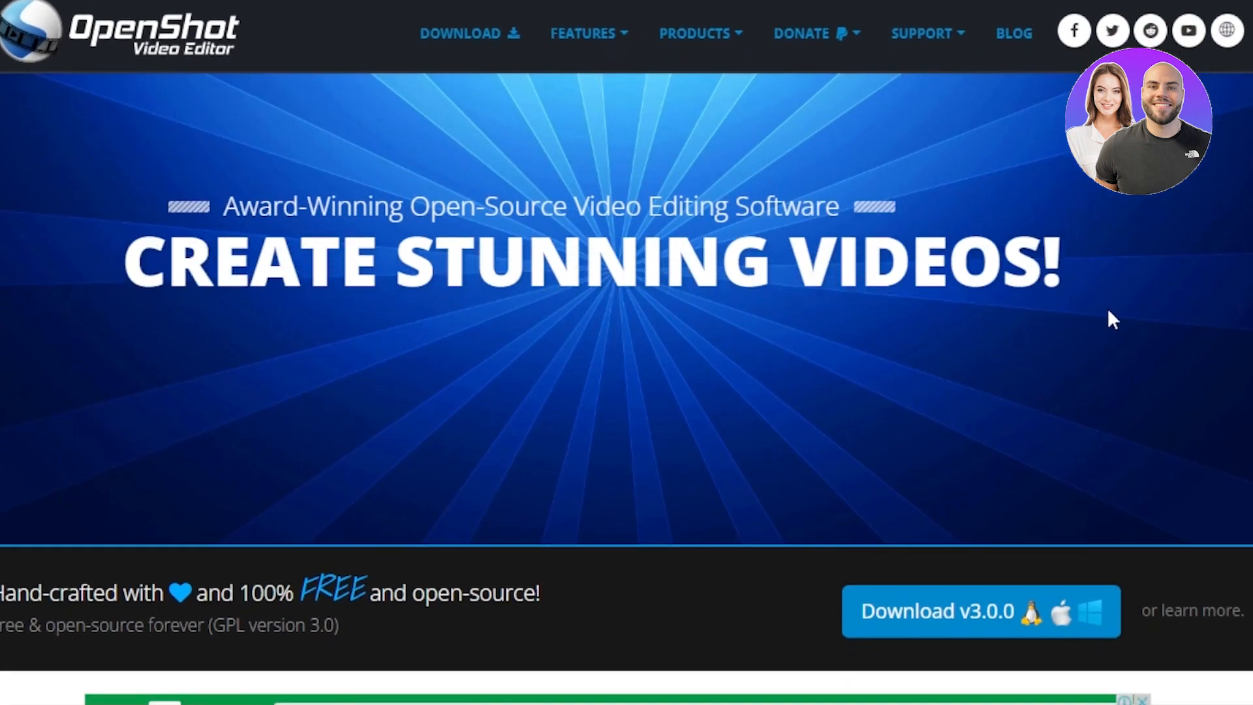
scroll(down, 3)
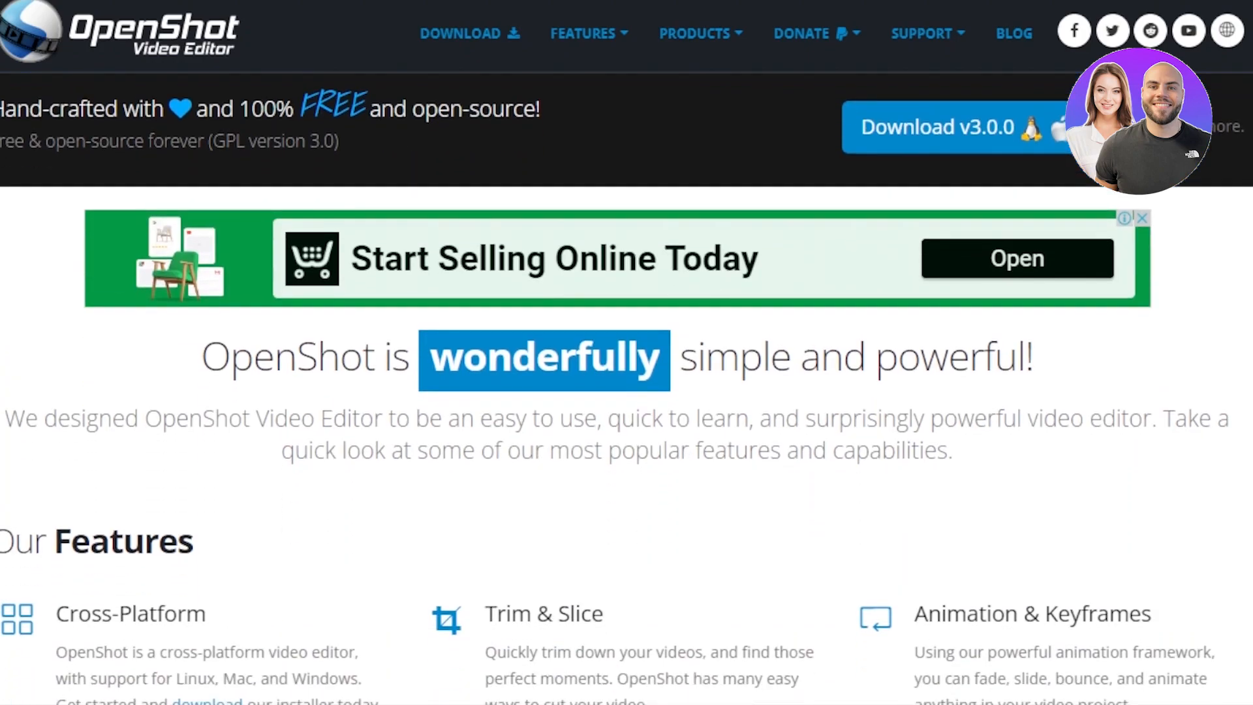
scroll(down, 3)
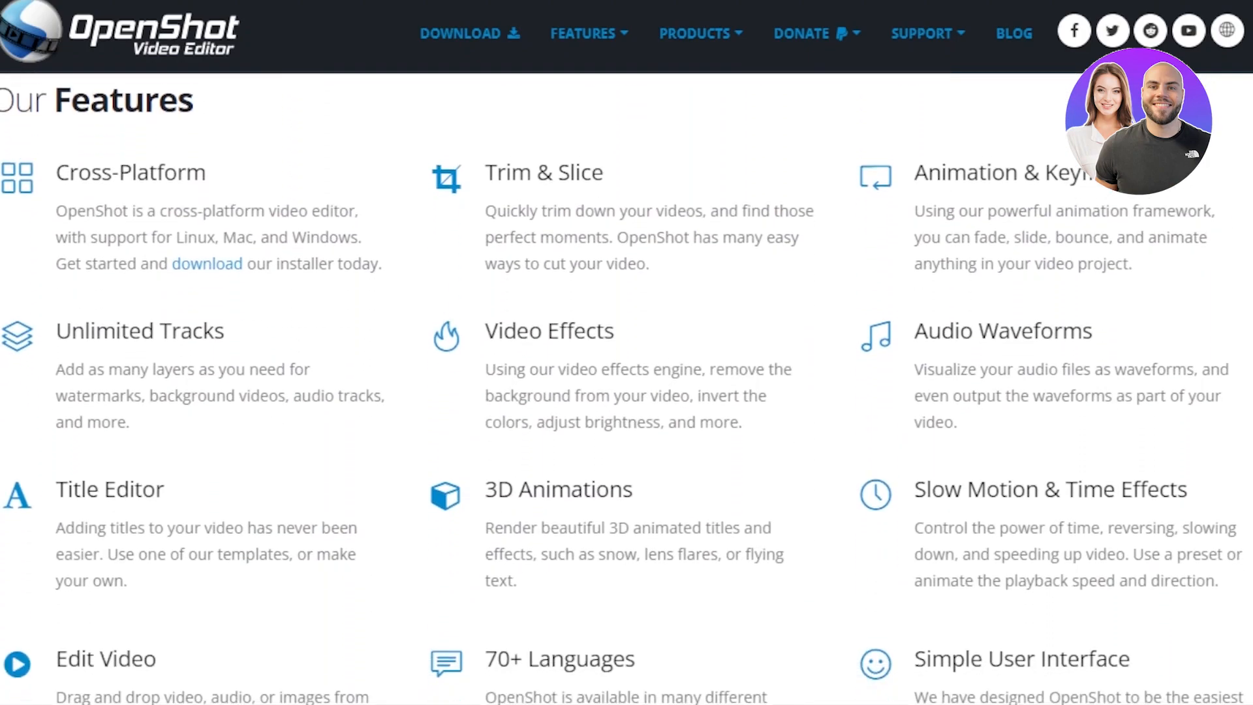
scroll(down, 3)
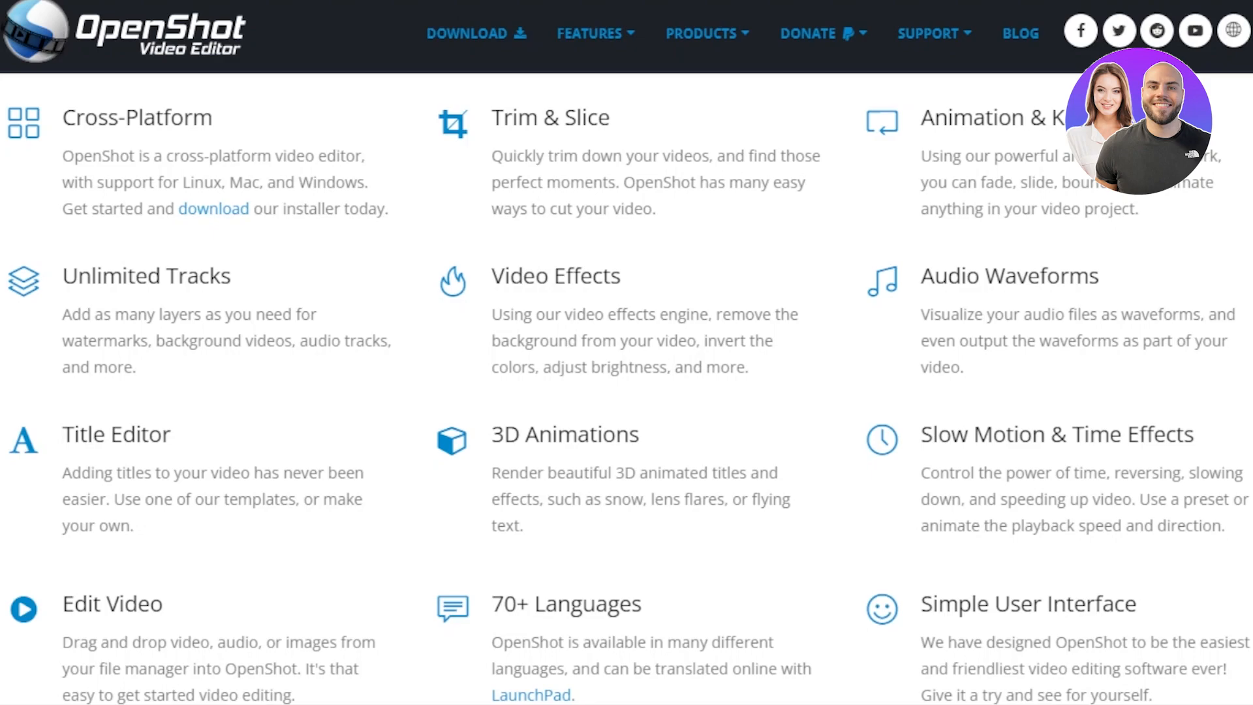
scroll(up, 3)
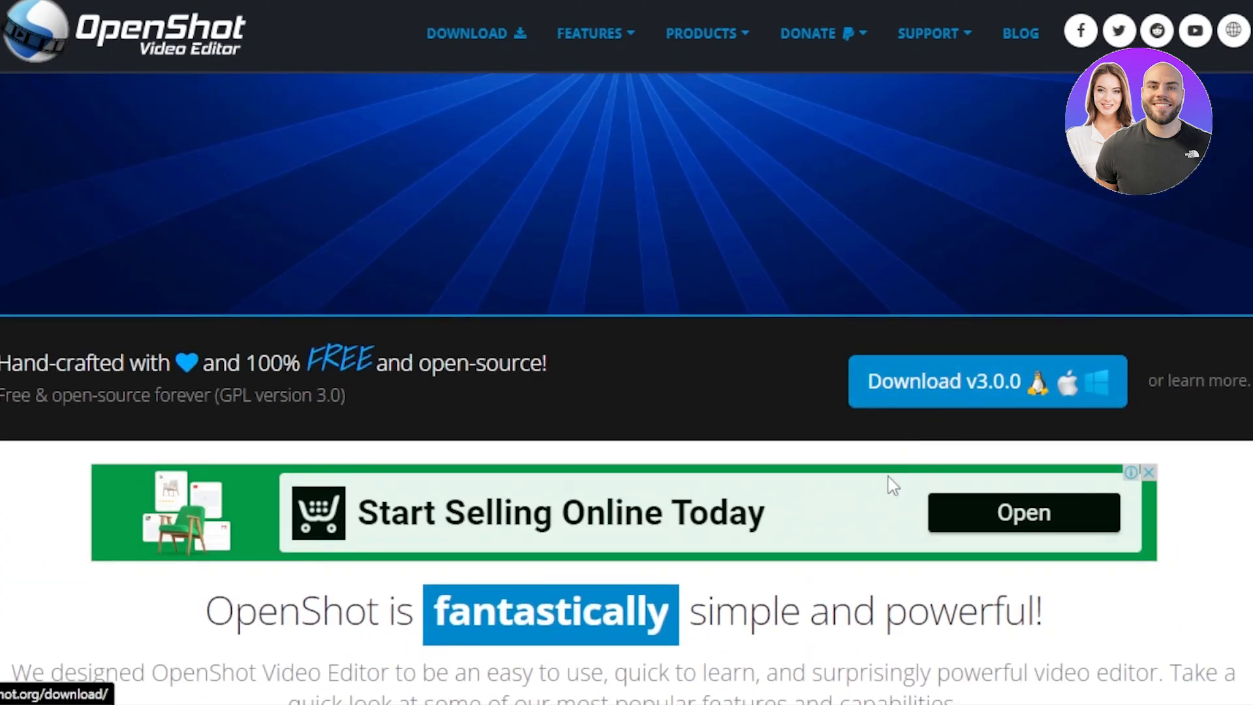
scroll(up, 3)
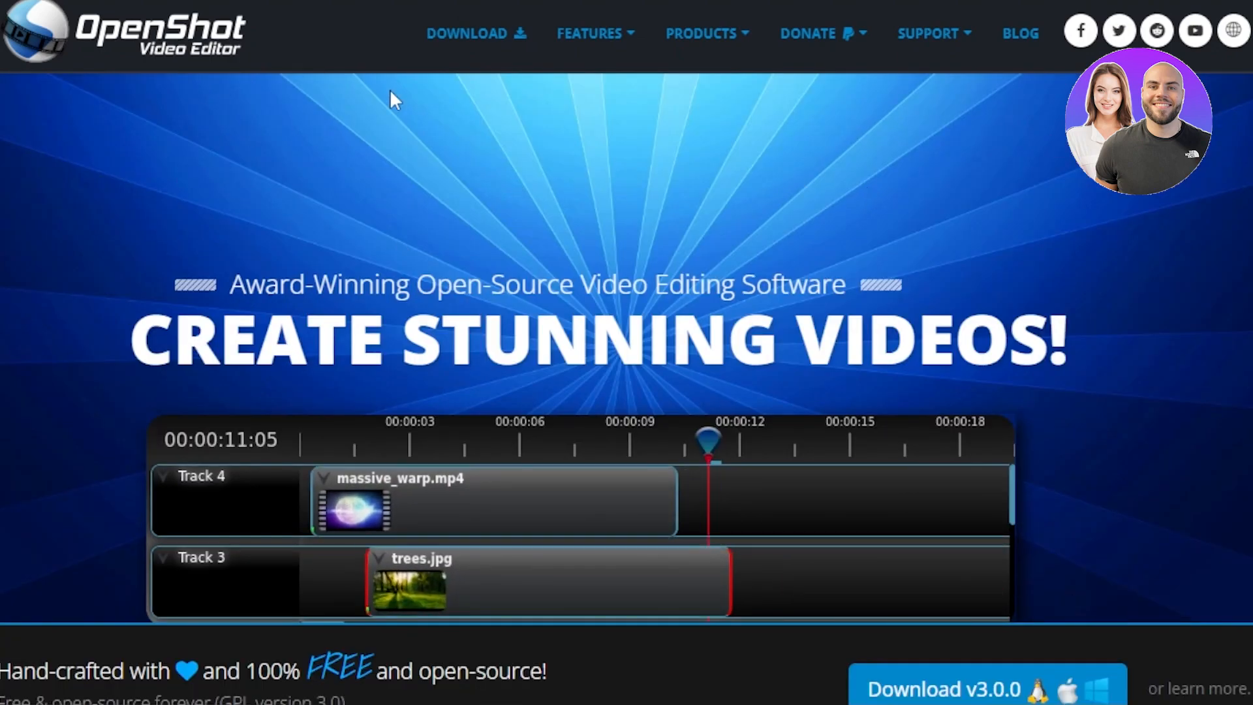
mouse_move(475, 34)
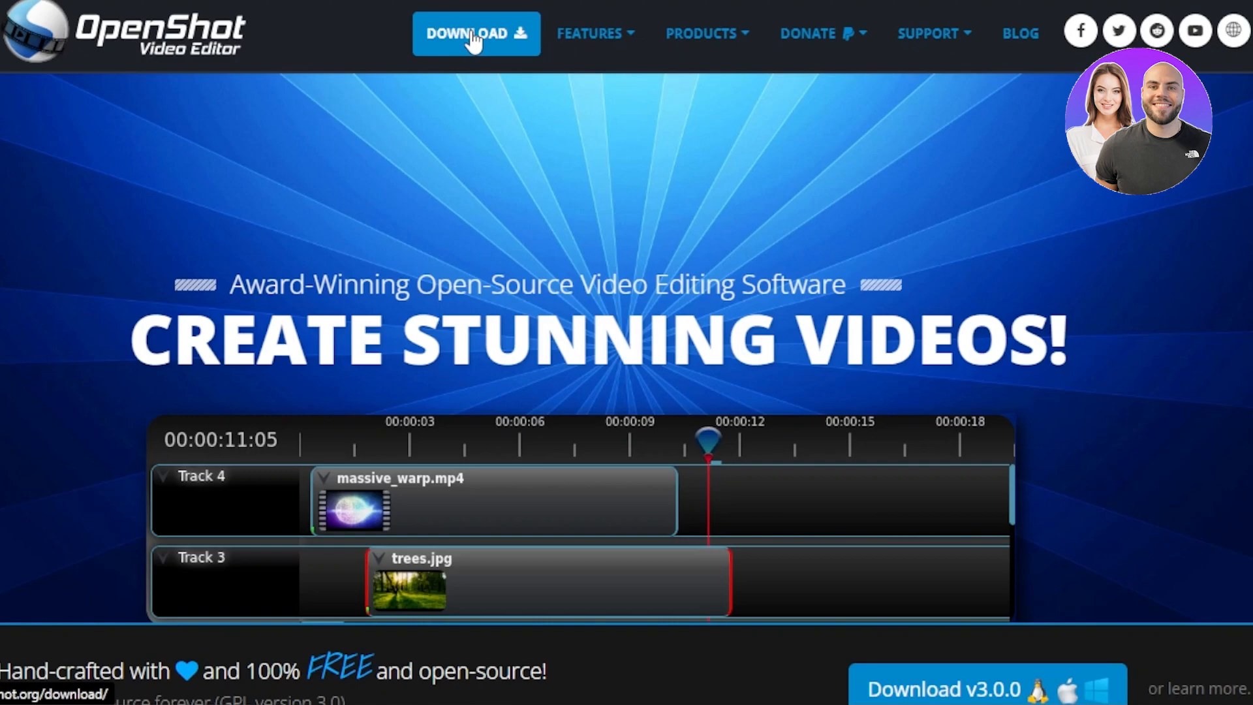
Step: Go to the DOWNLOAD page and browse its Windows installer and other platform options
click(475, 33)
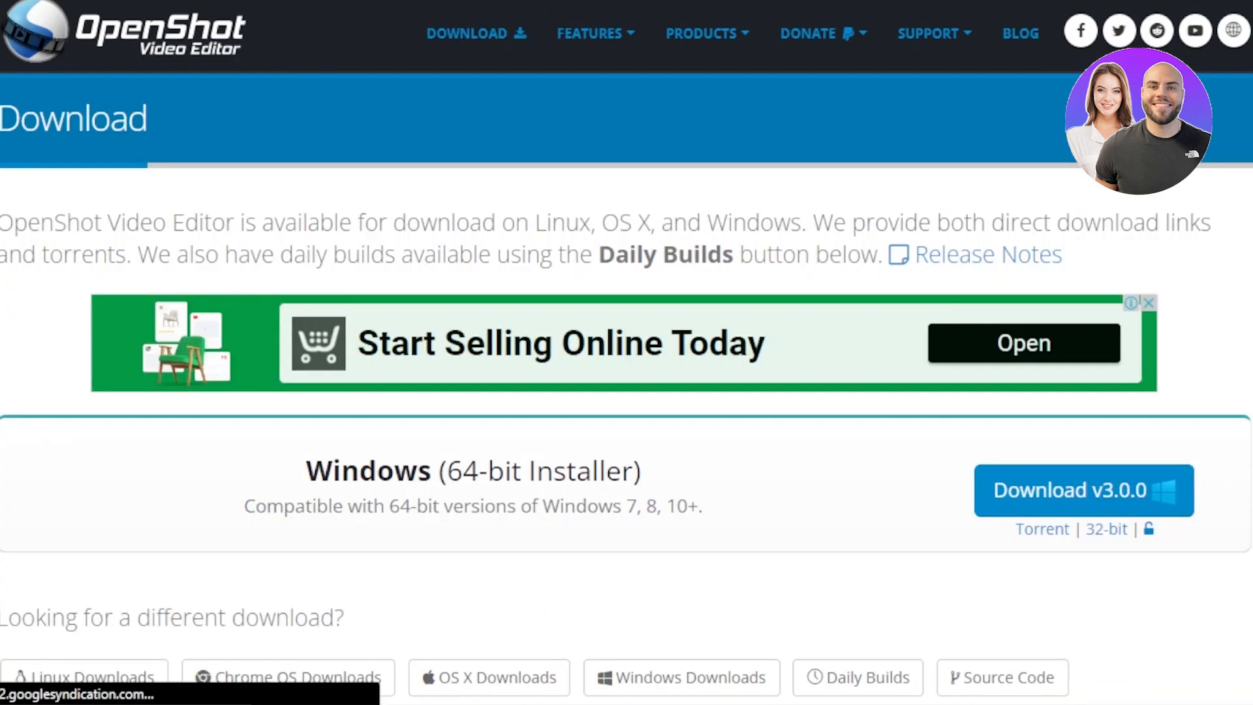
scroll(down, 3)
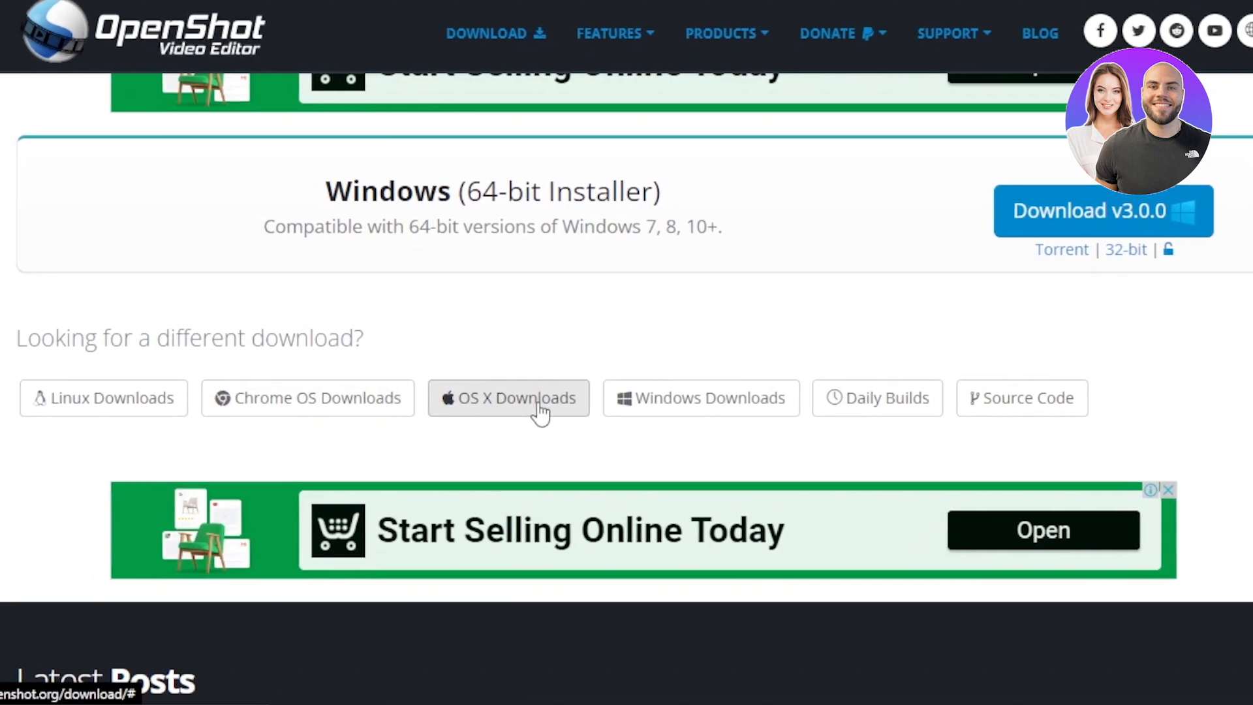
mouse_move(815, 389)
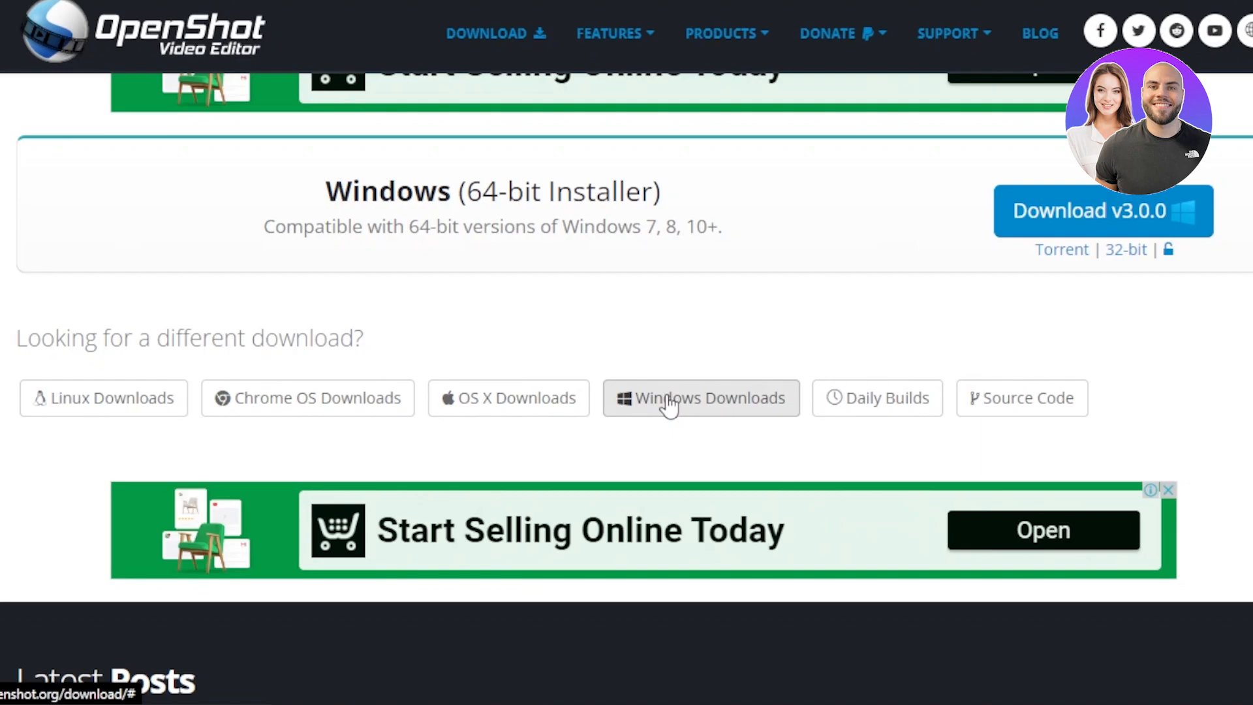
mouse_move(289, 122)
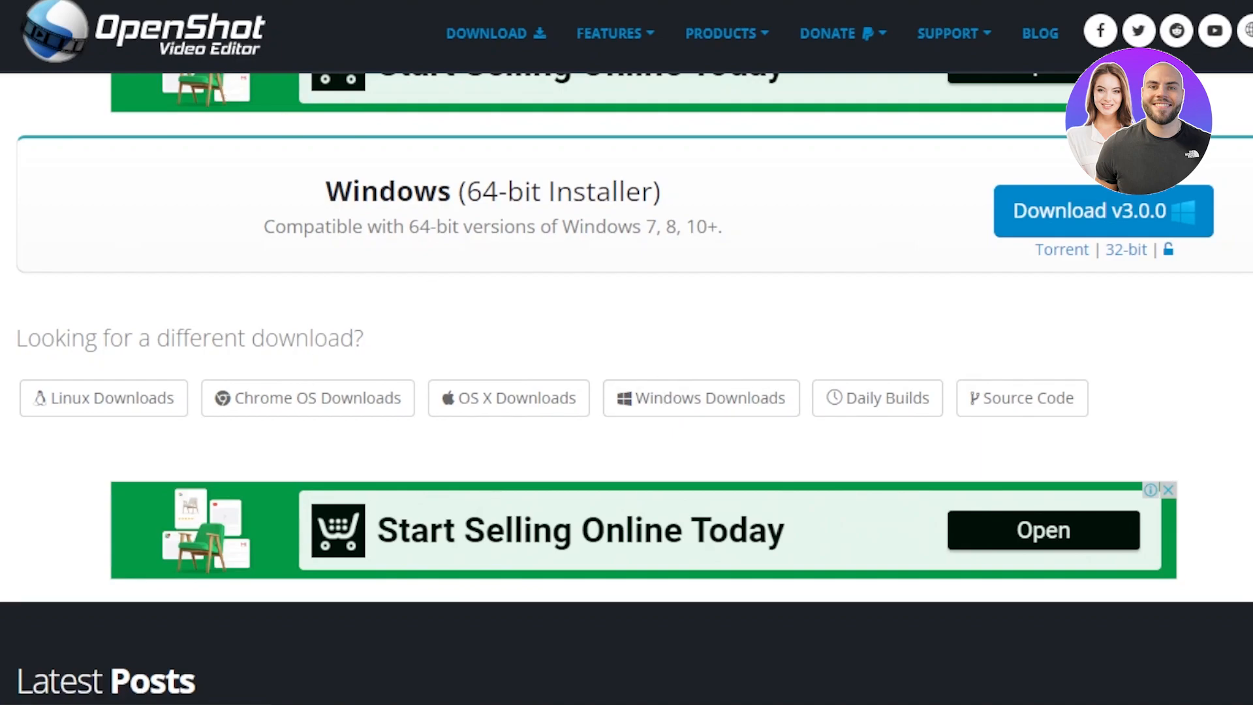
scroll(up, 3)
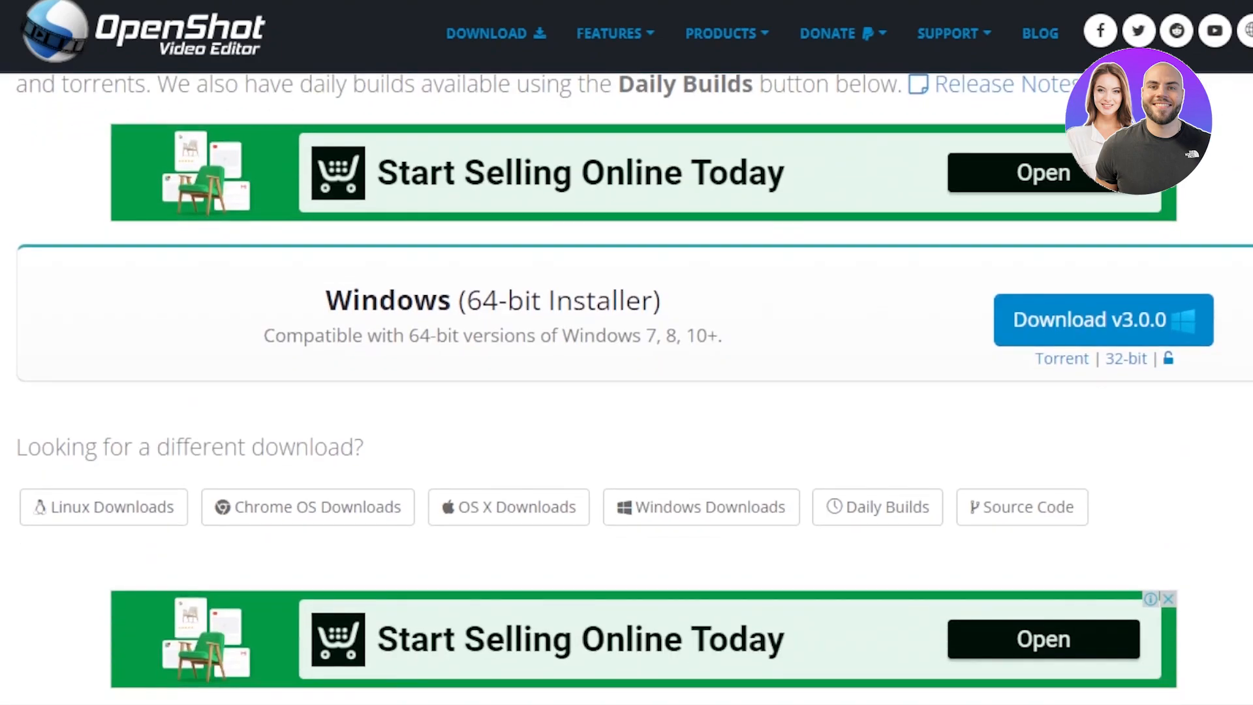
scroll(up, 3)
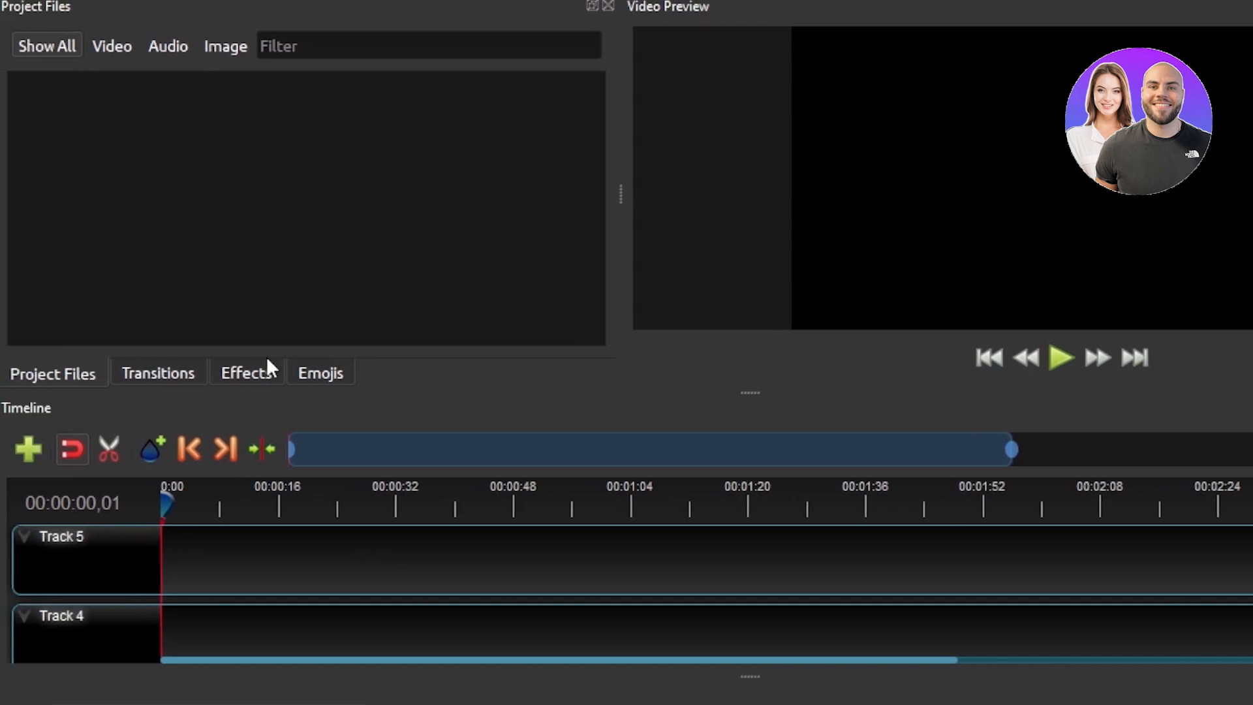
mouse_move(475, 508)
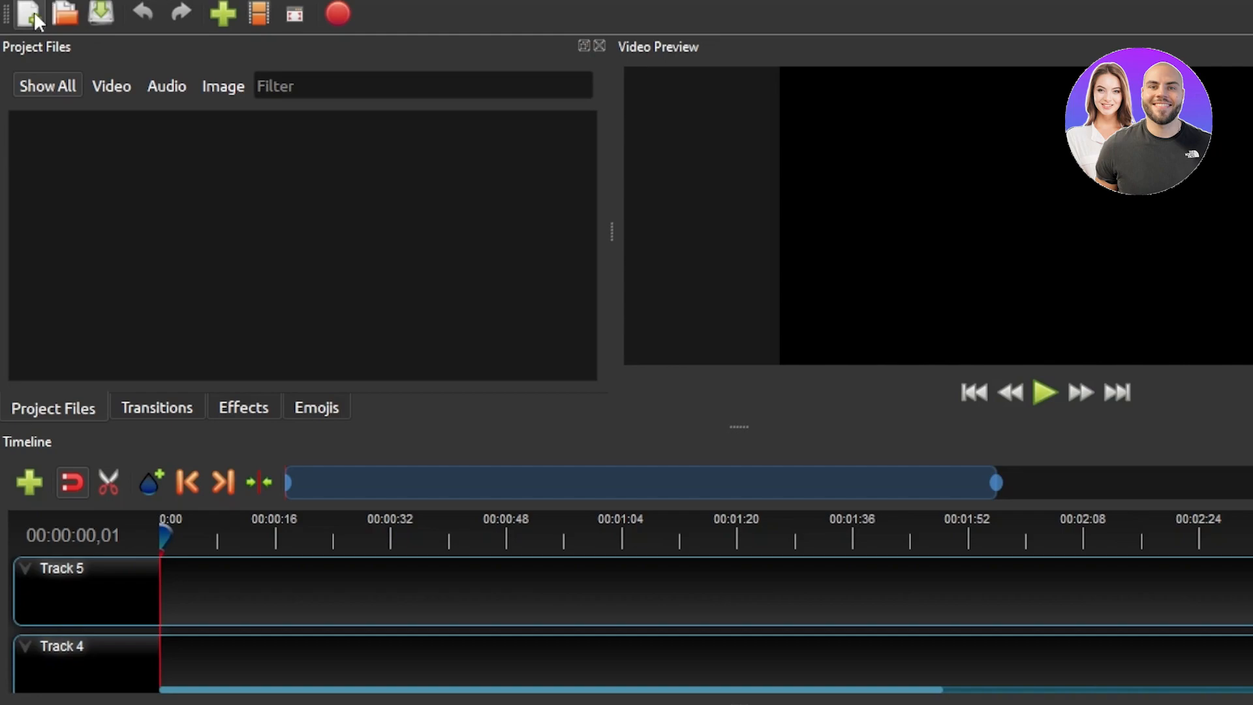
mouse_move(65, 15)
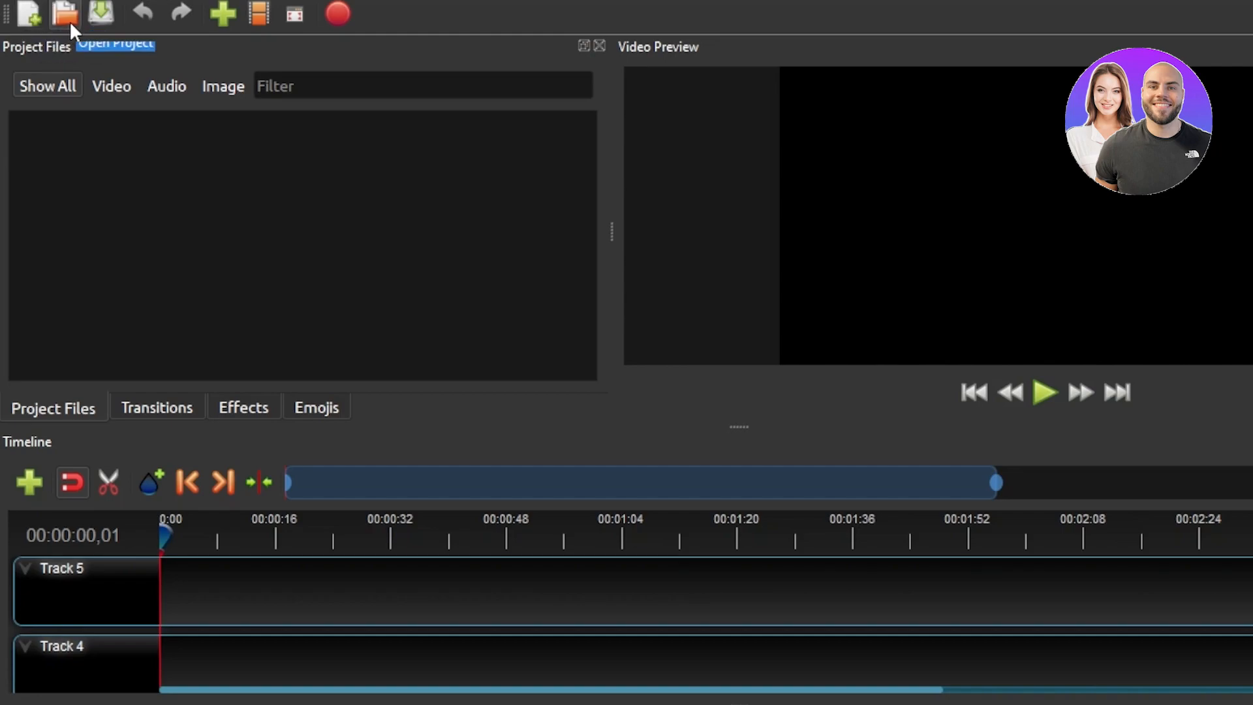
mouse_move(100, 13)
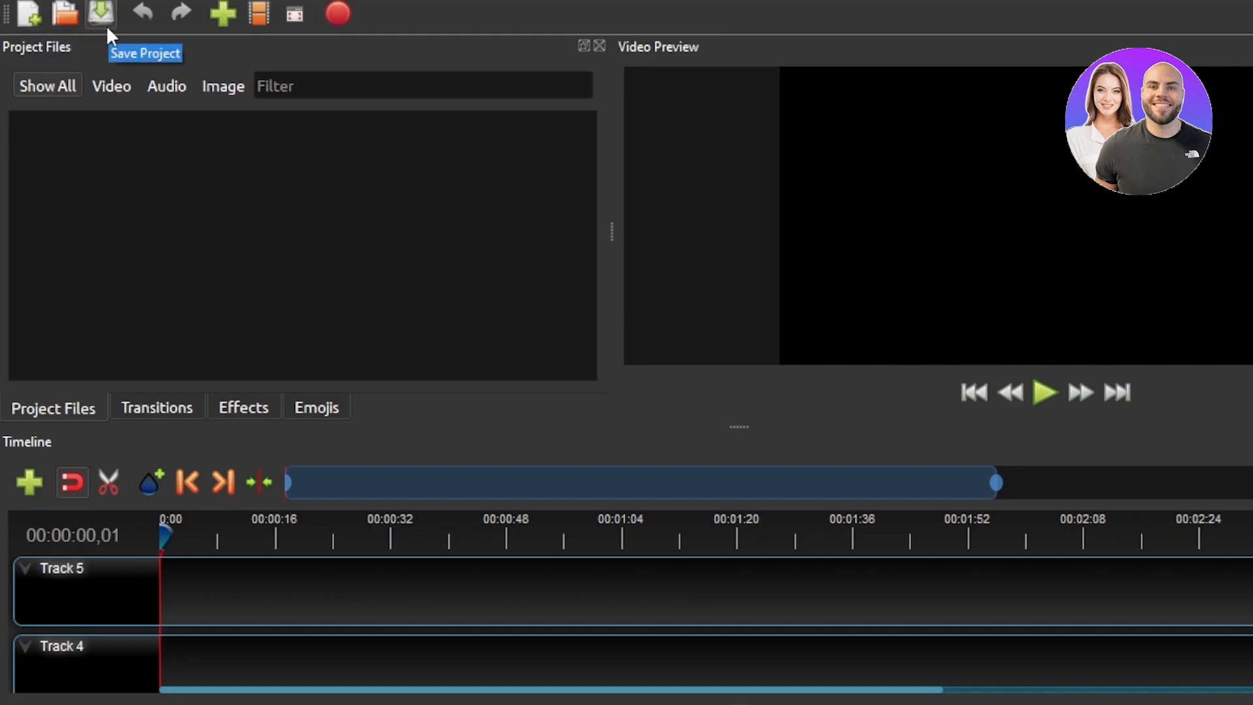
mouse_move(222, 14)
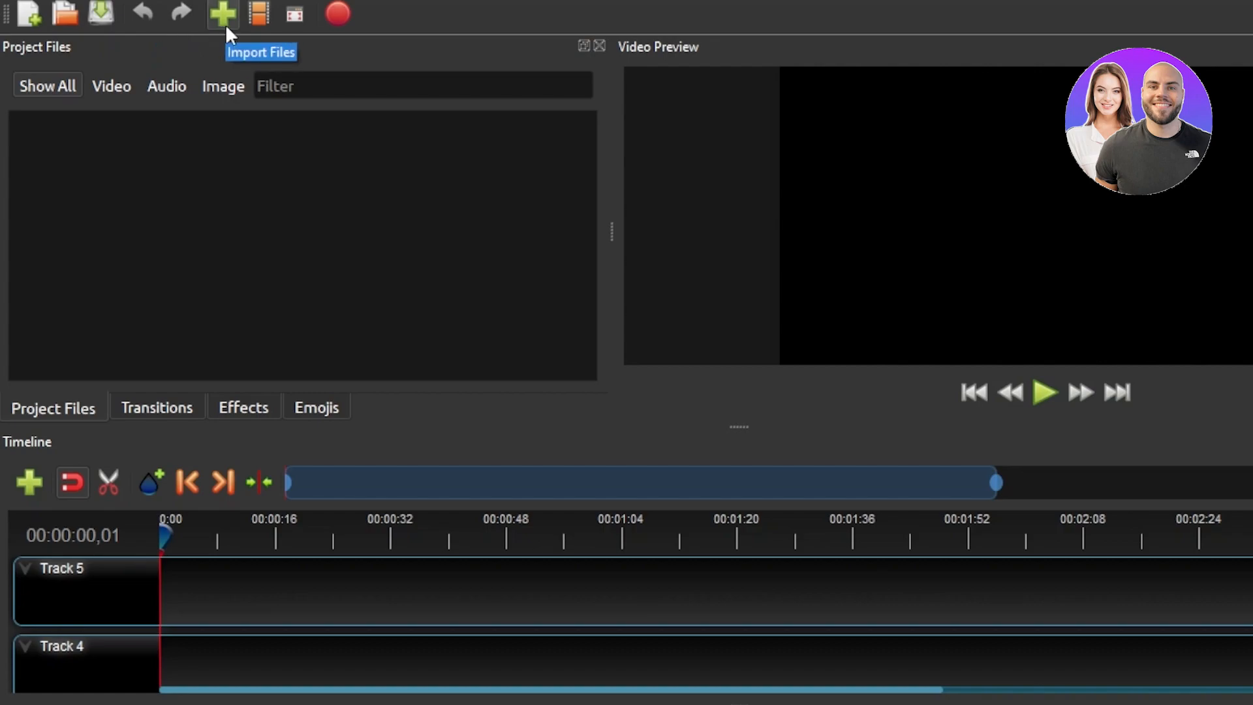
mouse_move(266, 32)
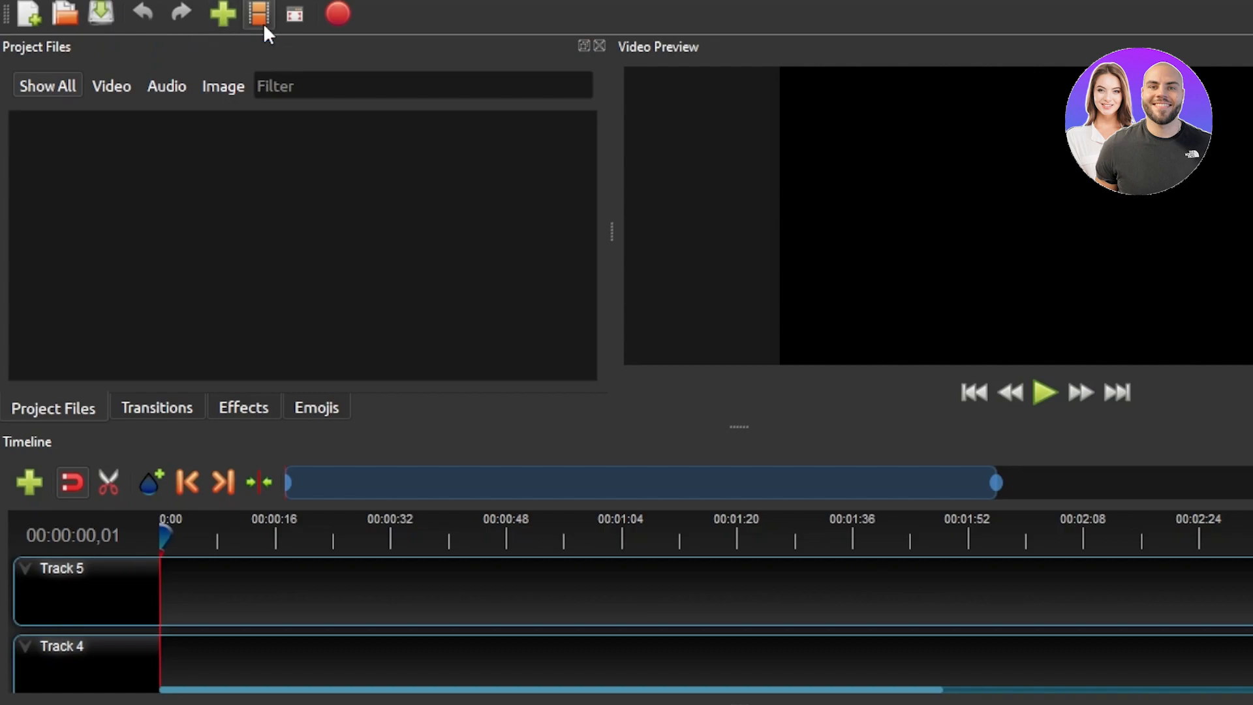
mouse_move(257, 14)
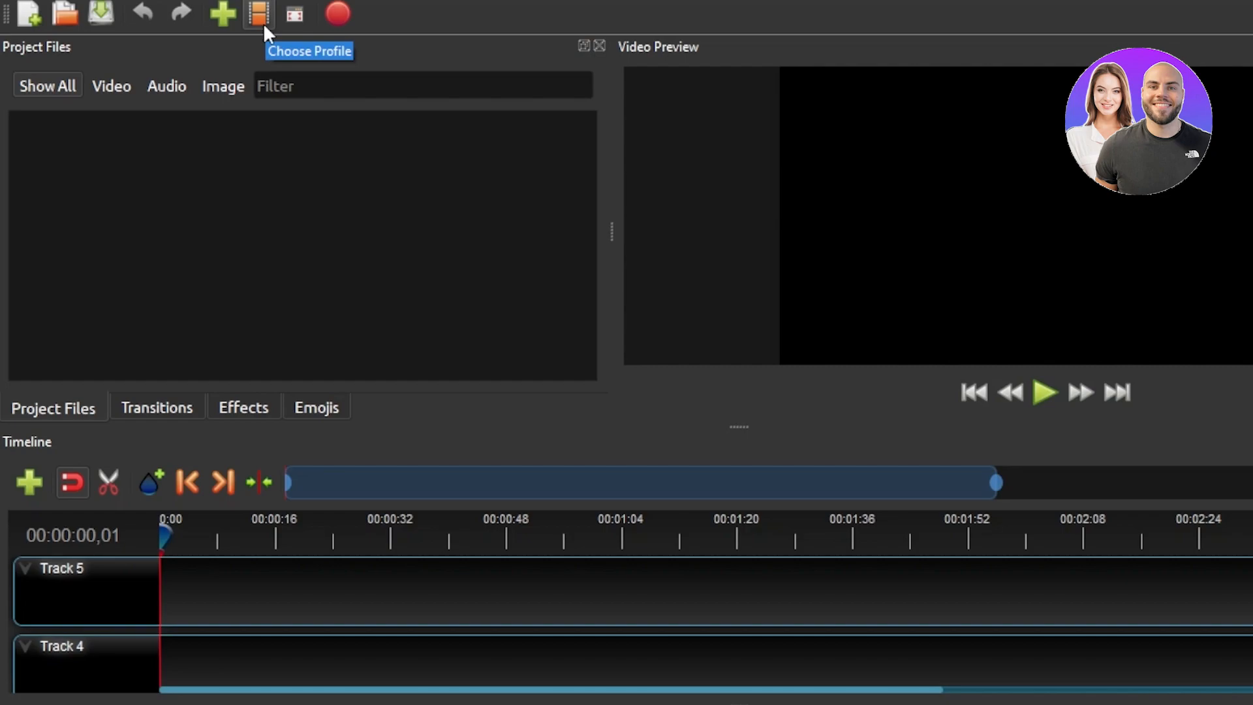
mouse_move(302, 22)
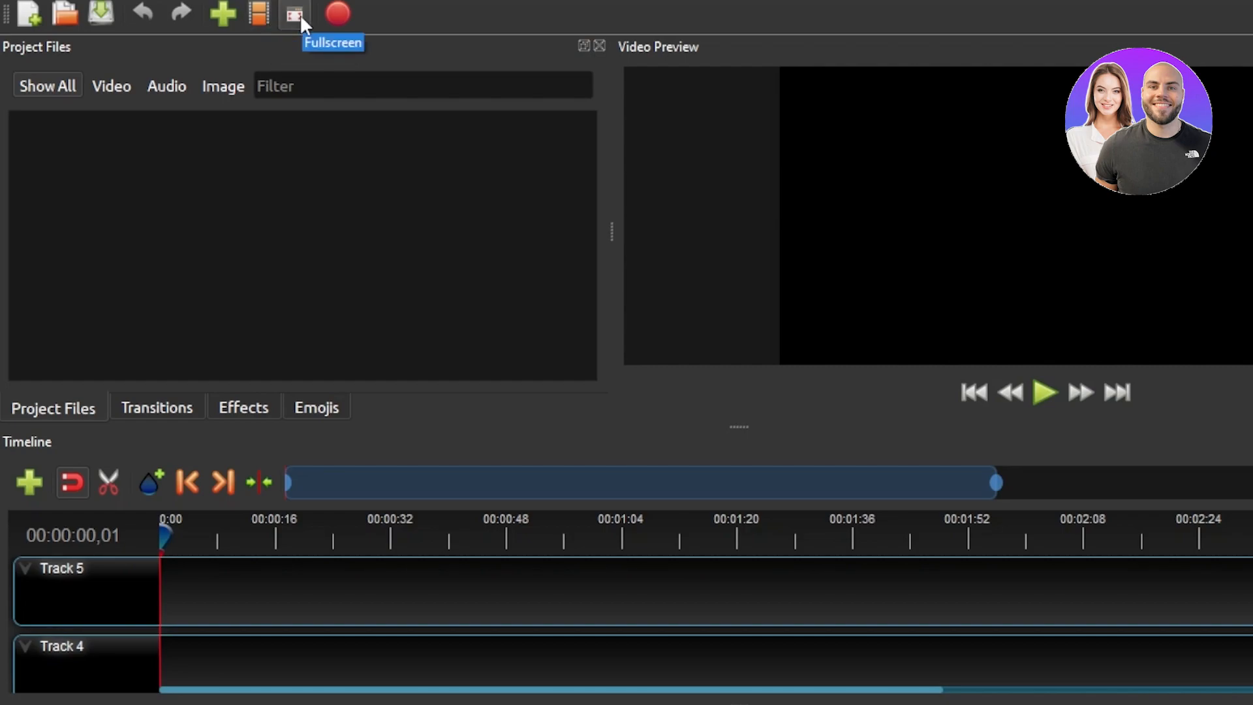
mouse_move(338, 15)
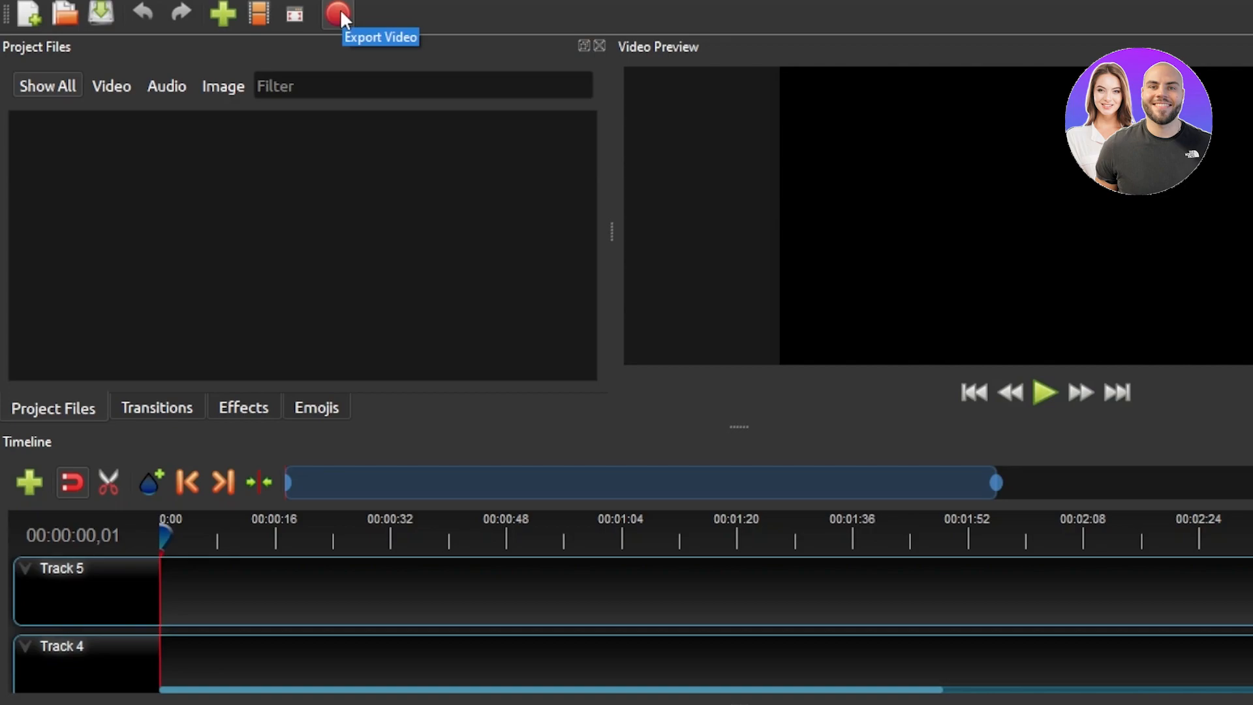
mouse_move(249, 458)
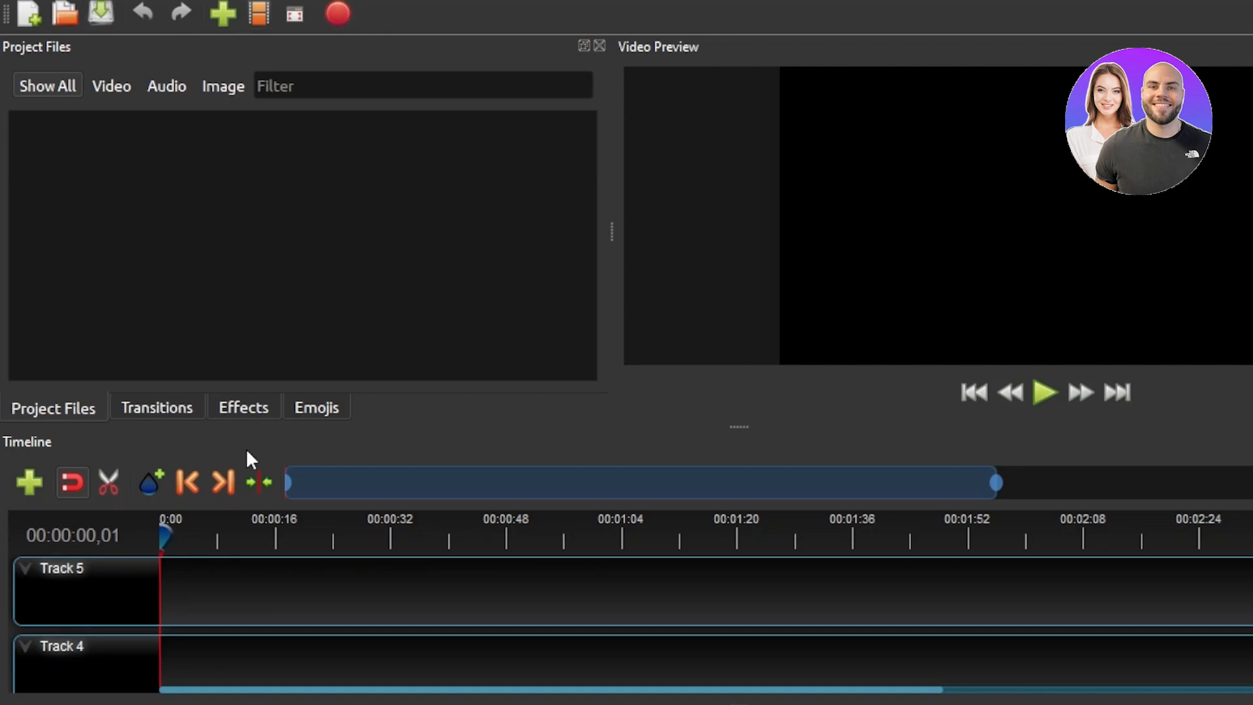
mouse_move(157, 411)
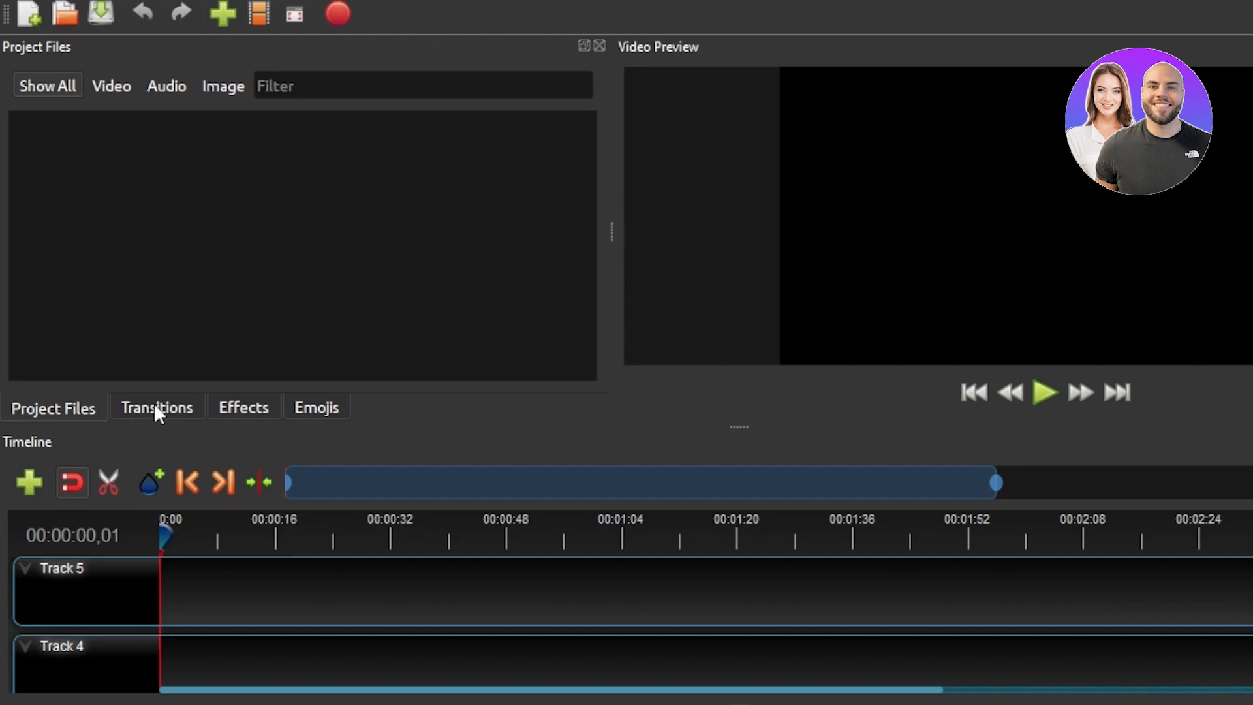
mouse_move(213, 414)
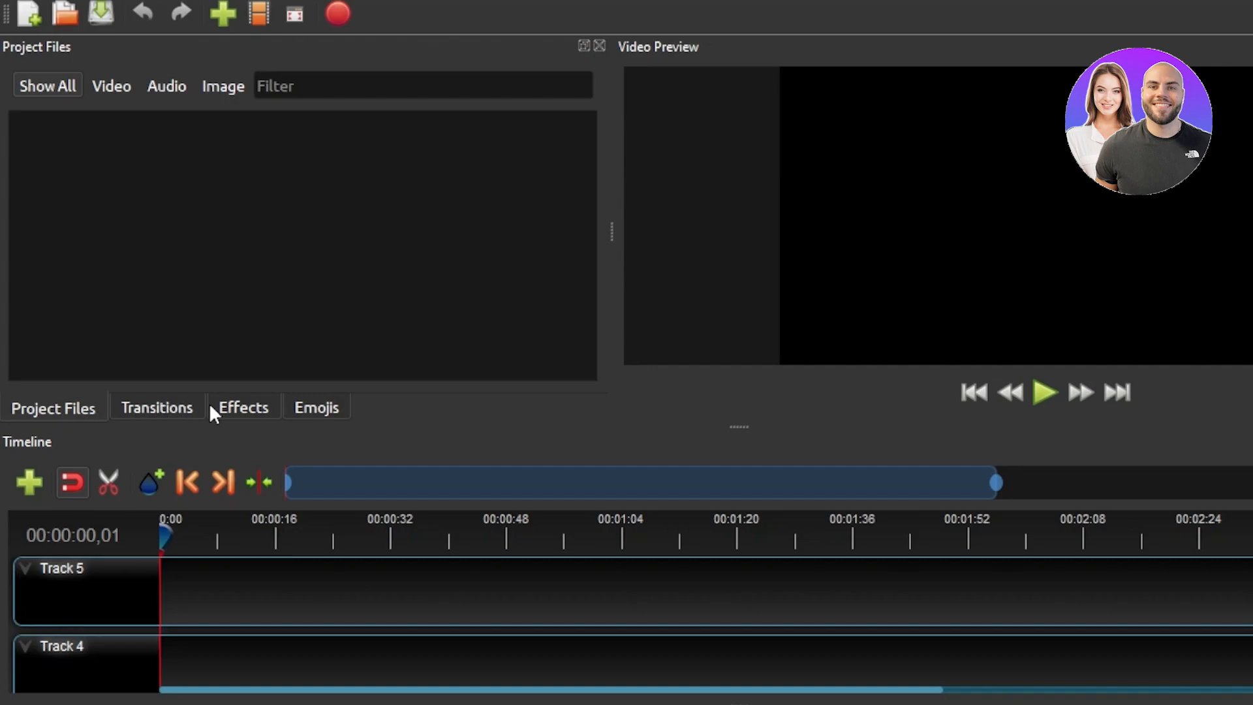
mouse_move(381, 136)
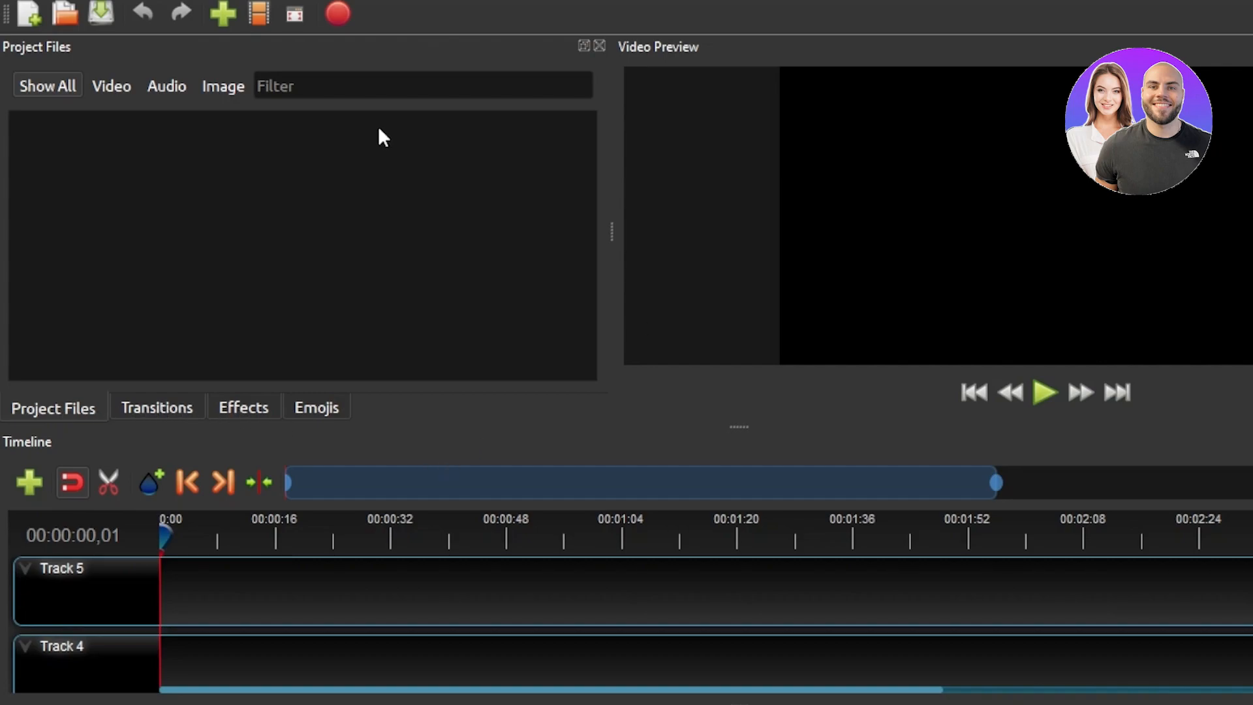
mouse_move(736, 114)
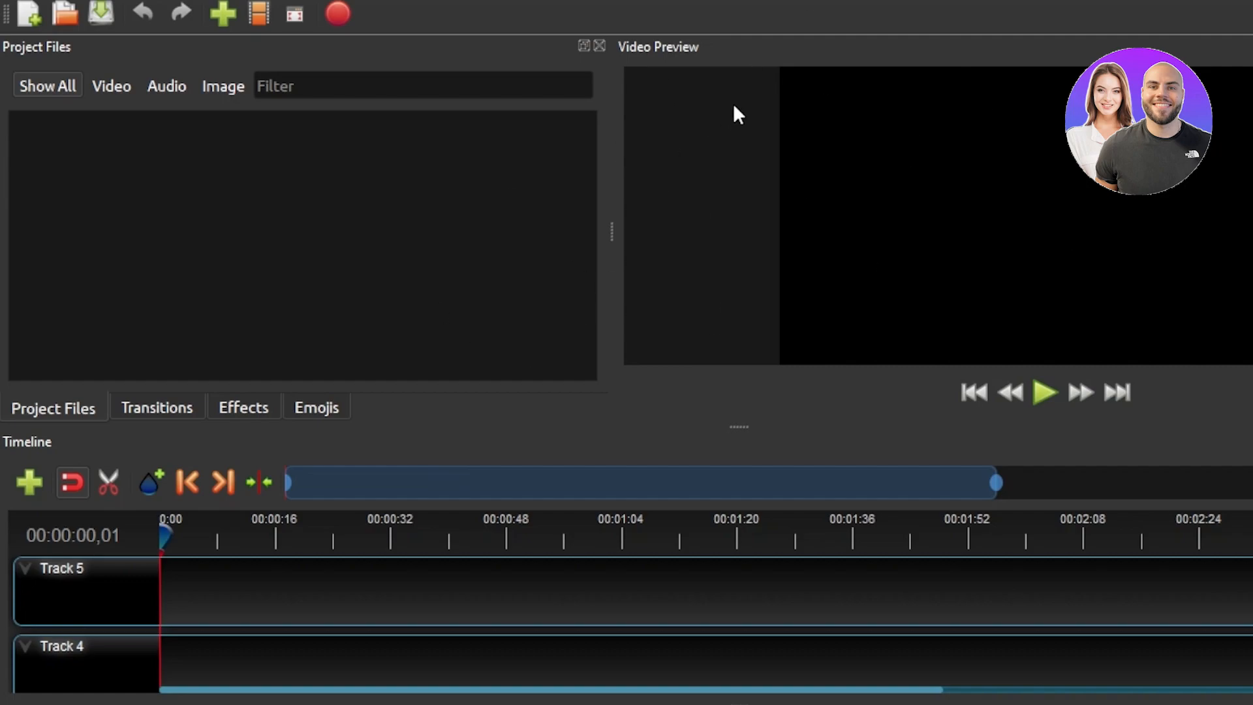
mouse_move(568, 449)
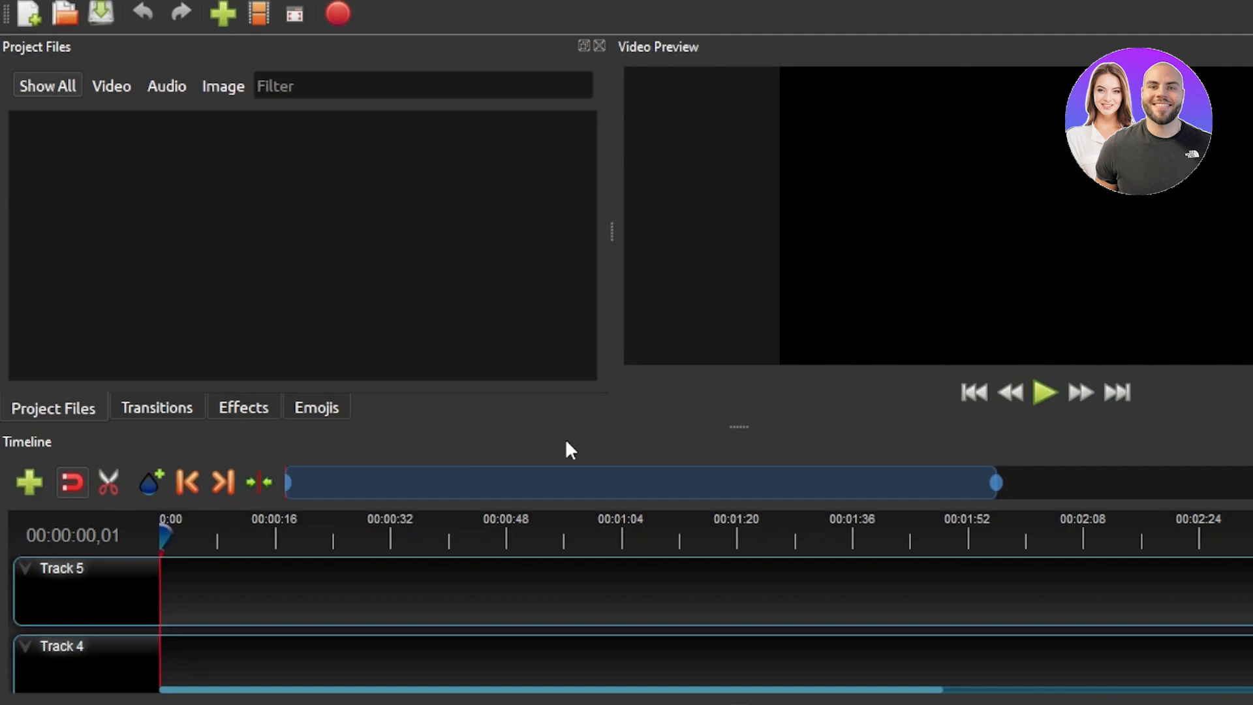
mouse_move(135, 619)
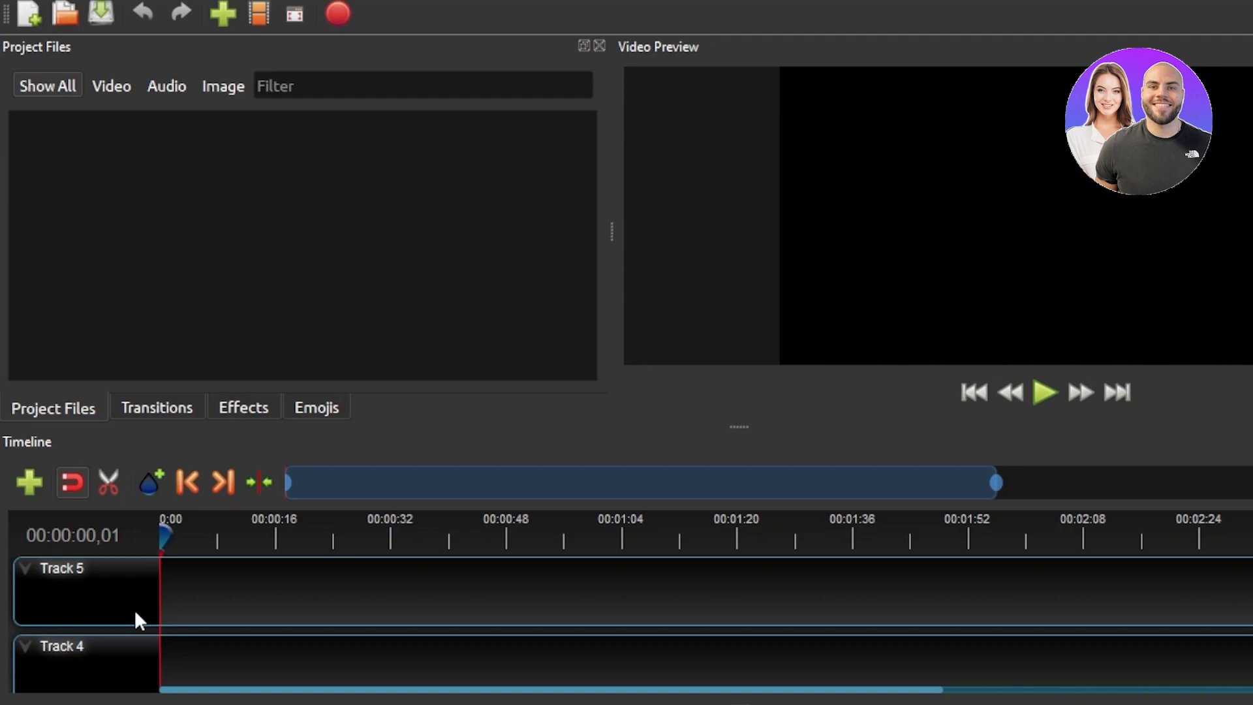
mouse_move(84, 476)
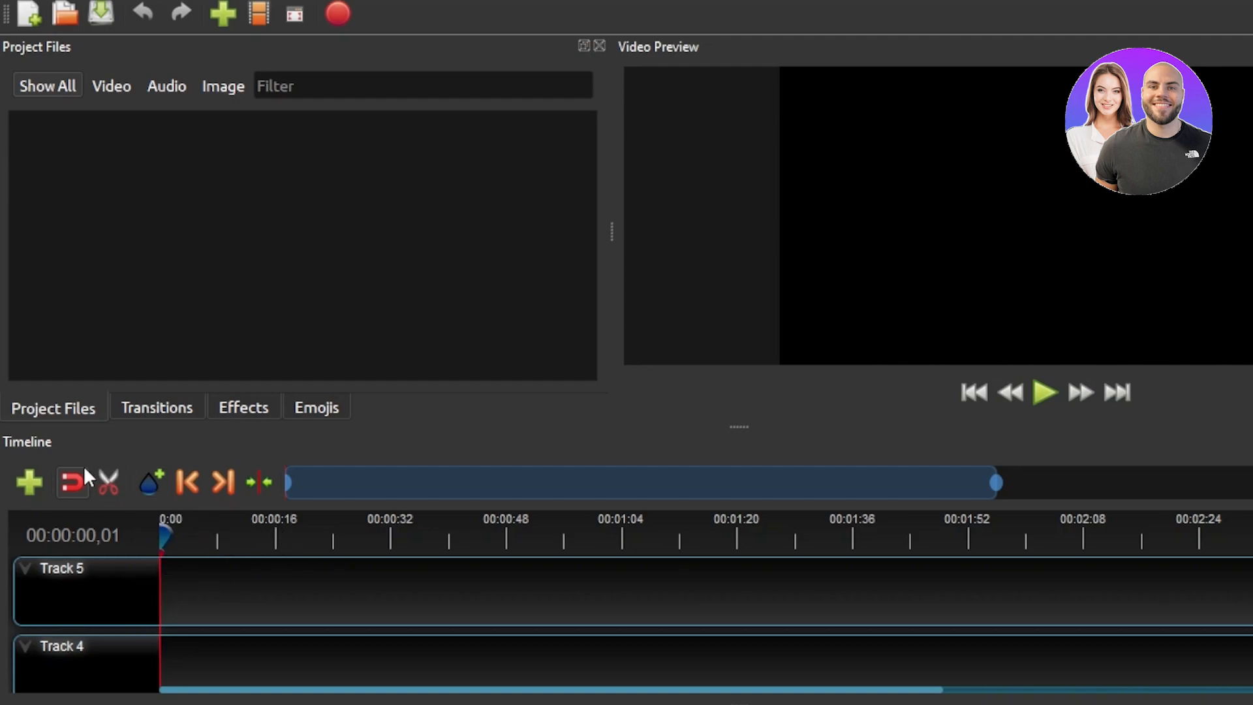
mouse_move(29, 483)
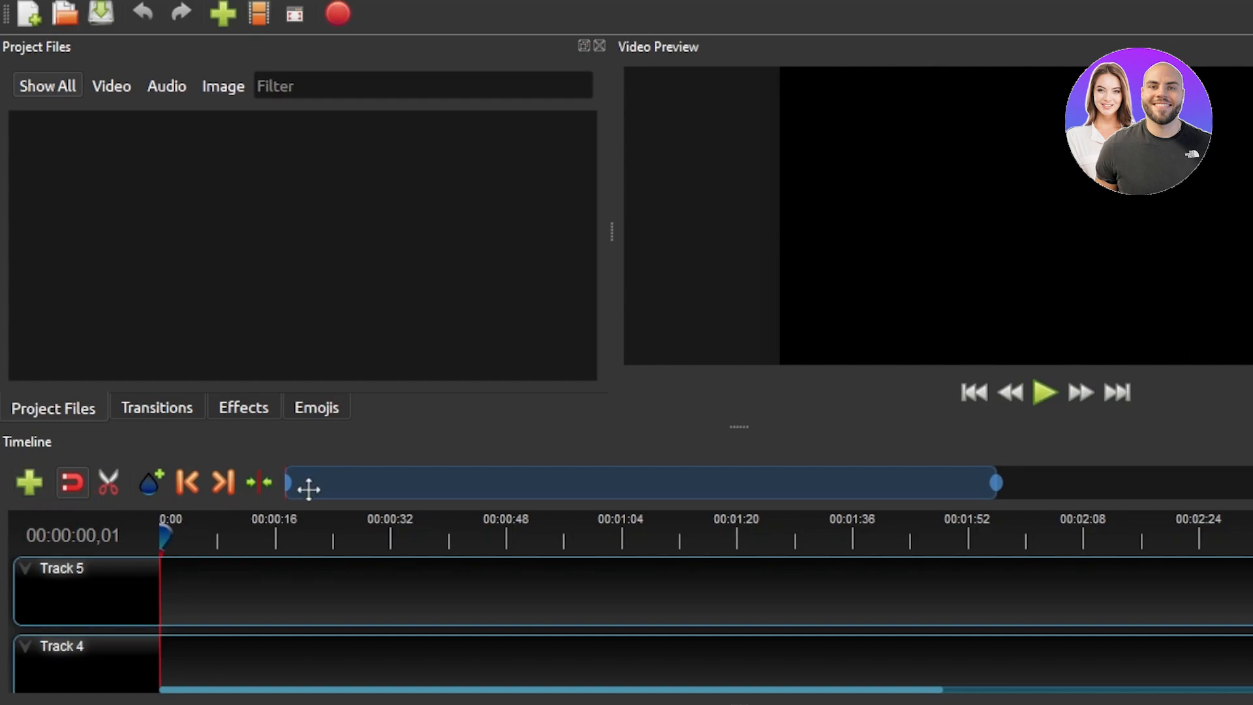
mouse_move(236, 116)
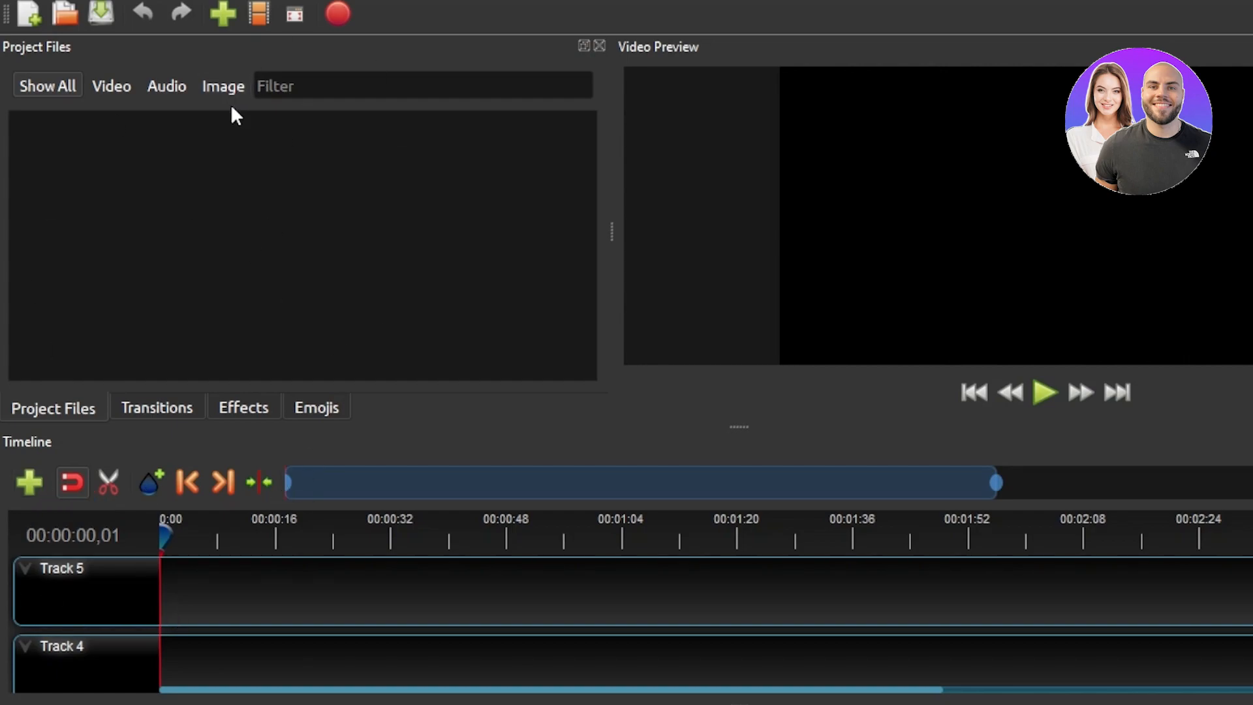
mouse_move(356, 245)
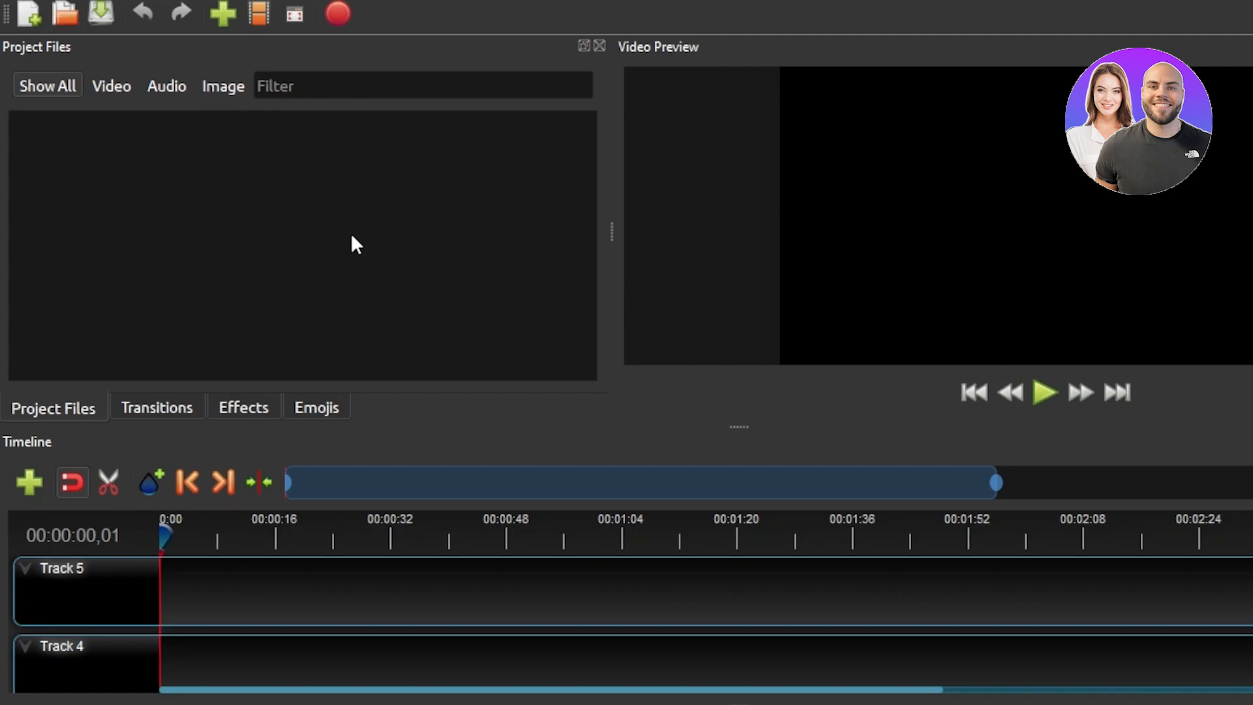
mouse_move(633, 302)
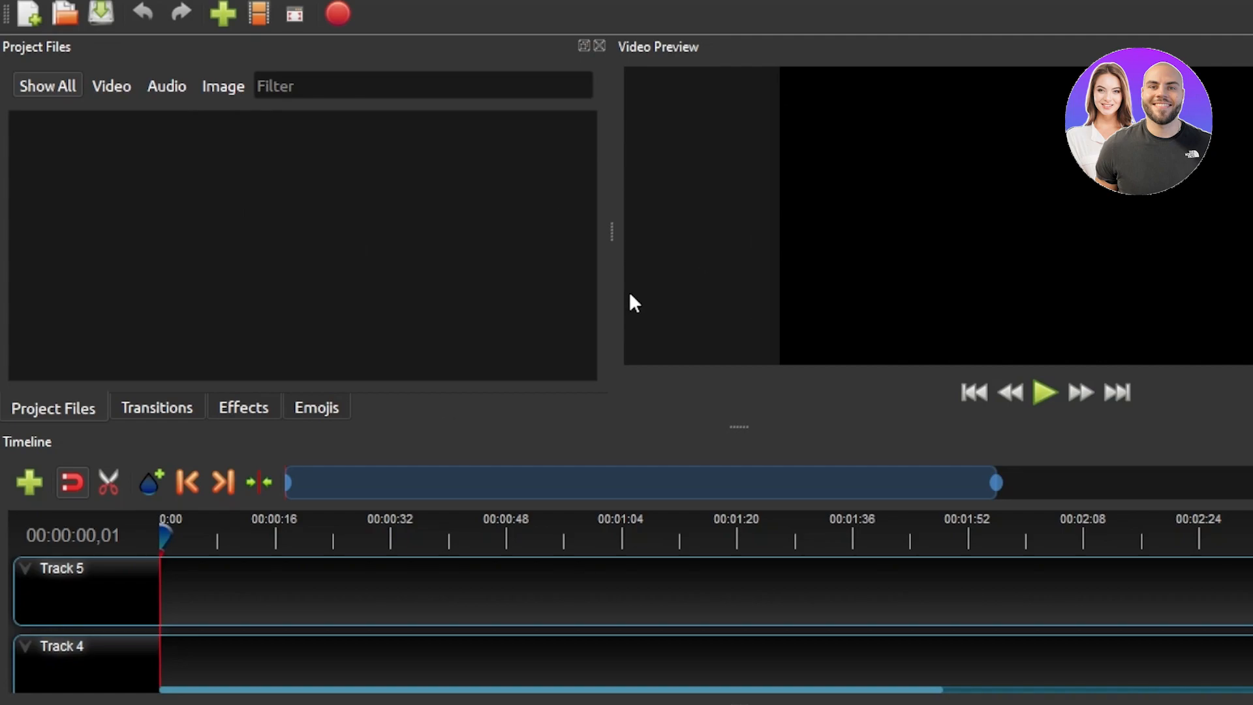
mouse_move(848, 178)
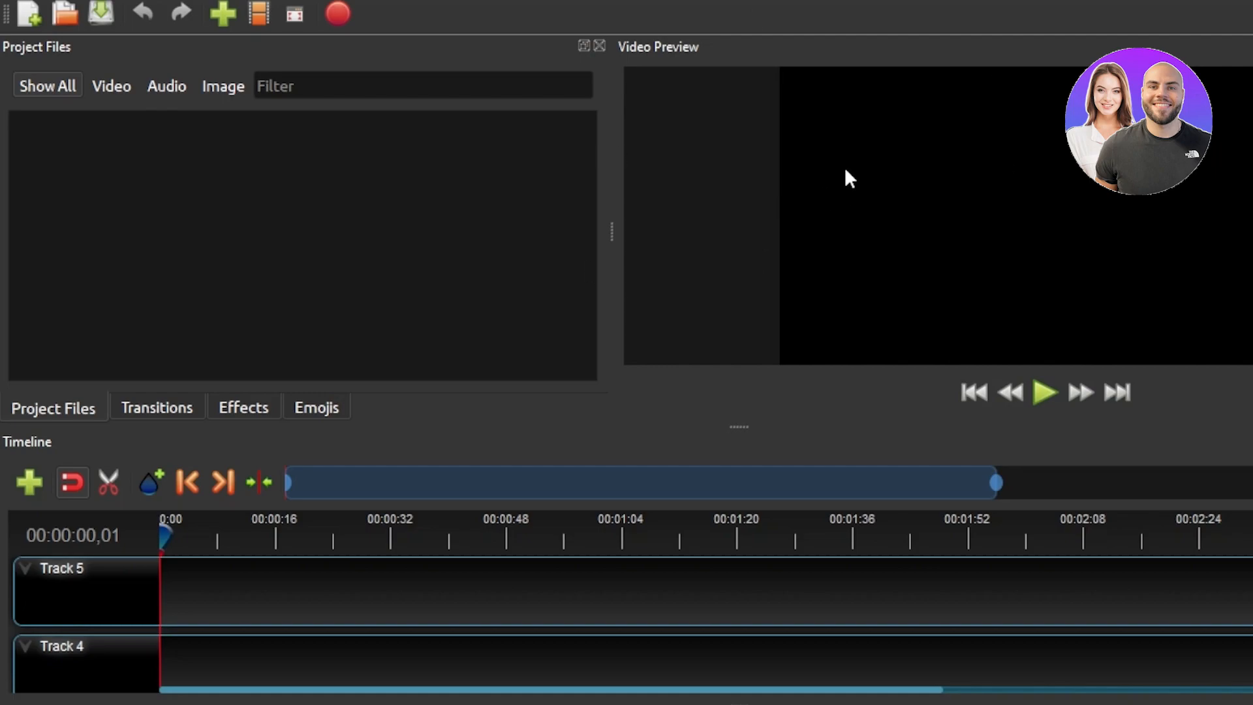
Step: Discard the unsaved empty project and open the saved project containing the video clip
click(27, 14)
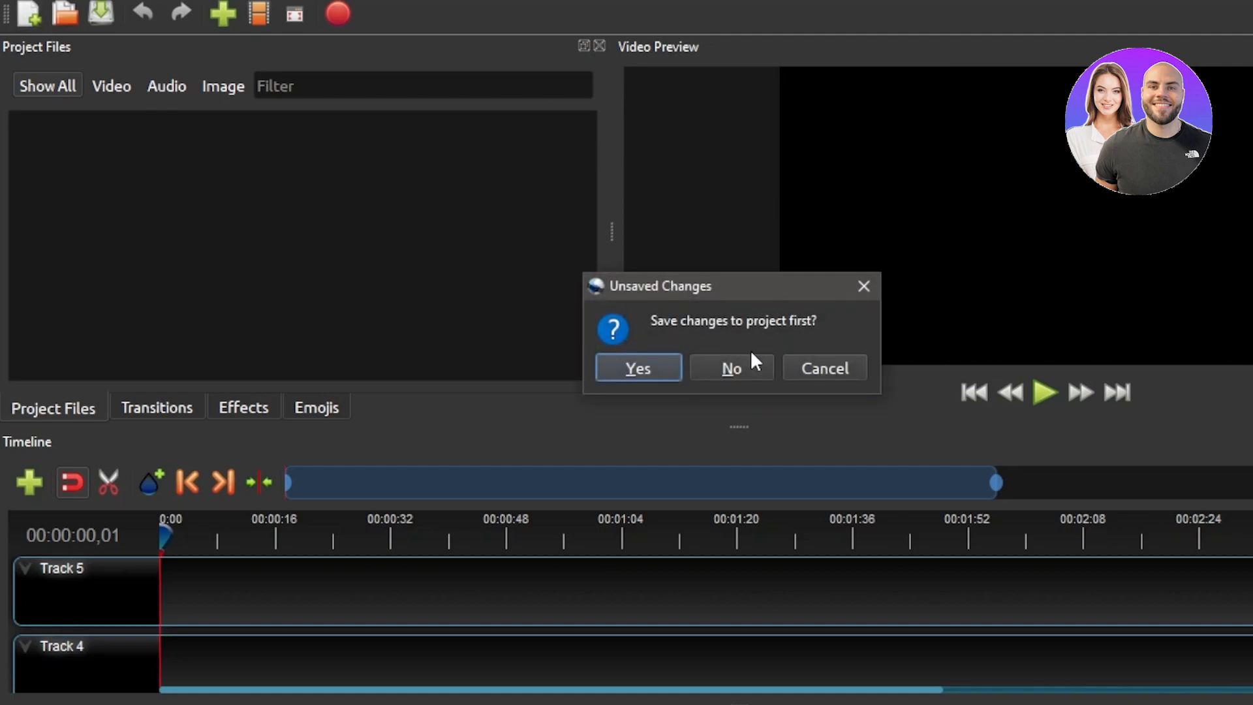
click(729, 367)
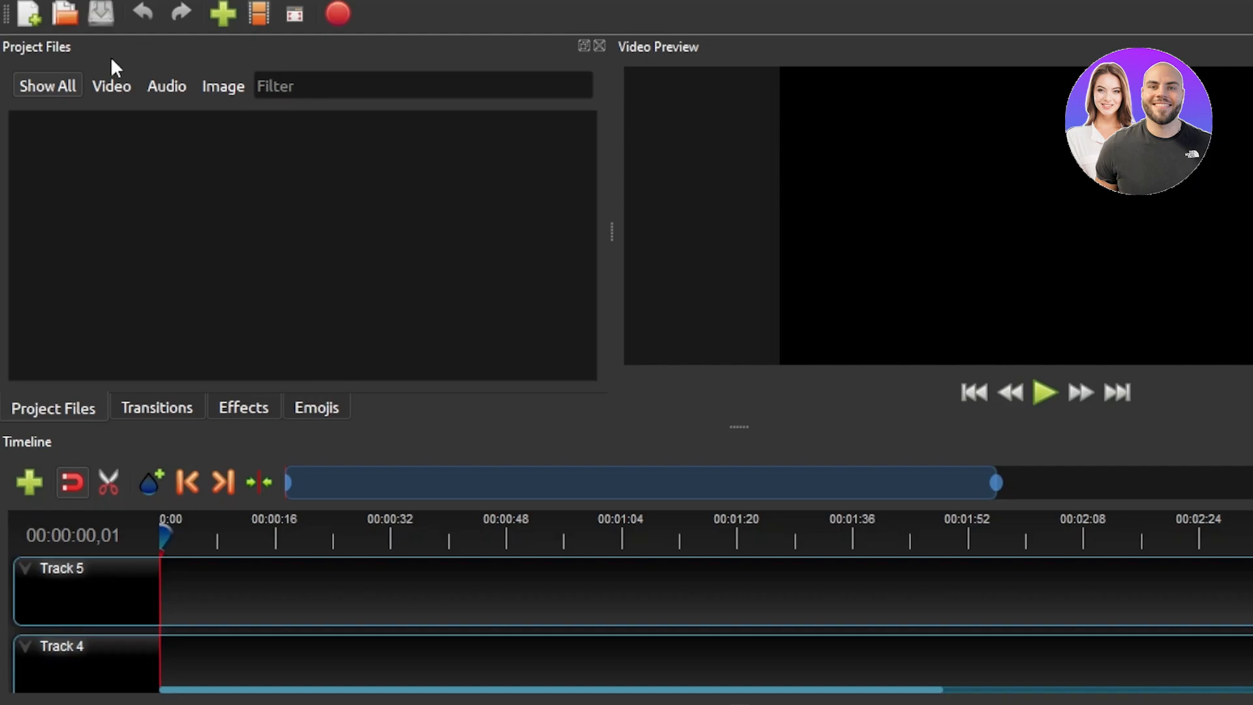
mouse_move(65, 14)
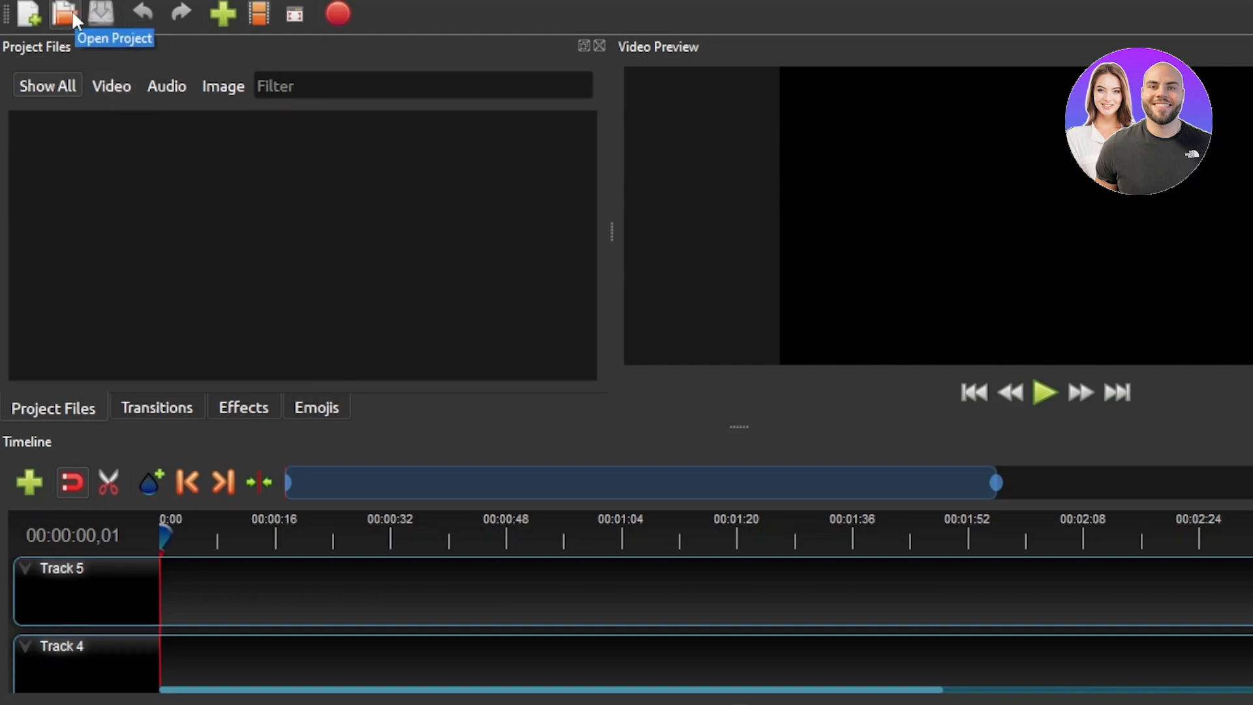
click(65, 14)
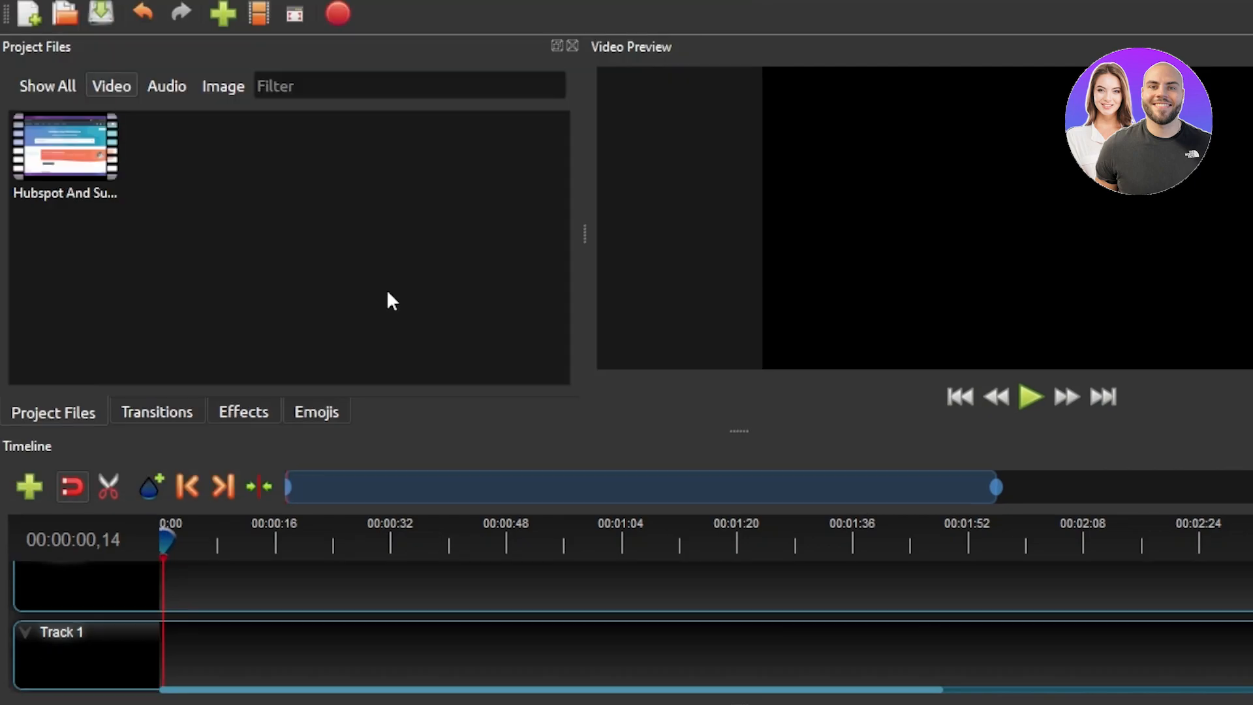
mouse_move(324, 31)
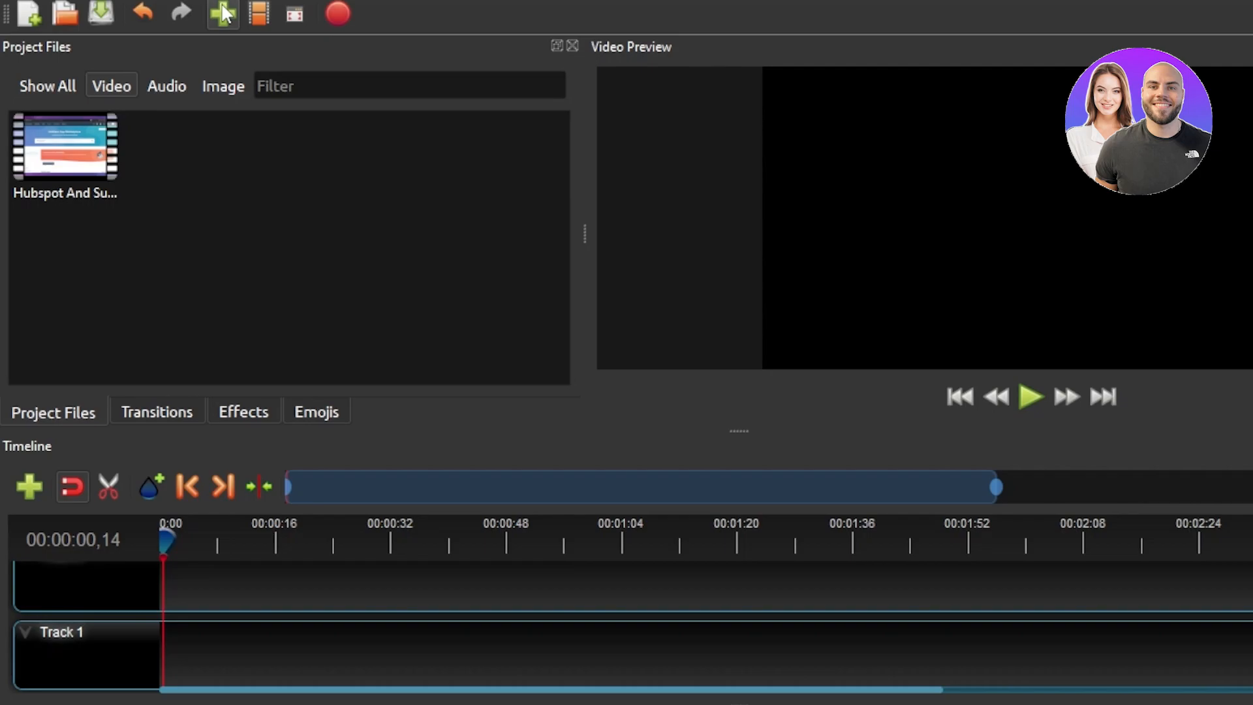
Step: Cancel the Import Files picker and widen the Project Files panel
click(221, 13)
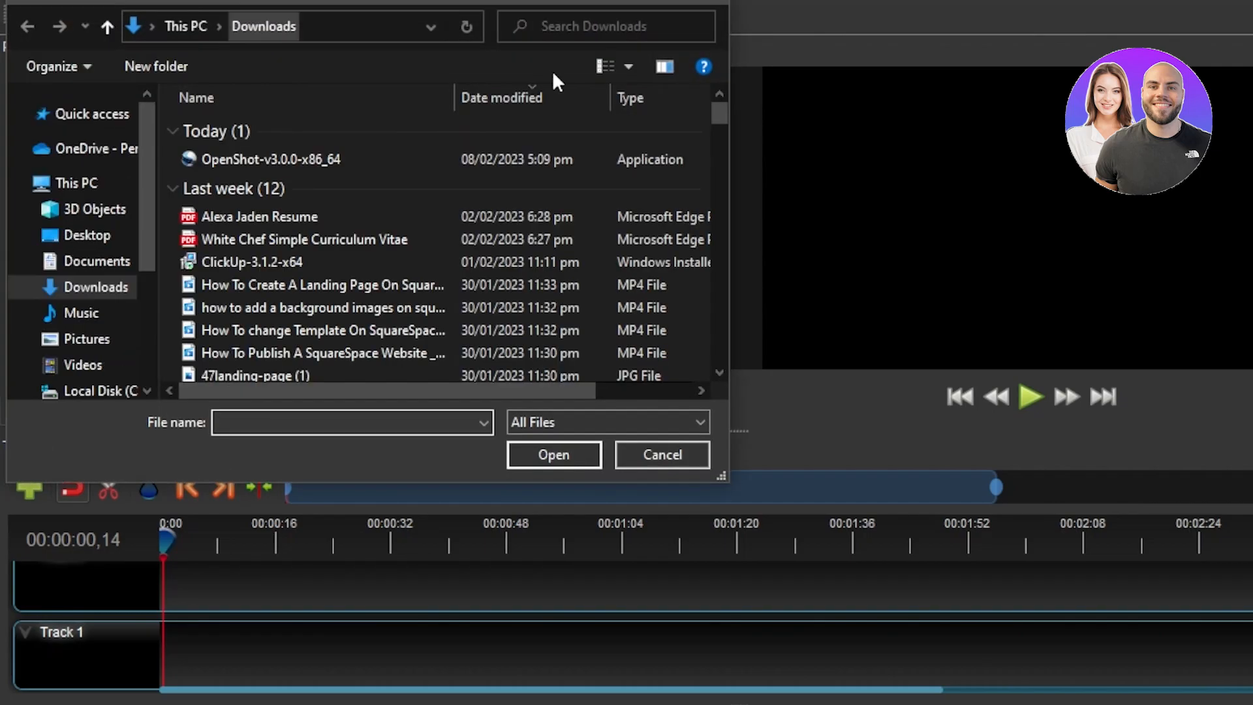
click(552, 454)
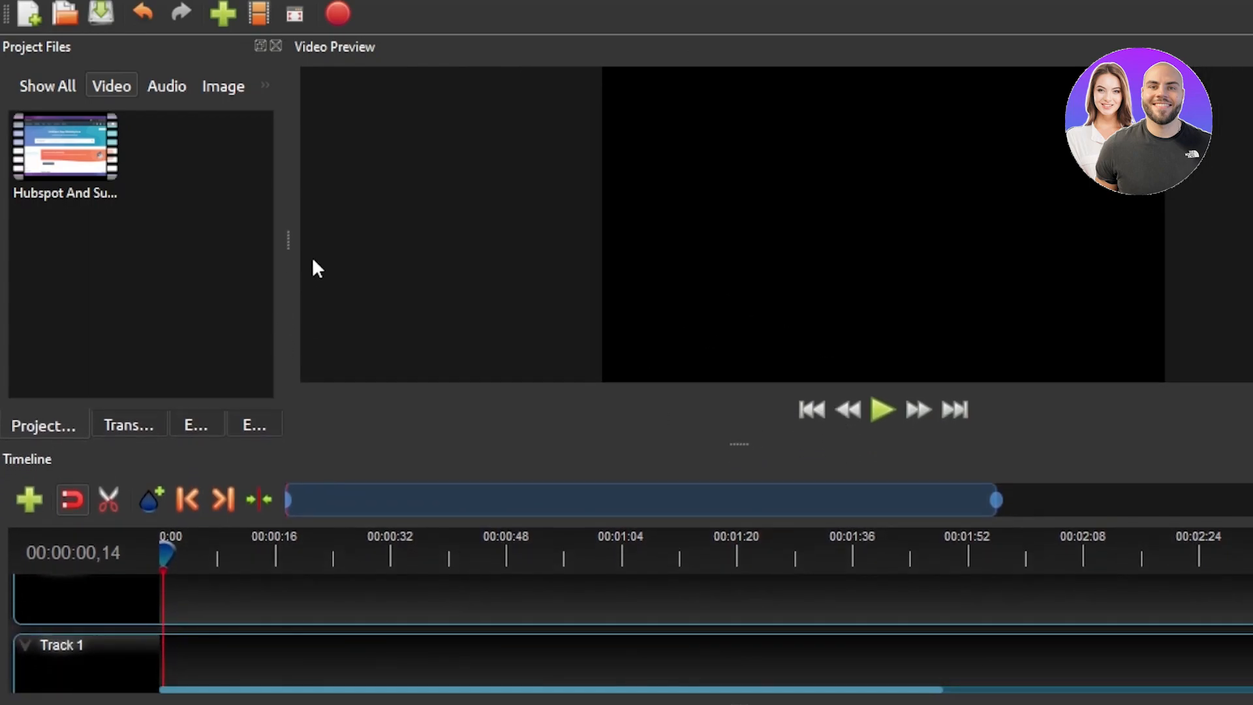
mouse_move(286, 234)
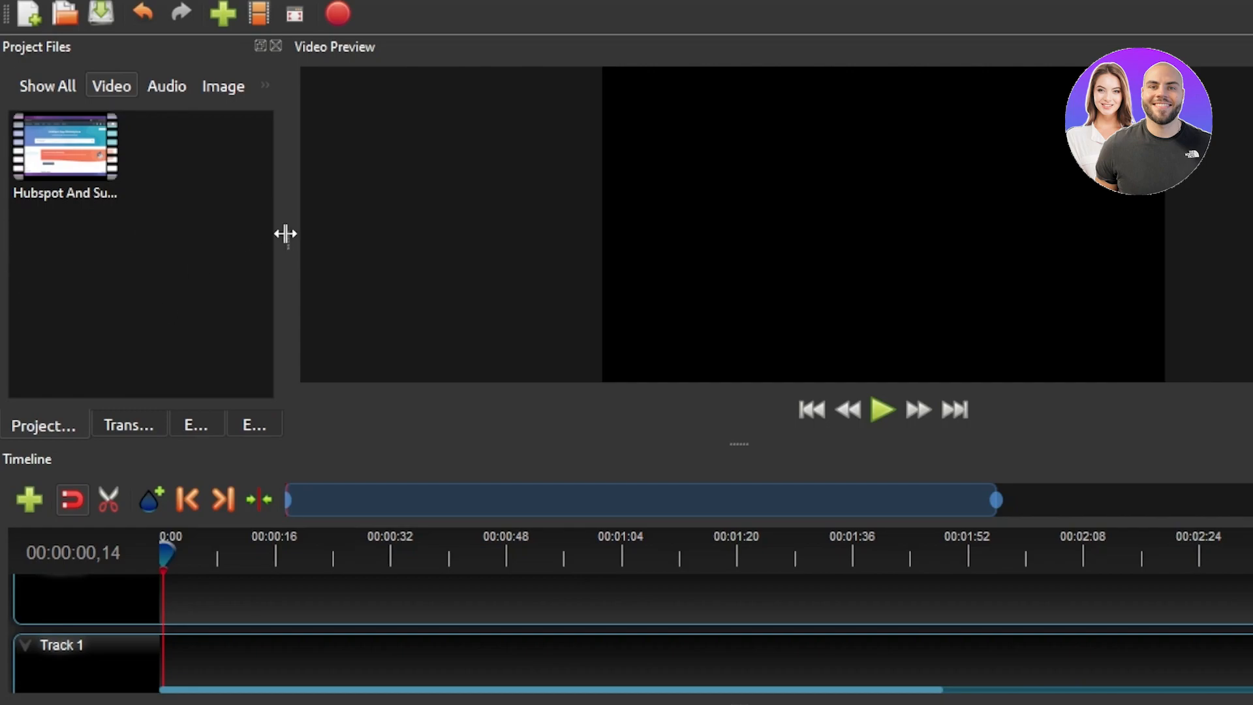
drag(285, 233, 344, 239)
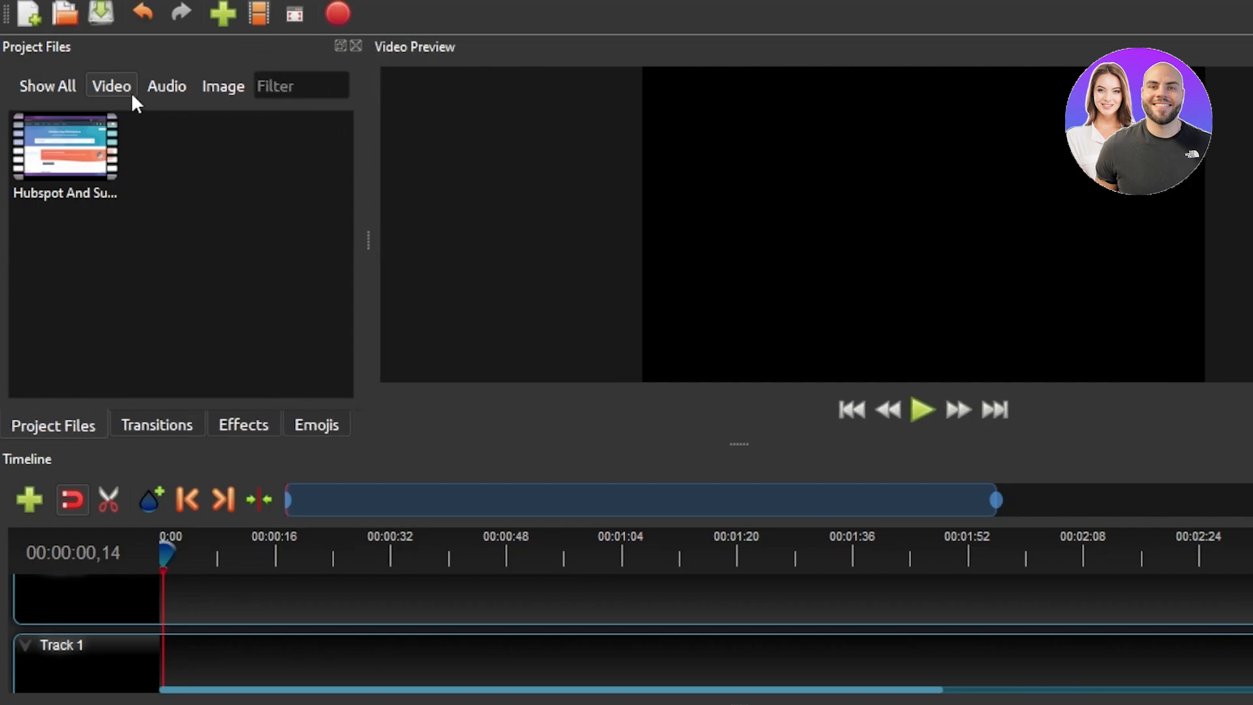
mouse_move(68, 142)
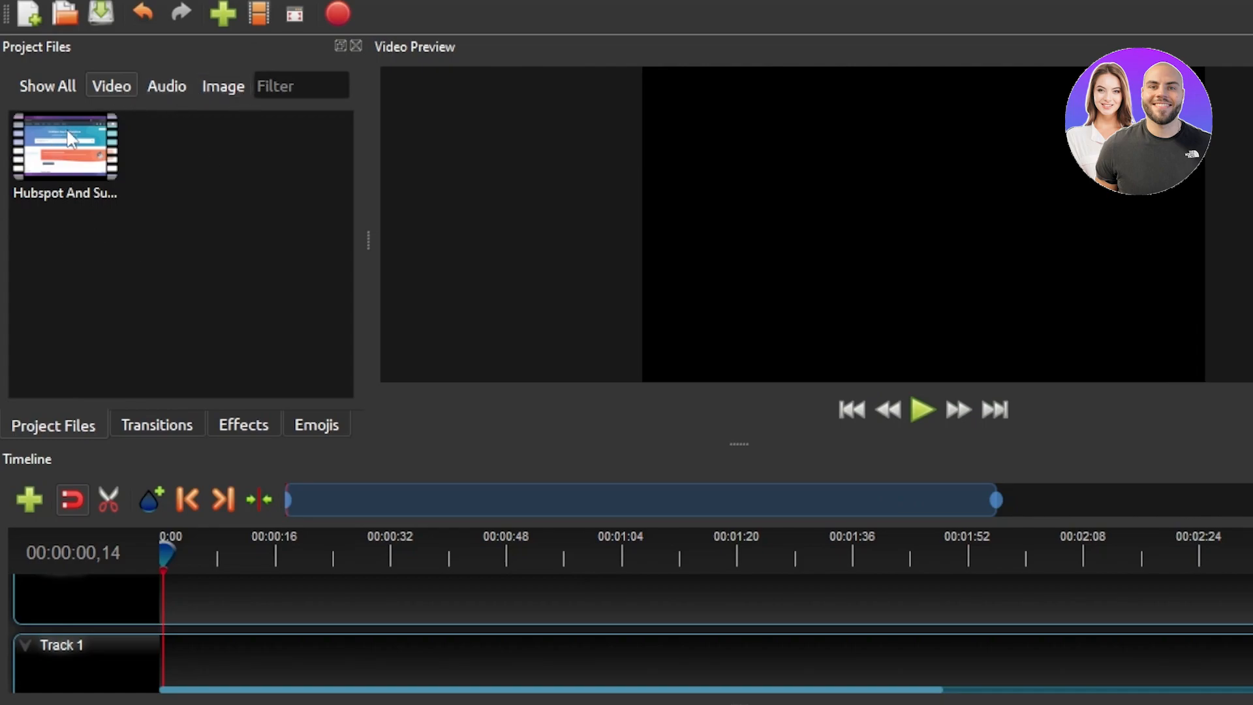
mouse_move(86, 277)
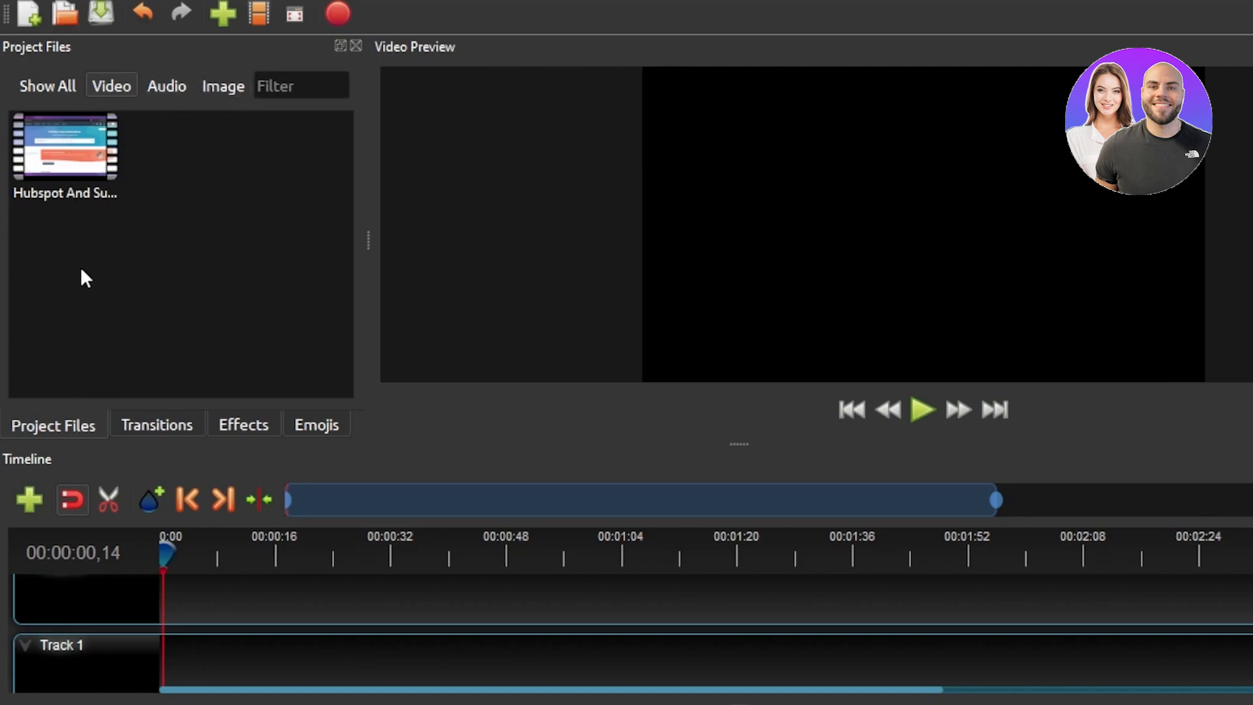
mouse_move(14, 232)
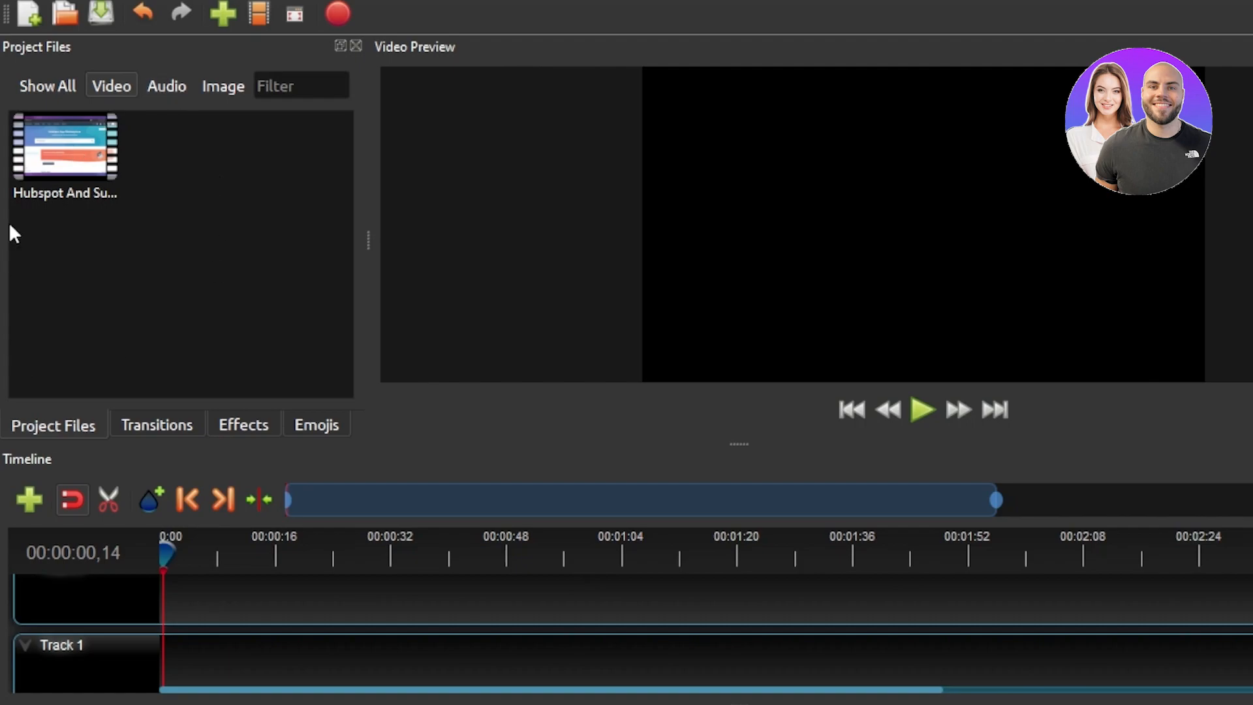
mouse_move(63, 396)
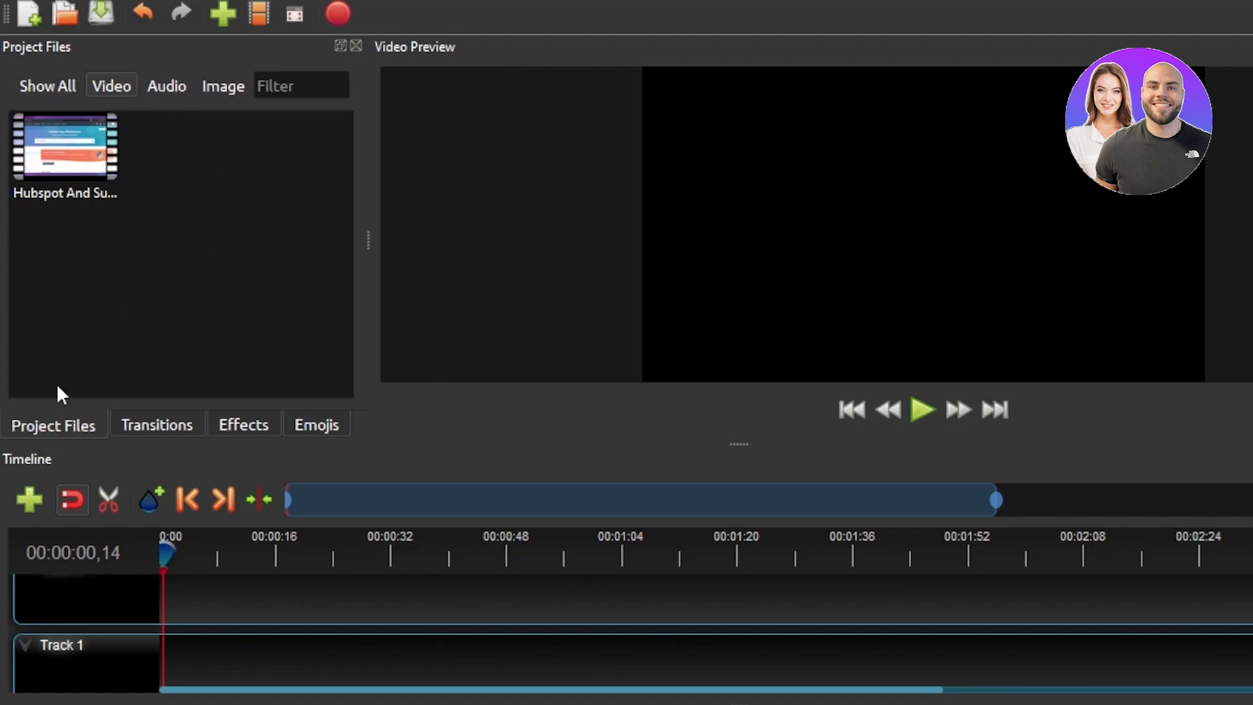
mouse_move(52, 165)
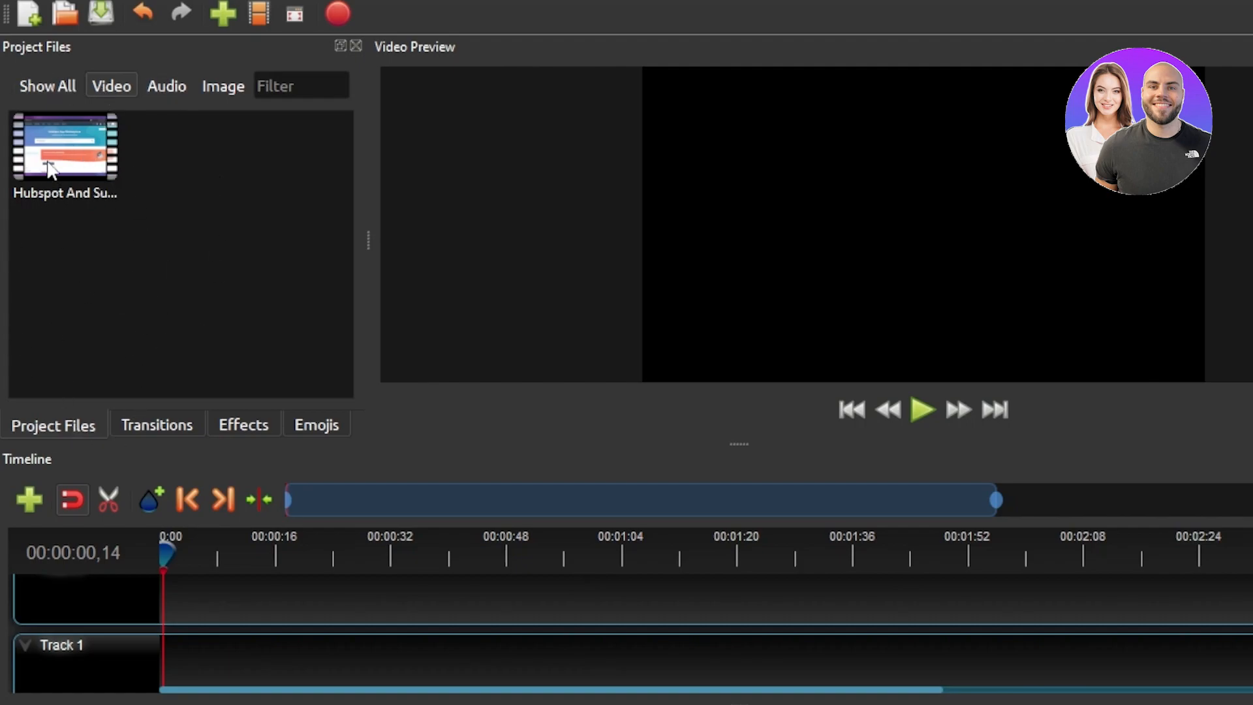
mouse_move(667, 611)
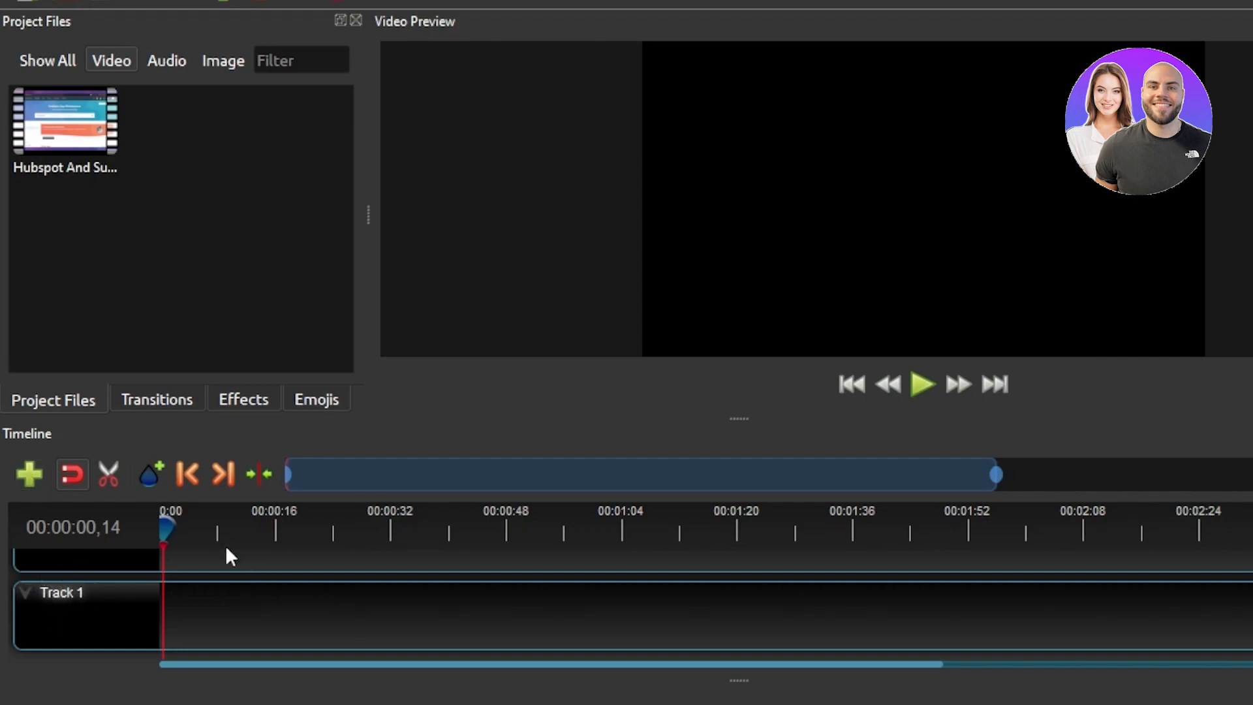
mouse_move(18, 107)
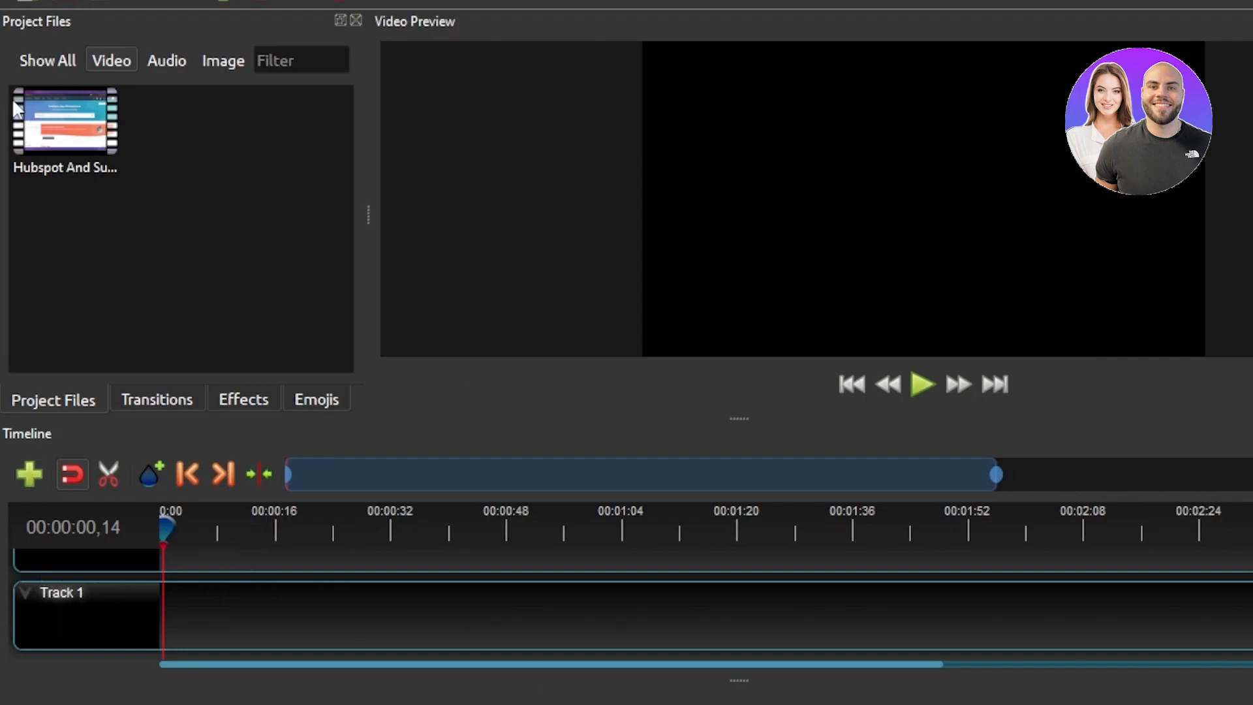
mouse_move(120, 624)
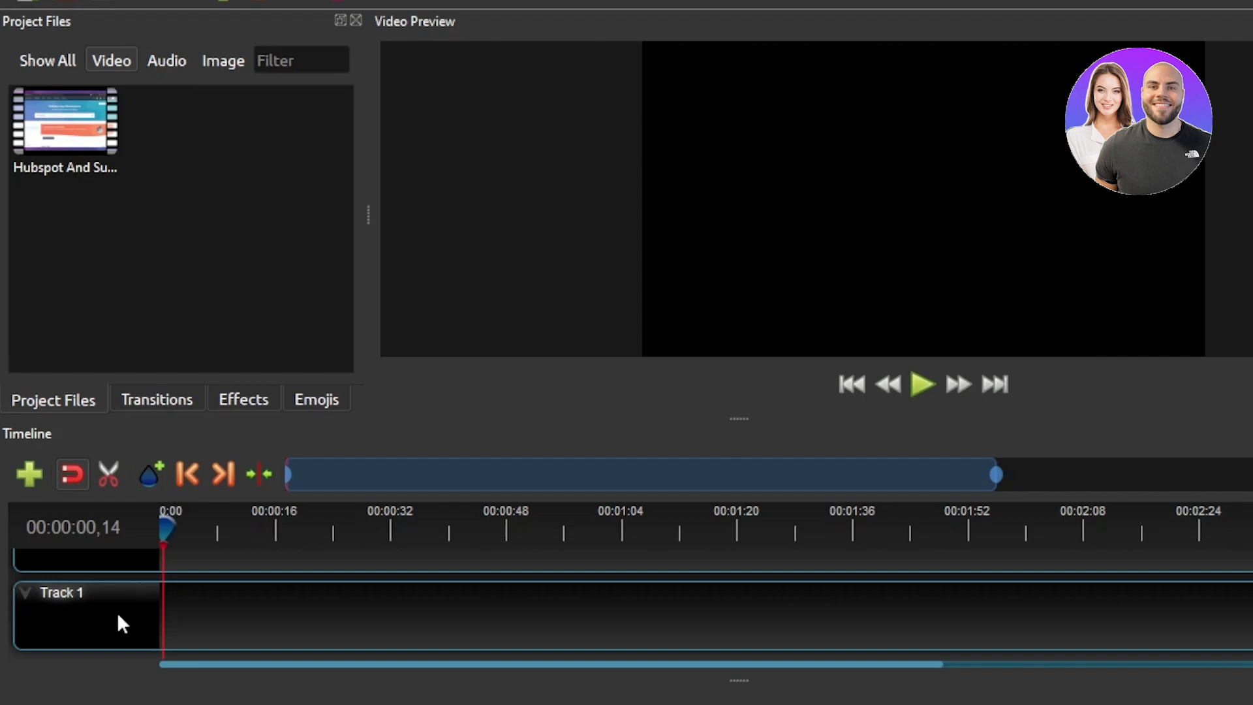
mouse_move(68, 132)
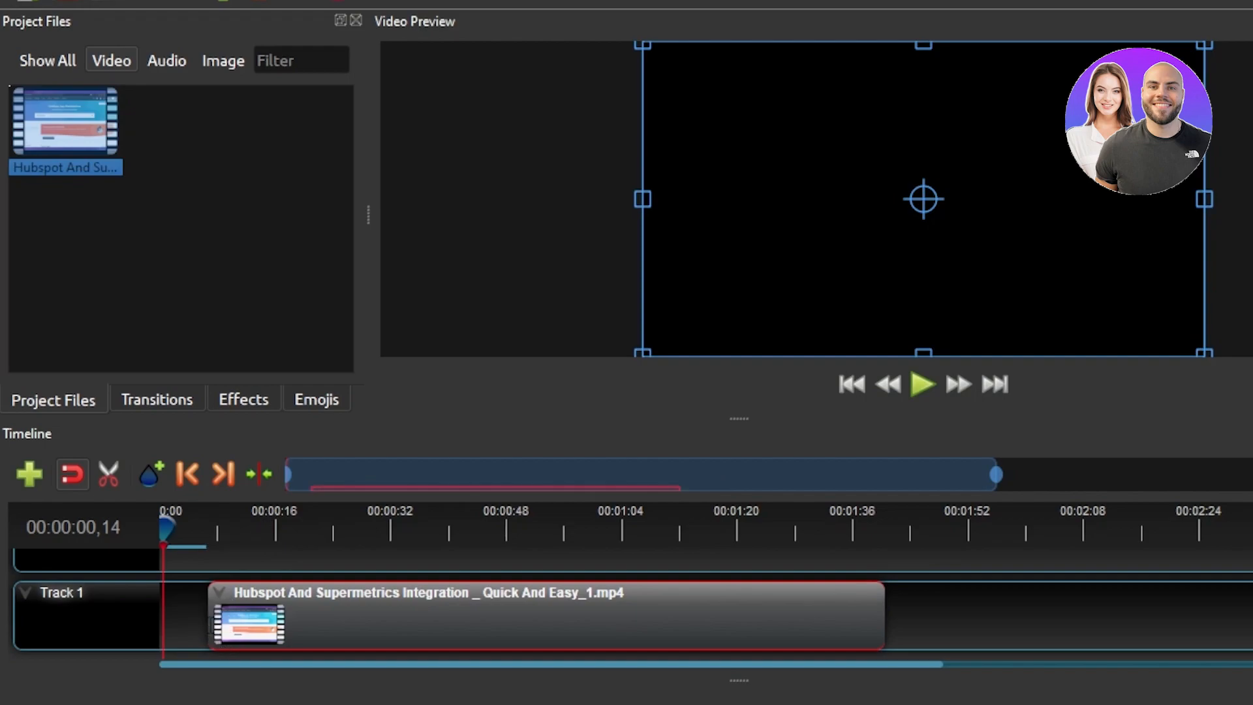
mouse_move(793, 152)
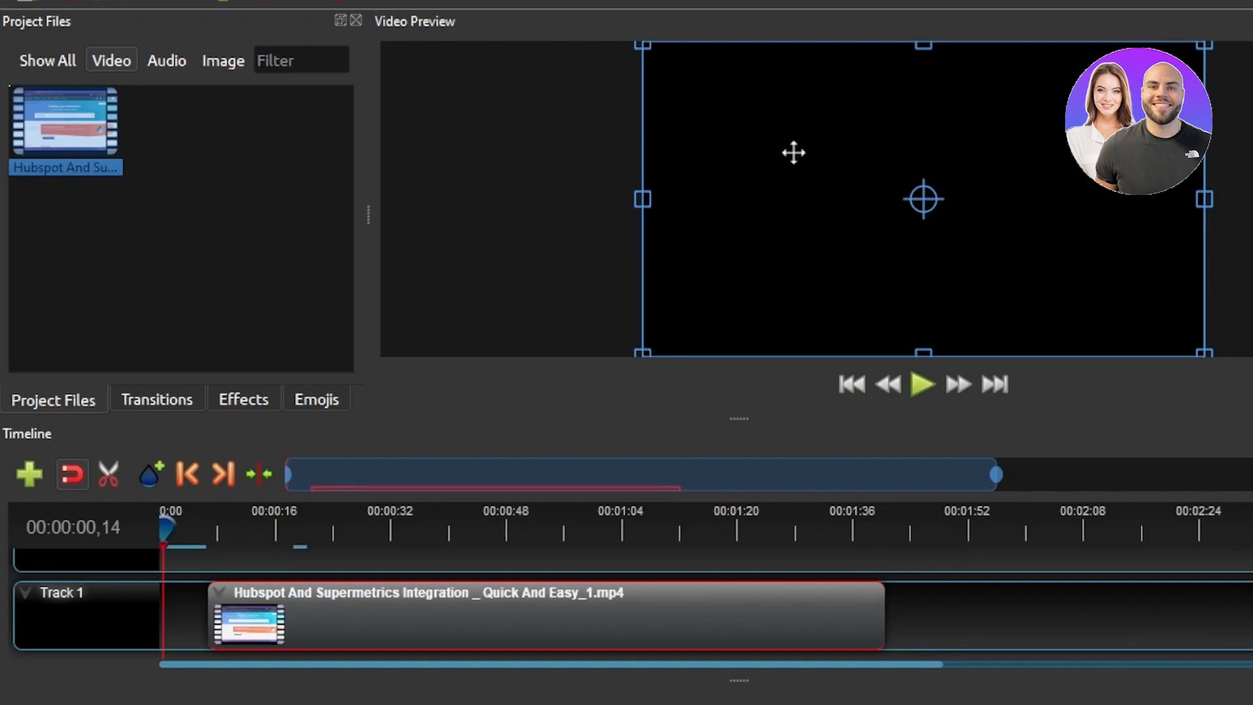
mouse_move(226, 611)
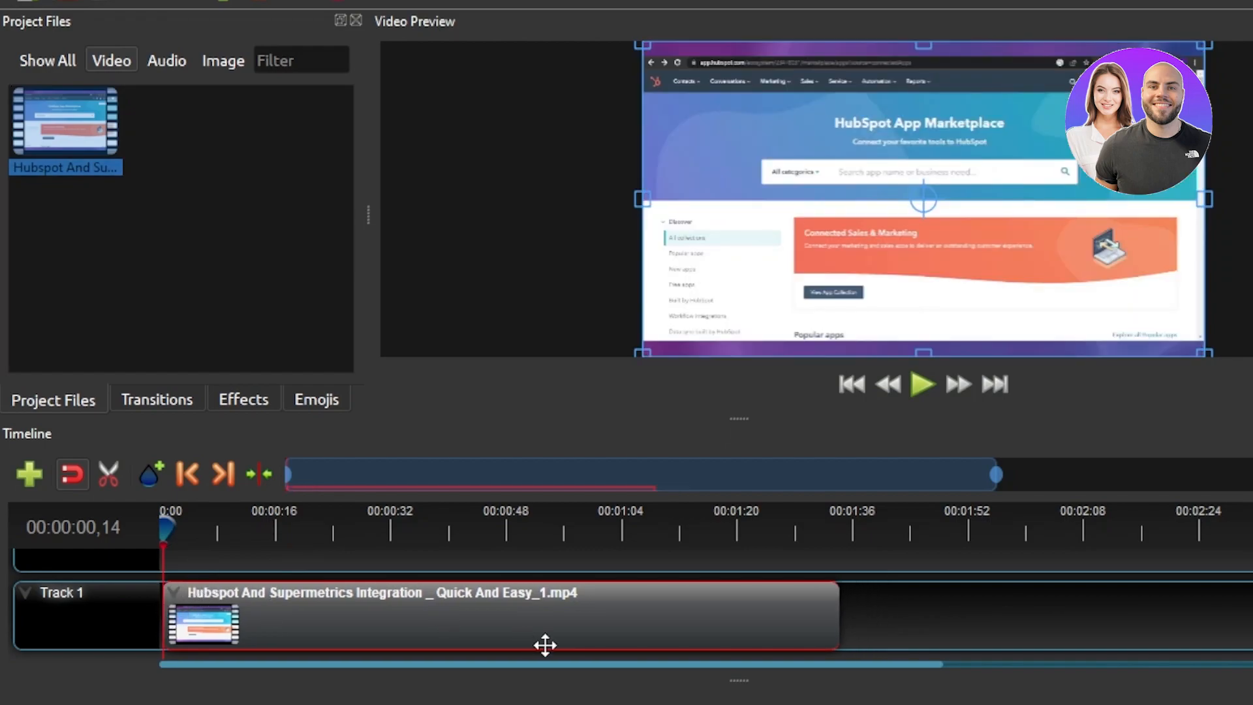
mouse_move(1027, 477)
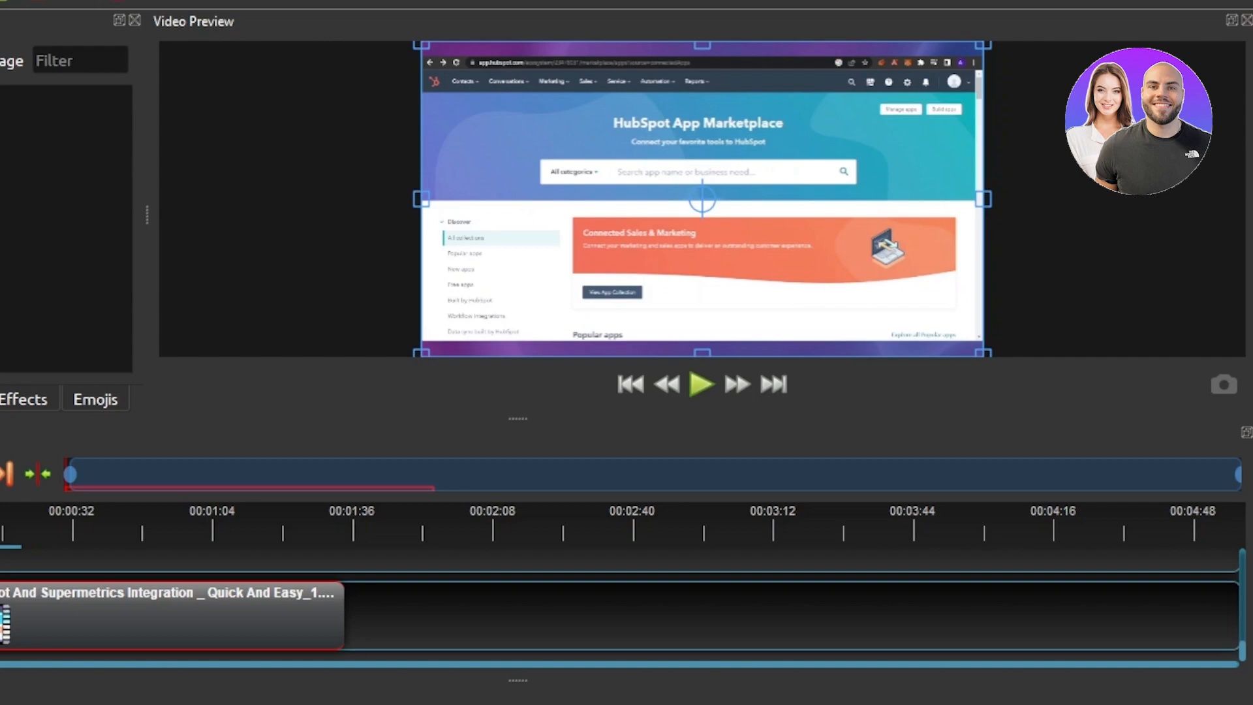
Step: Place the Hubspot clip on Track 1 at 0:00
click(53, 399)
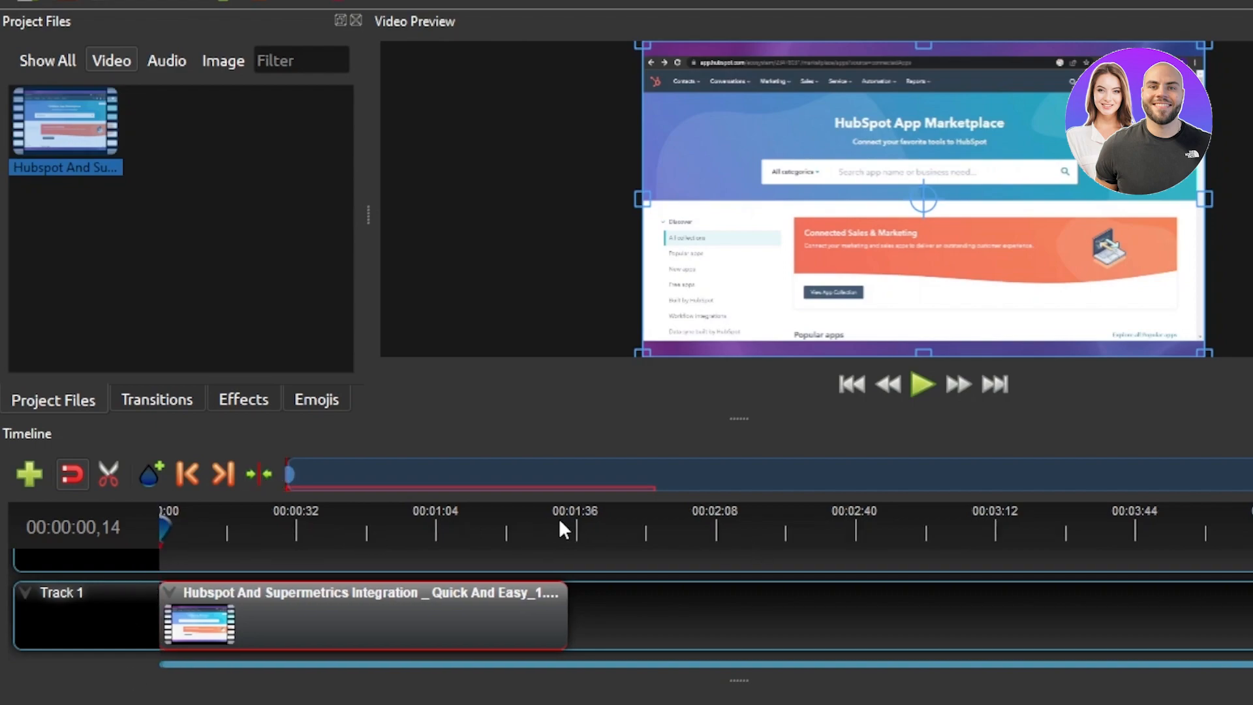
mouse_move(565, 605)
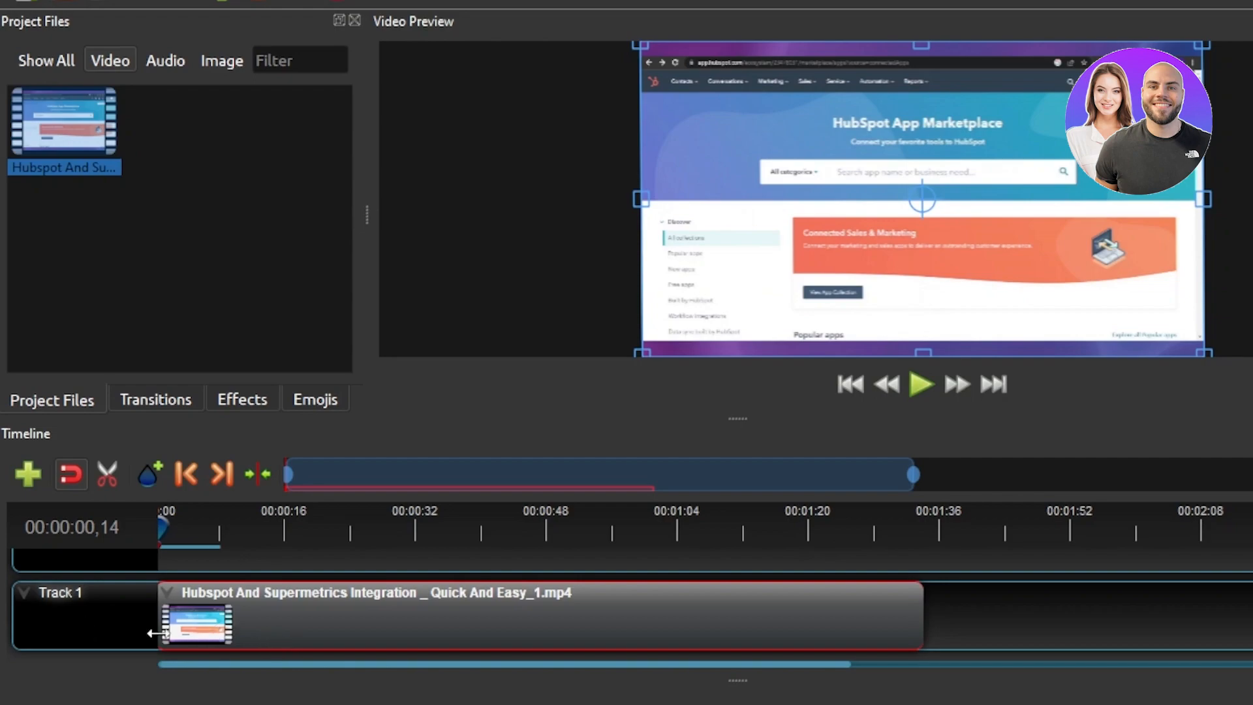
mouse_move(220, 583)
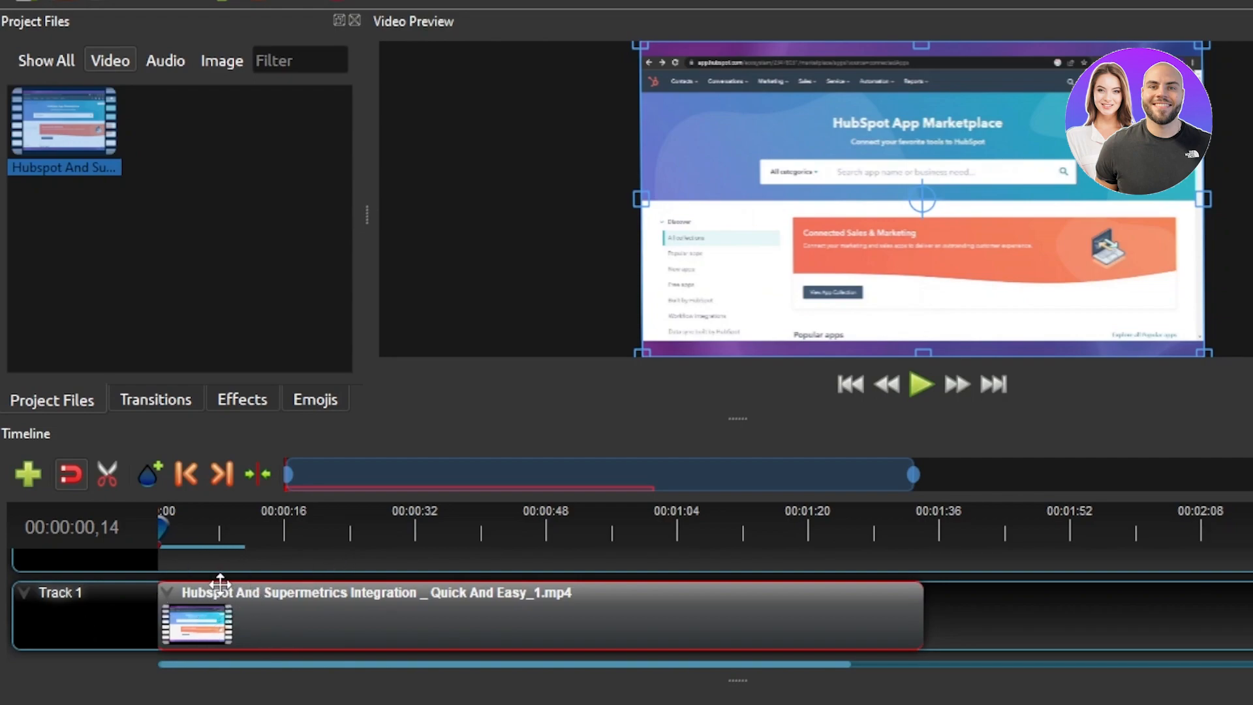
mouse_move(210, 599)
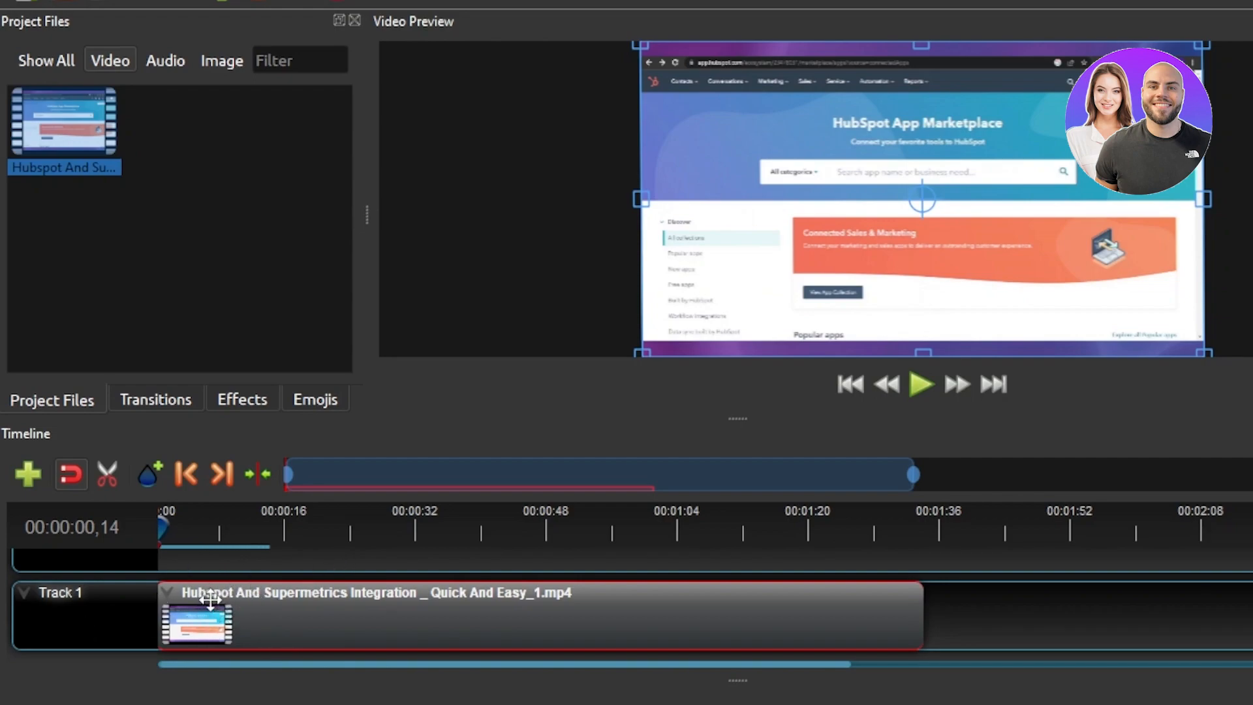
right_click(198, 619)
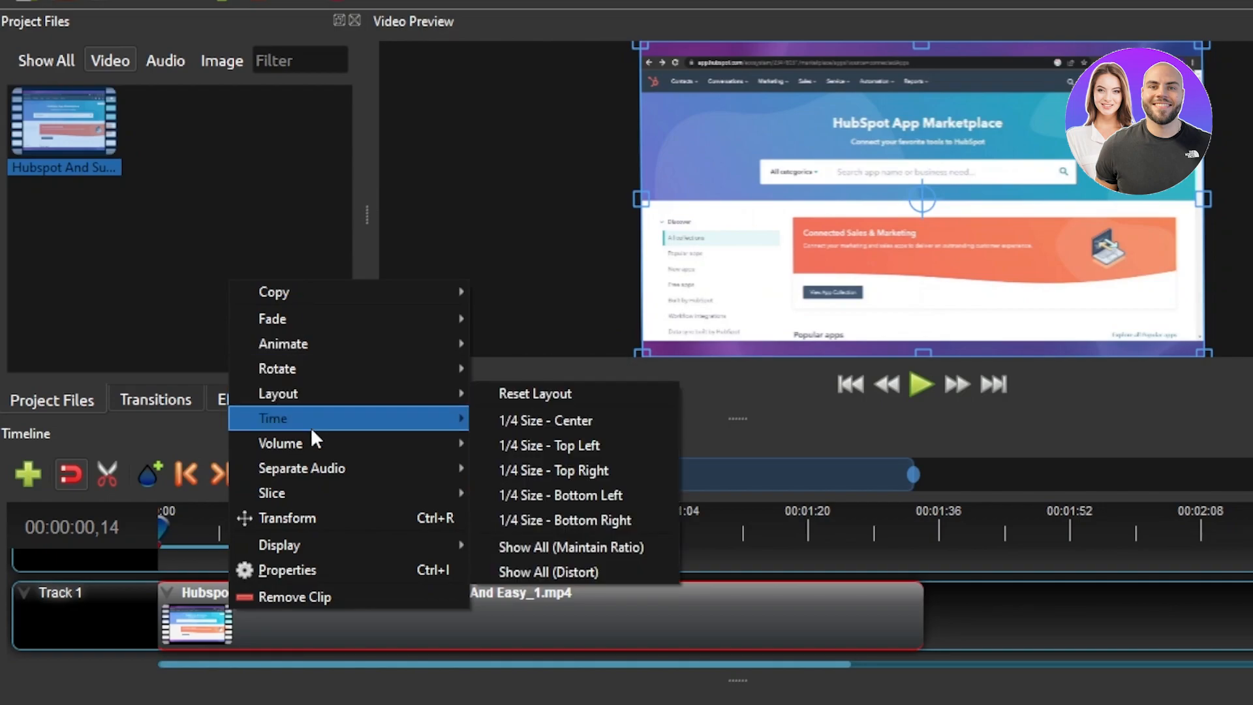
mouse_move(302, 468)
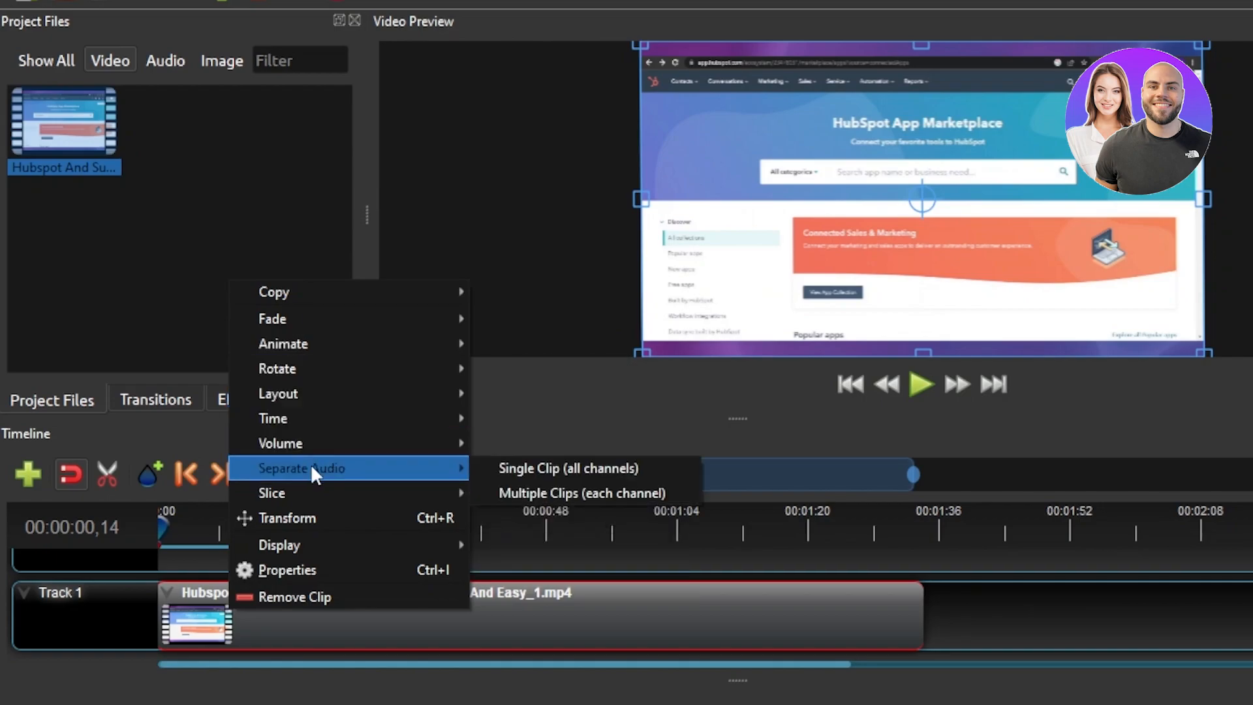
mouse_move(278, 545)
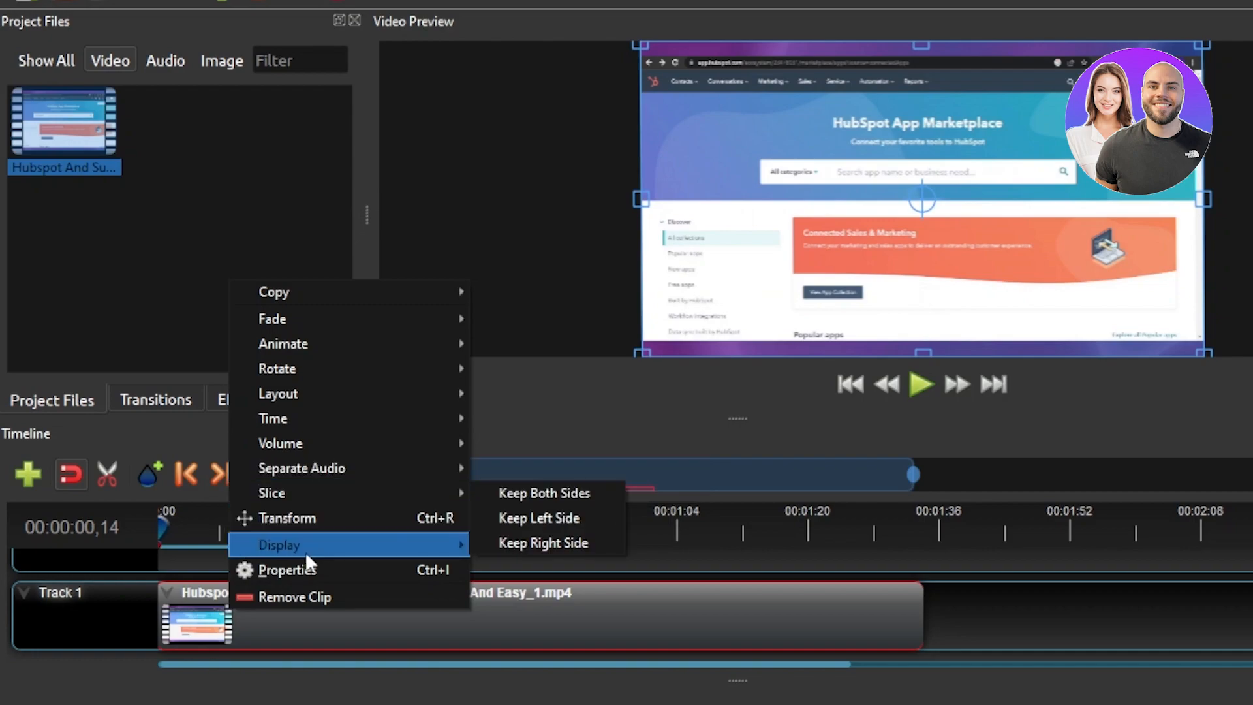
mouse_move(296, 597)
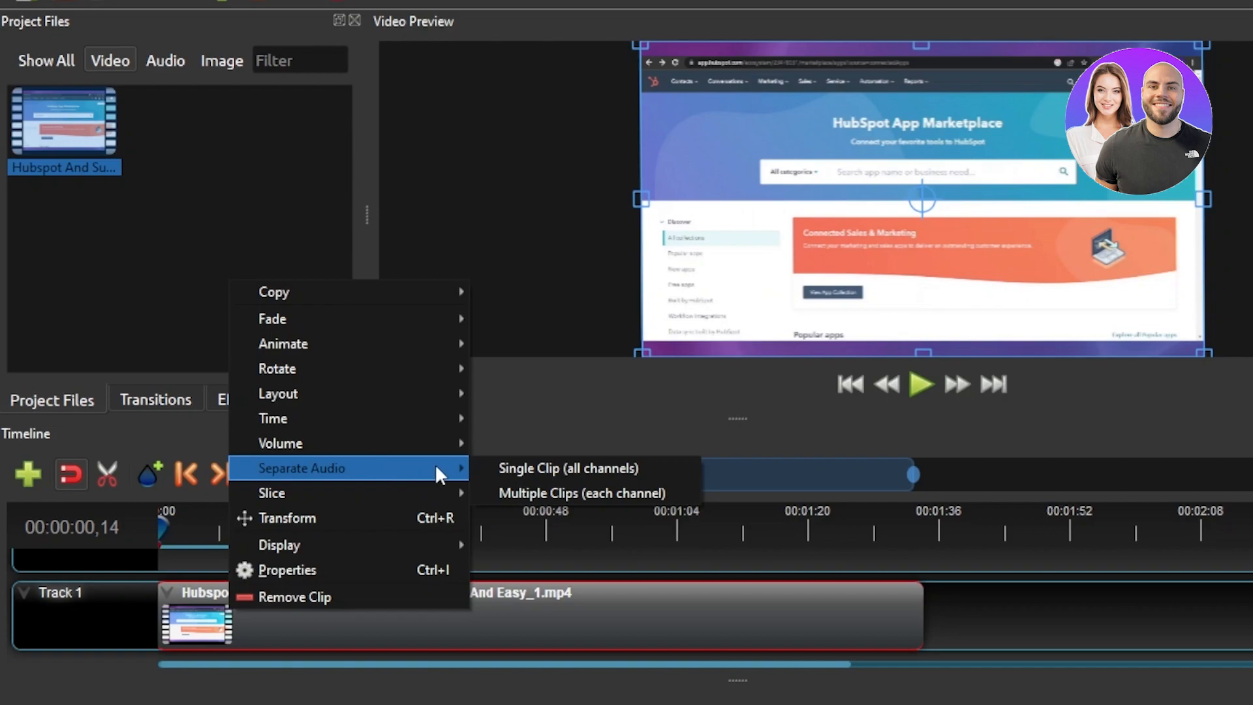
mouse_move(581, 493)
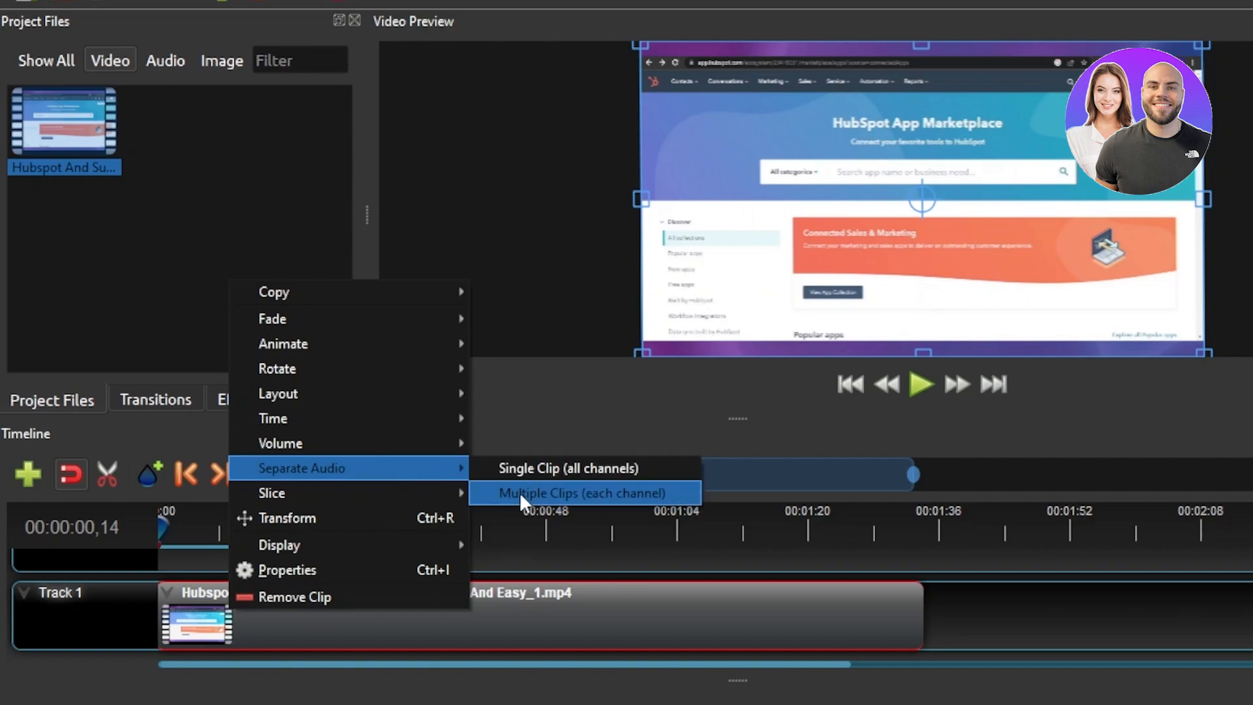
mouse_move(524, 477)
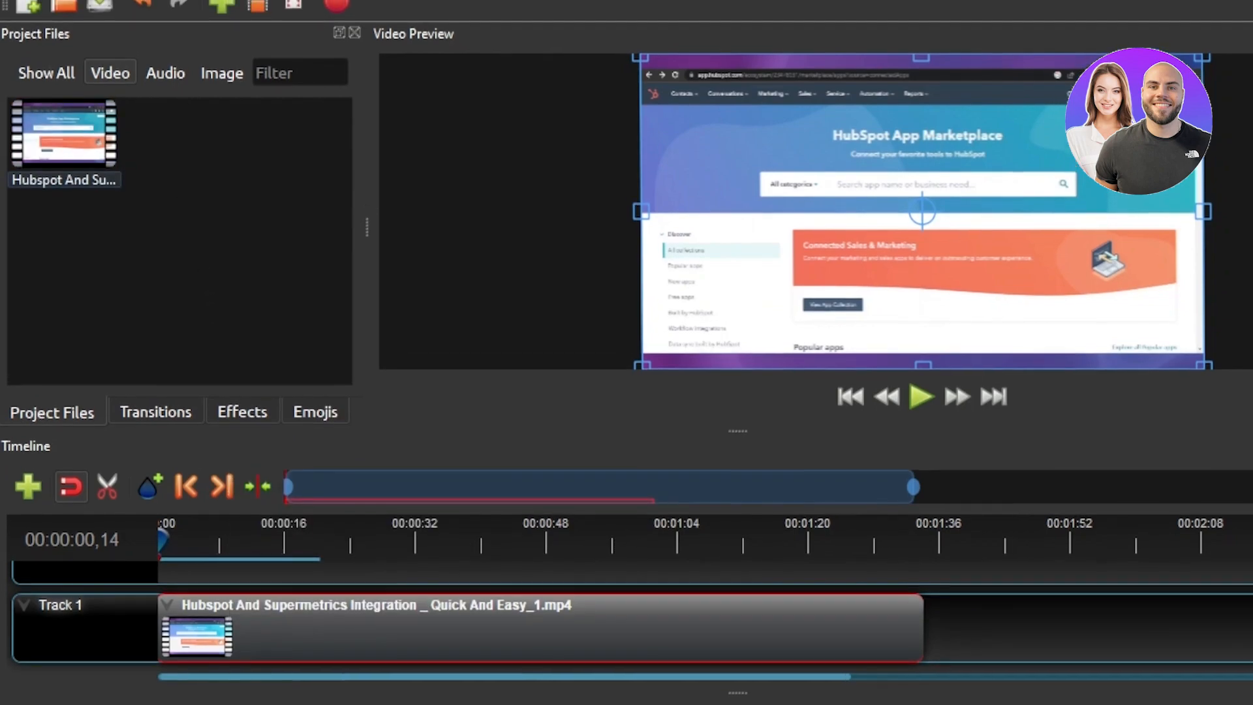
Step: Cut the Track 1 clip in two with the Razor and show the fade and wipe transitions
click(53, 7)
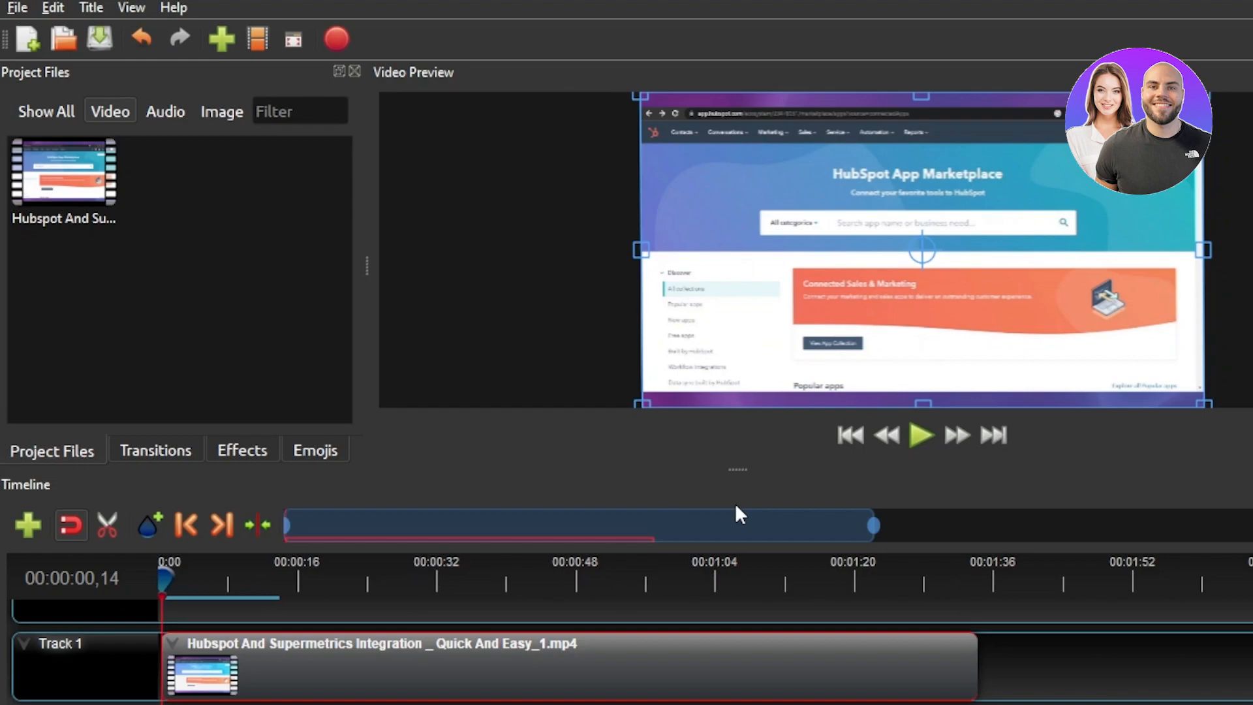
mouse_move(652, 512)
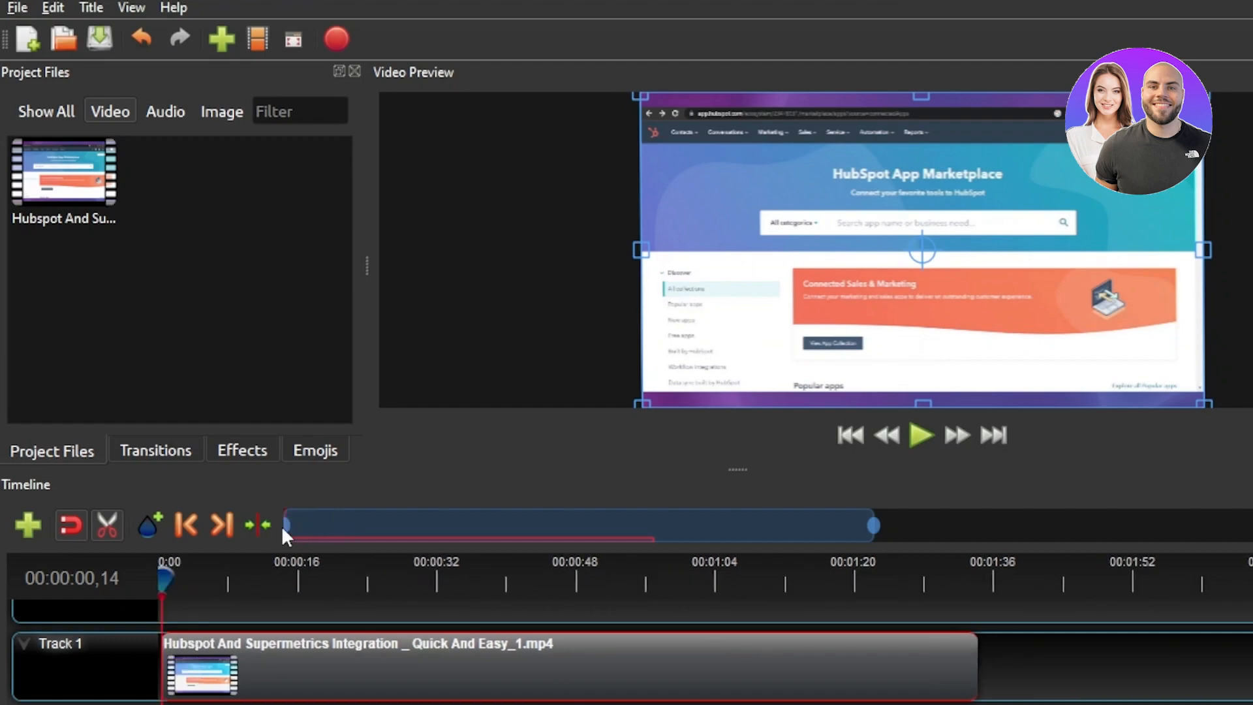
mouse_move(148, 526)
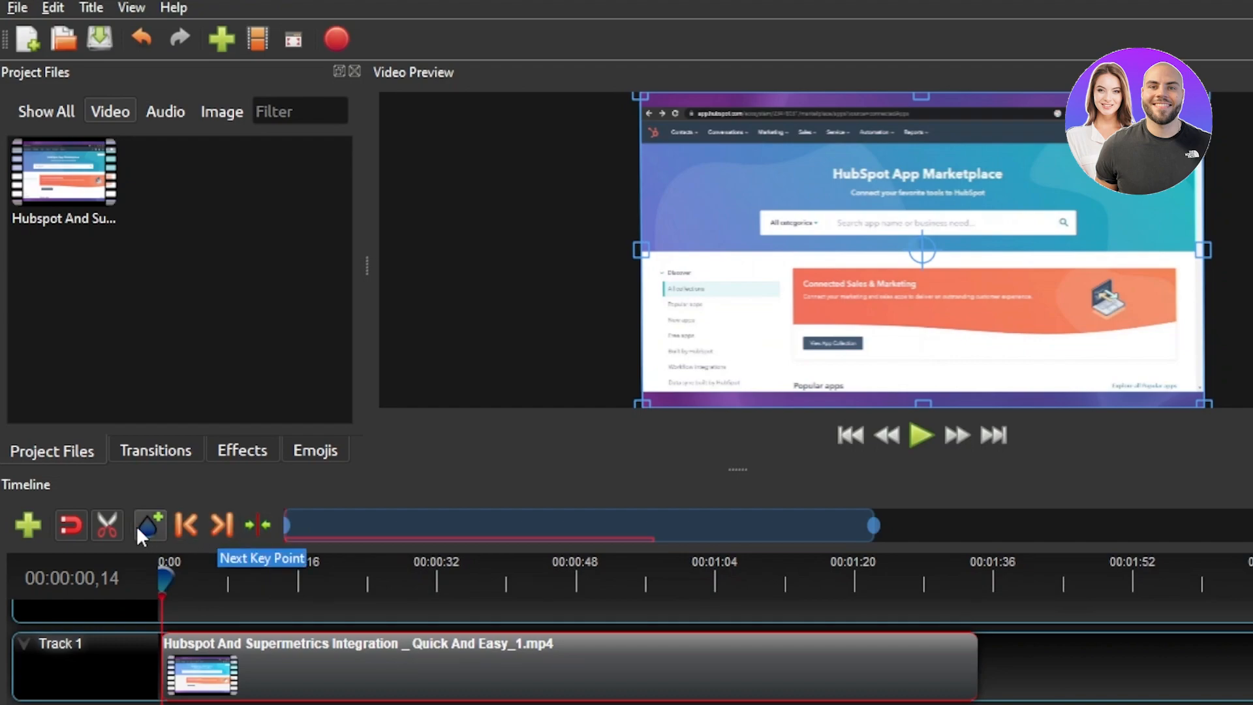
mouse_move(150, 526)
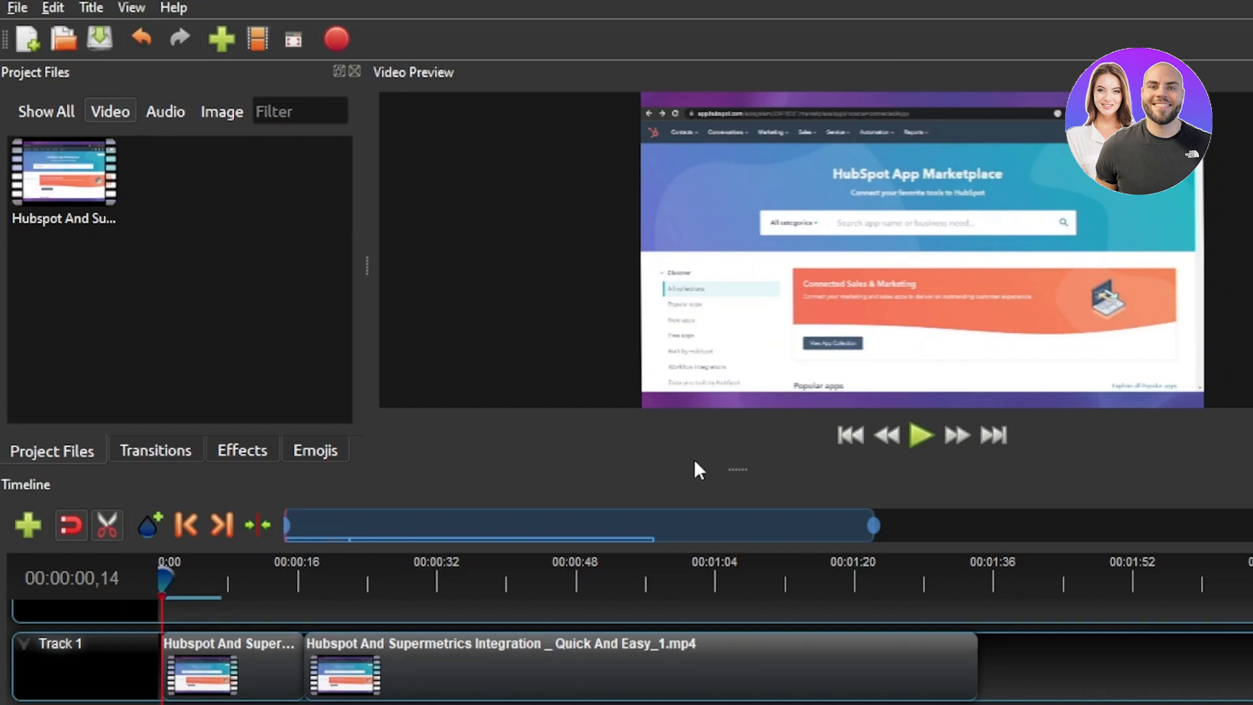
click(155, 448)
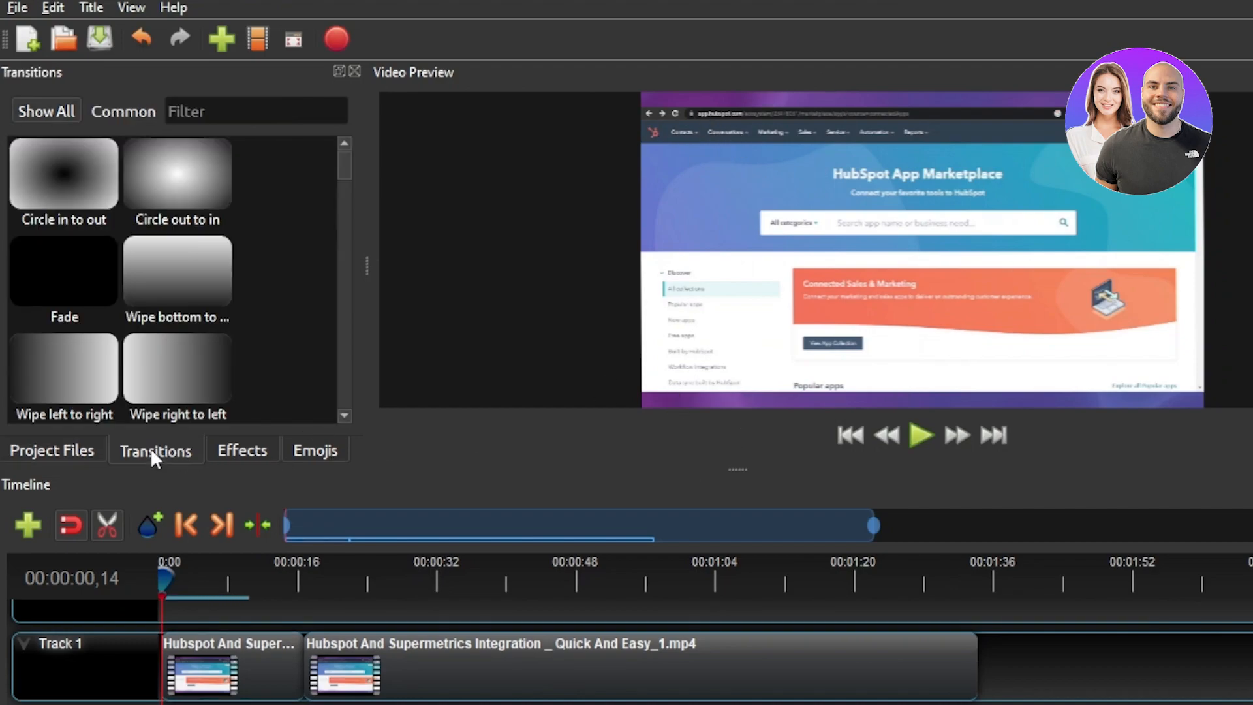
mouse_move(351, 171)
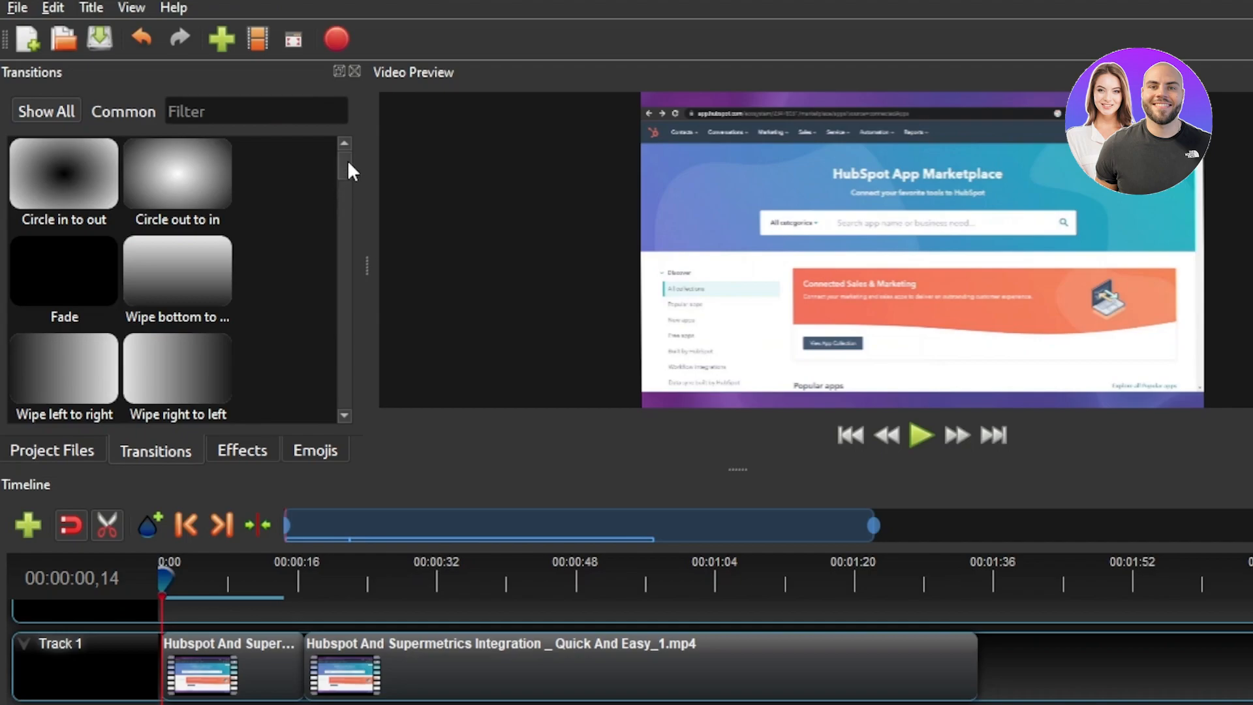
scroll(down, 3)
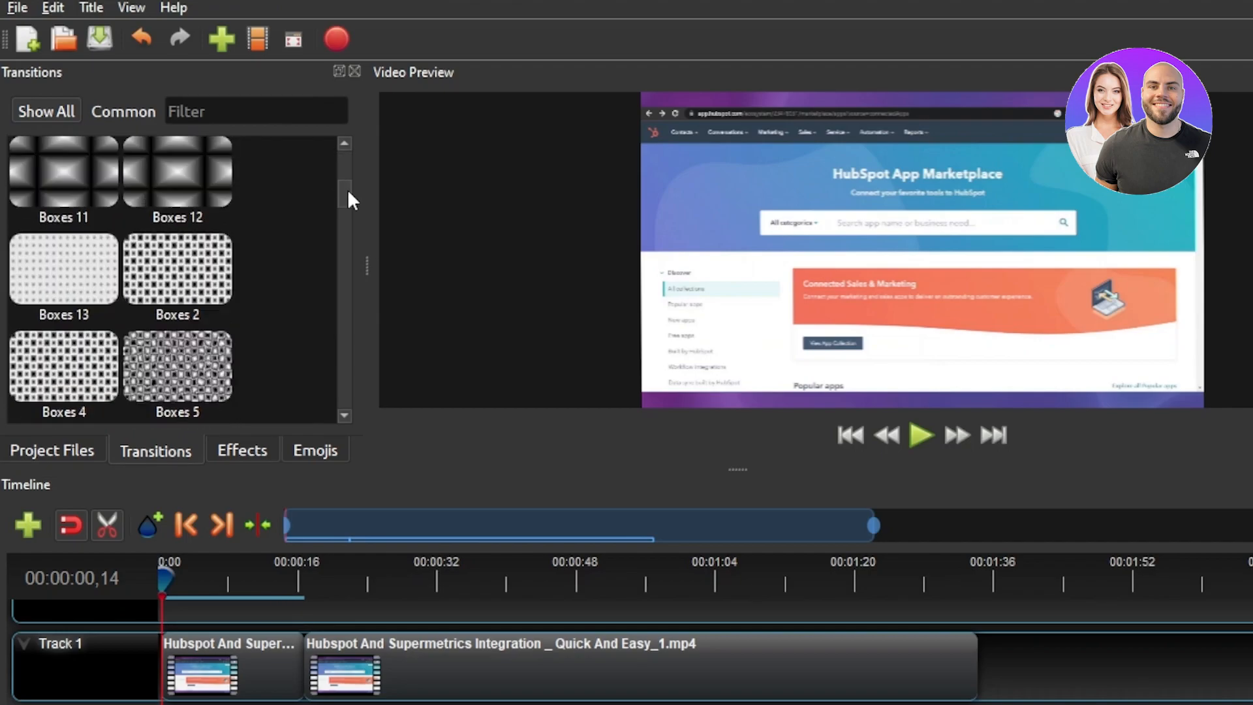
scroll(up, 3)
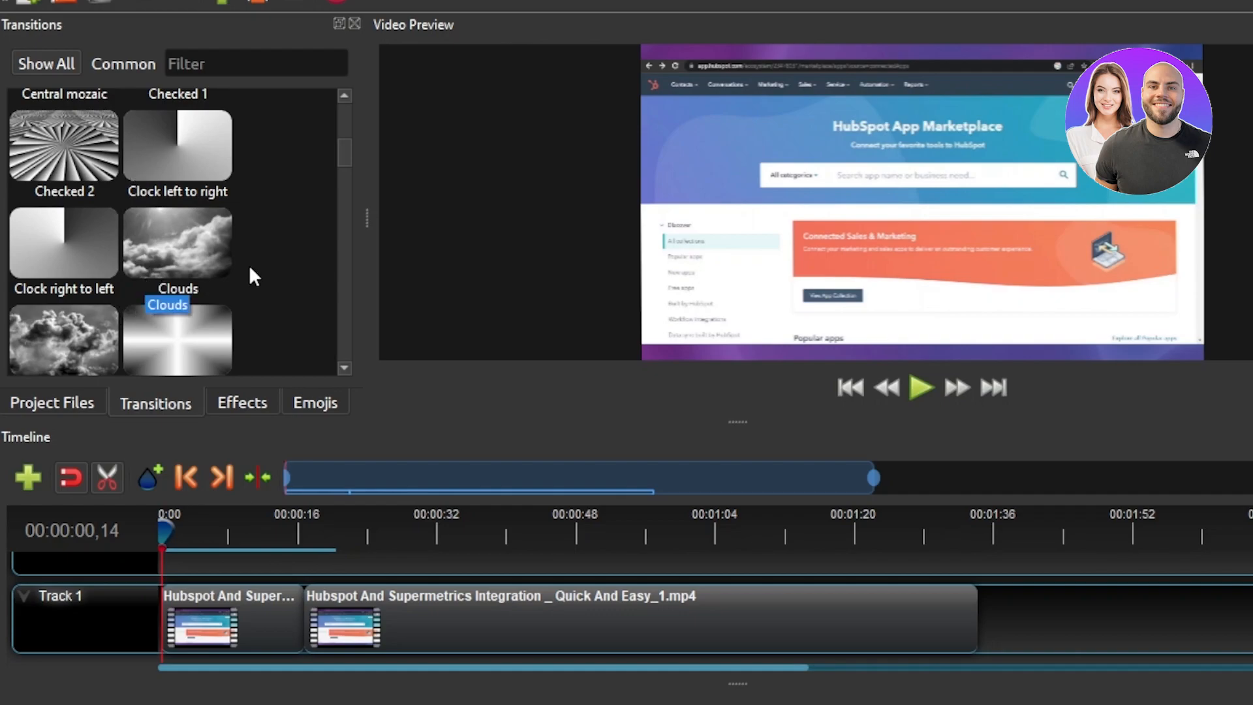
scroll(down, 3)
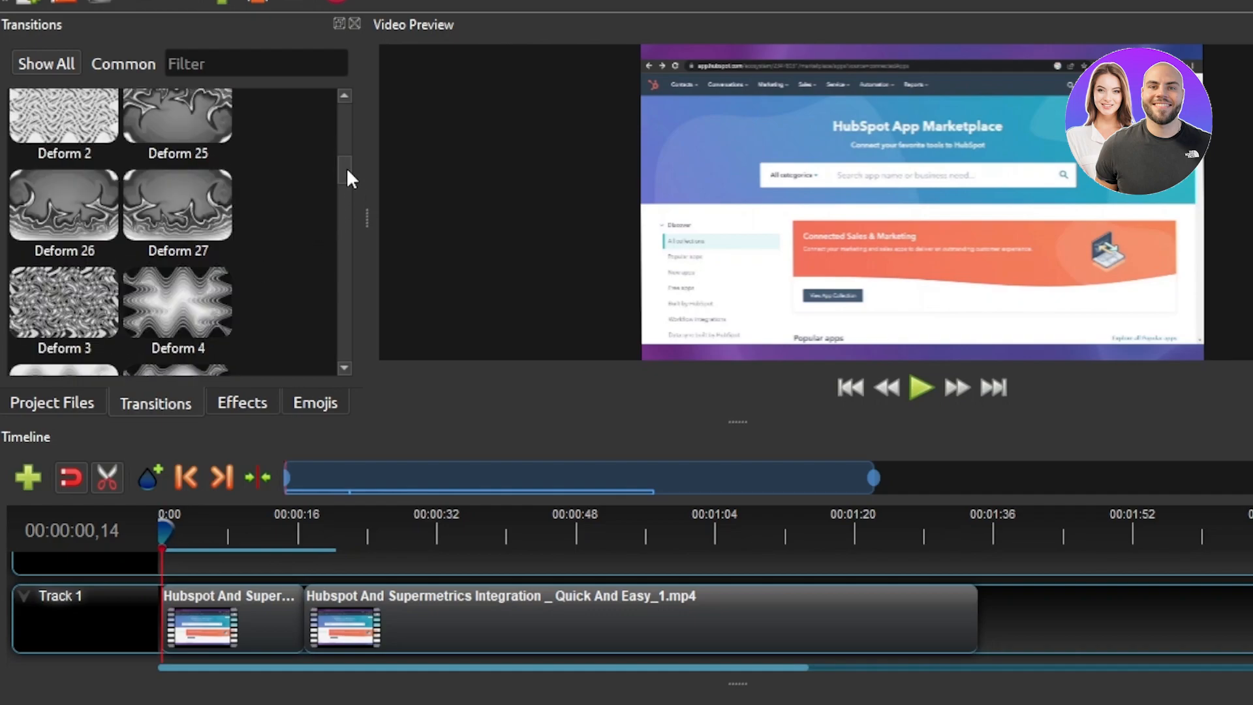
scroll(down, 3)
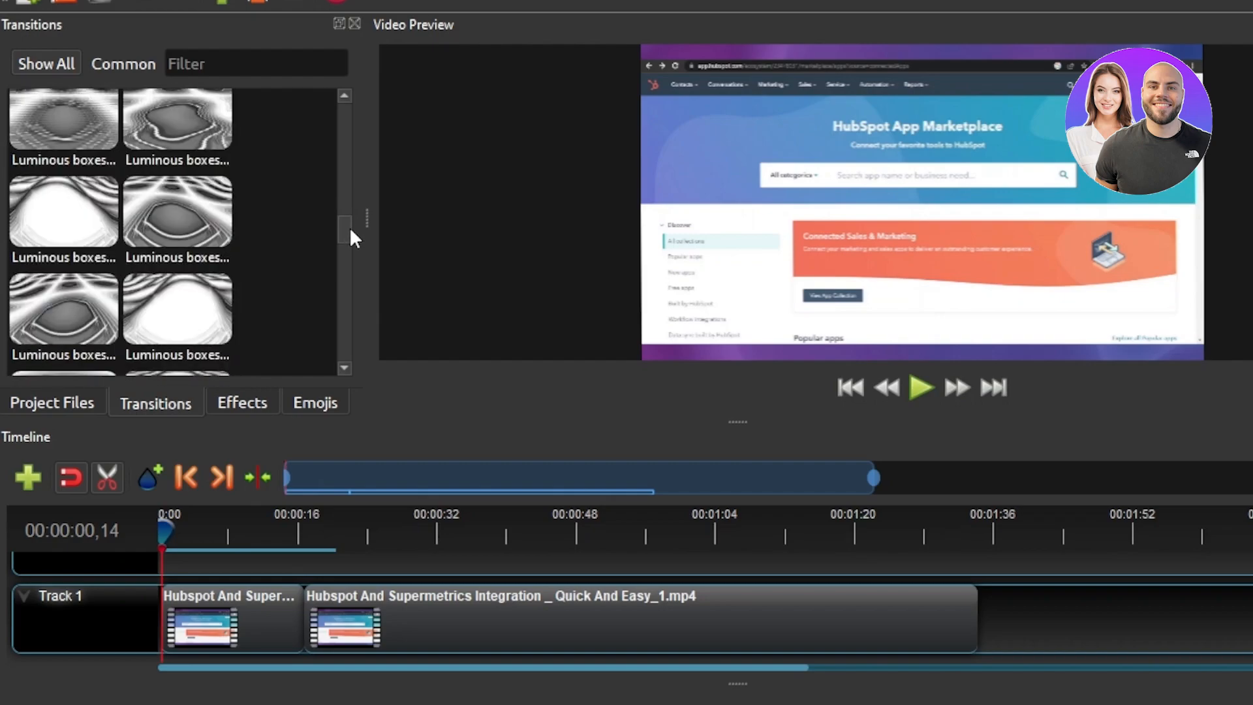
scroll(down, 3)
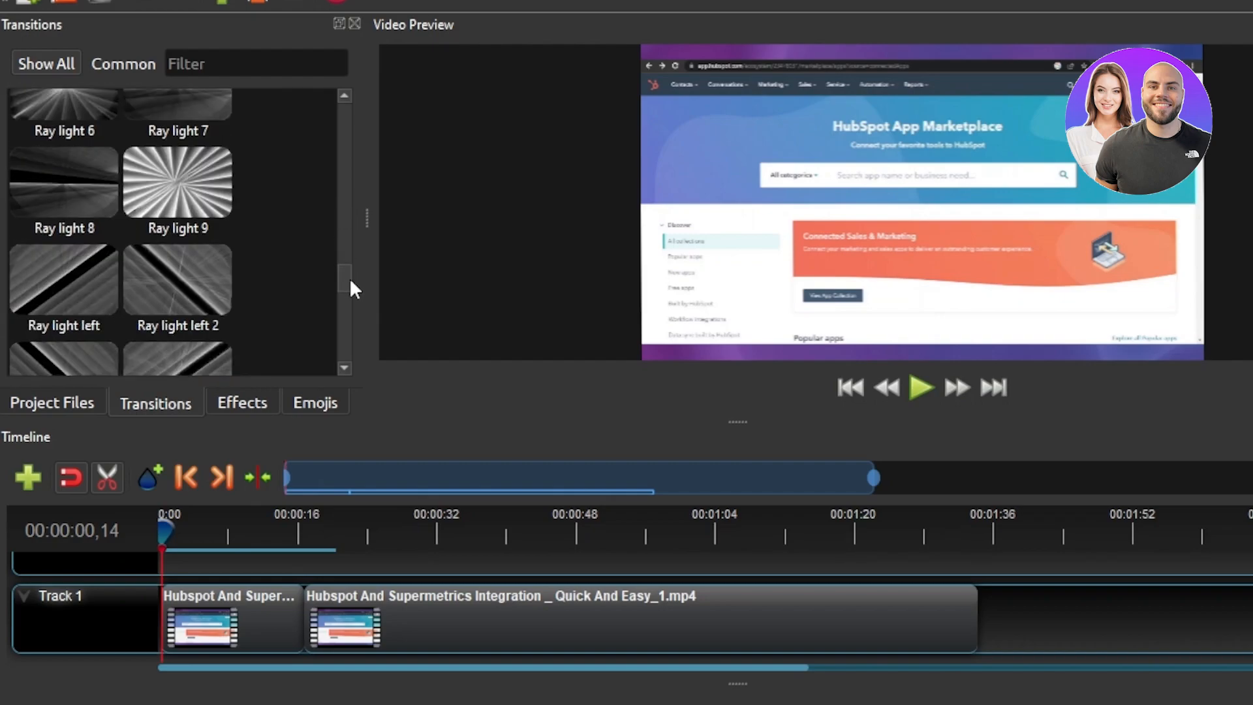
scroll(down, 3)
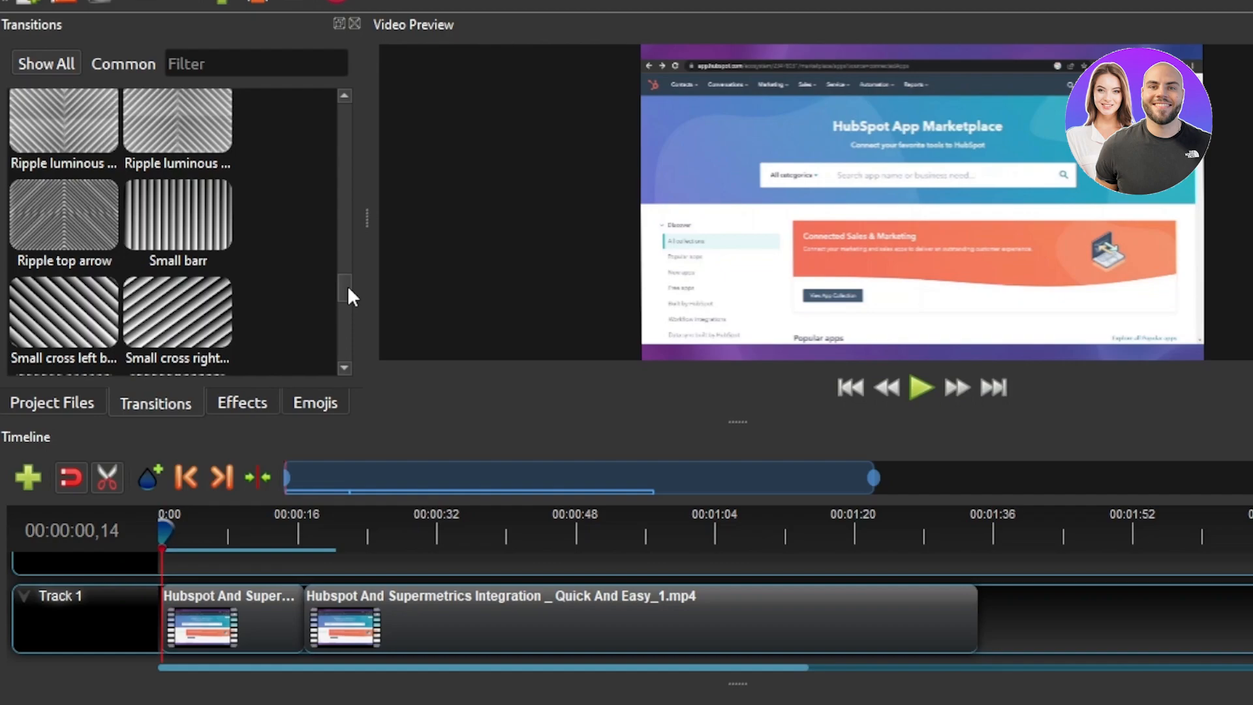
mouse_move(250, 417)
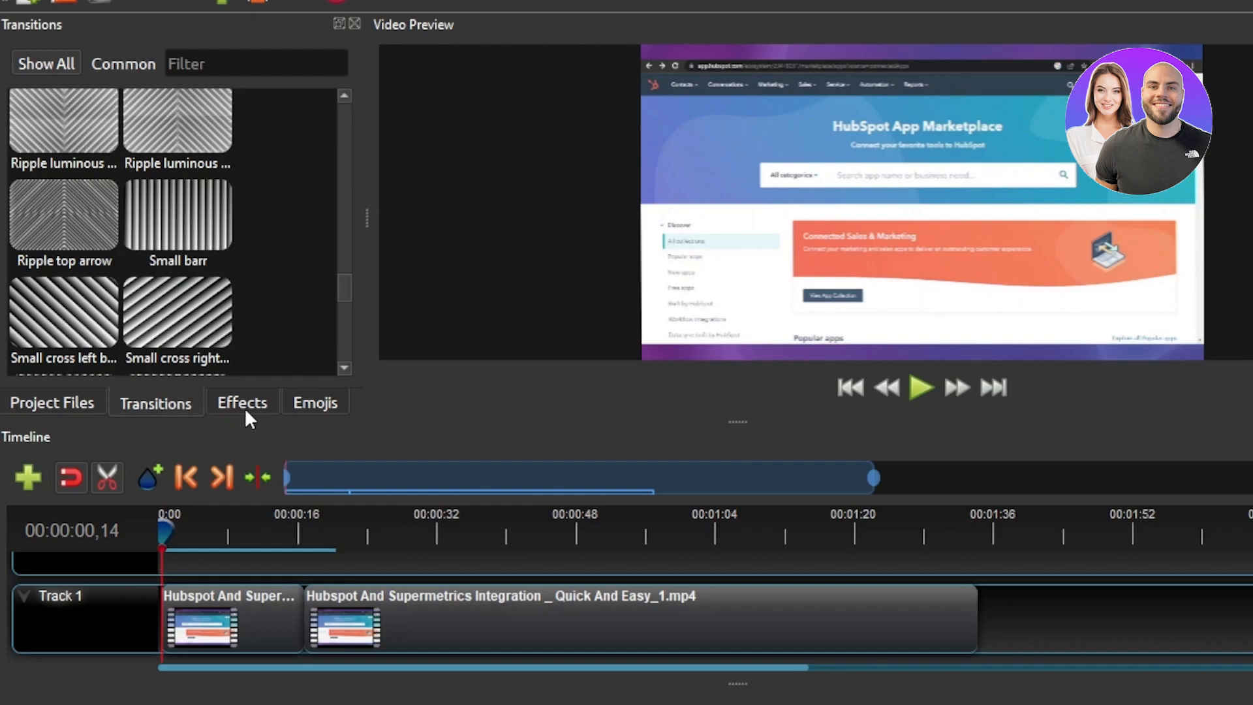
click(242, 402)
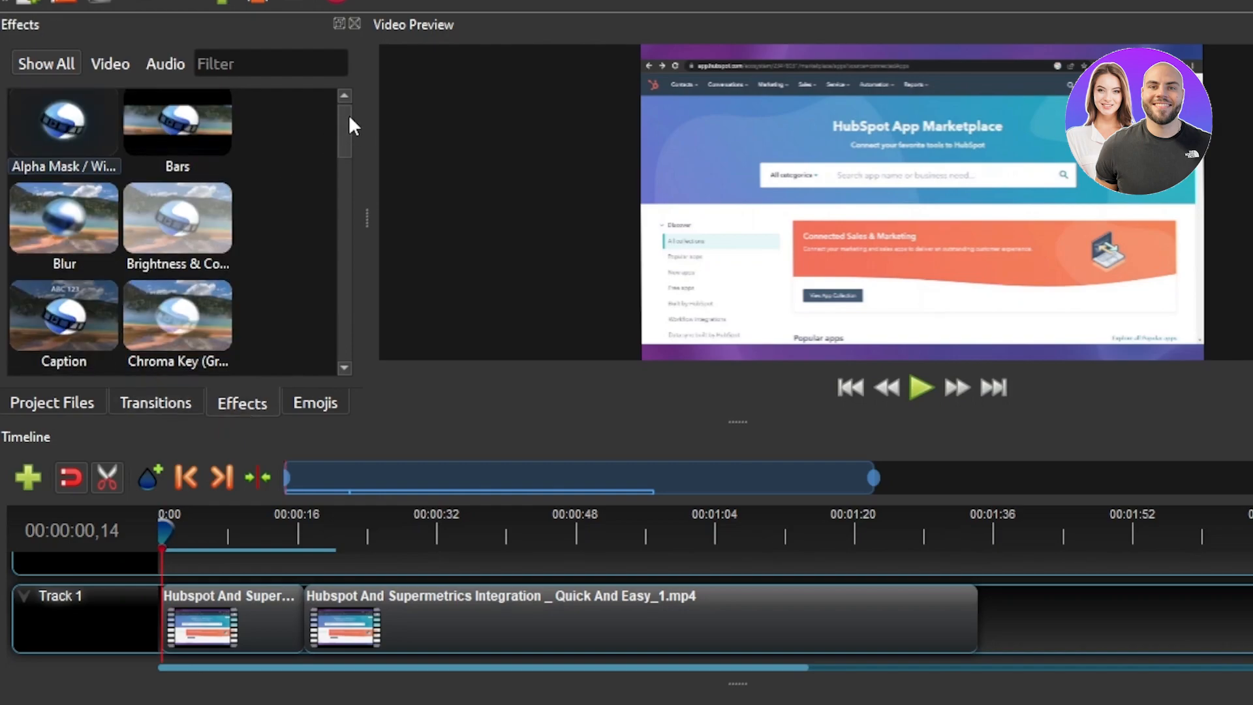
scroll(down, 3)
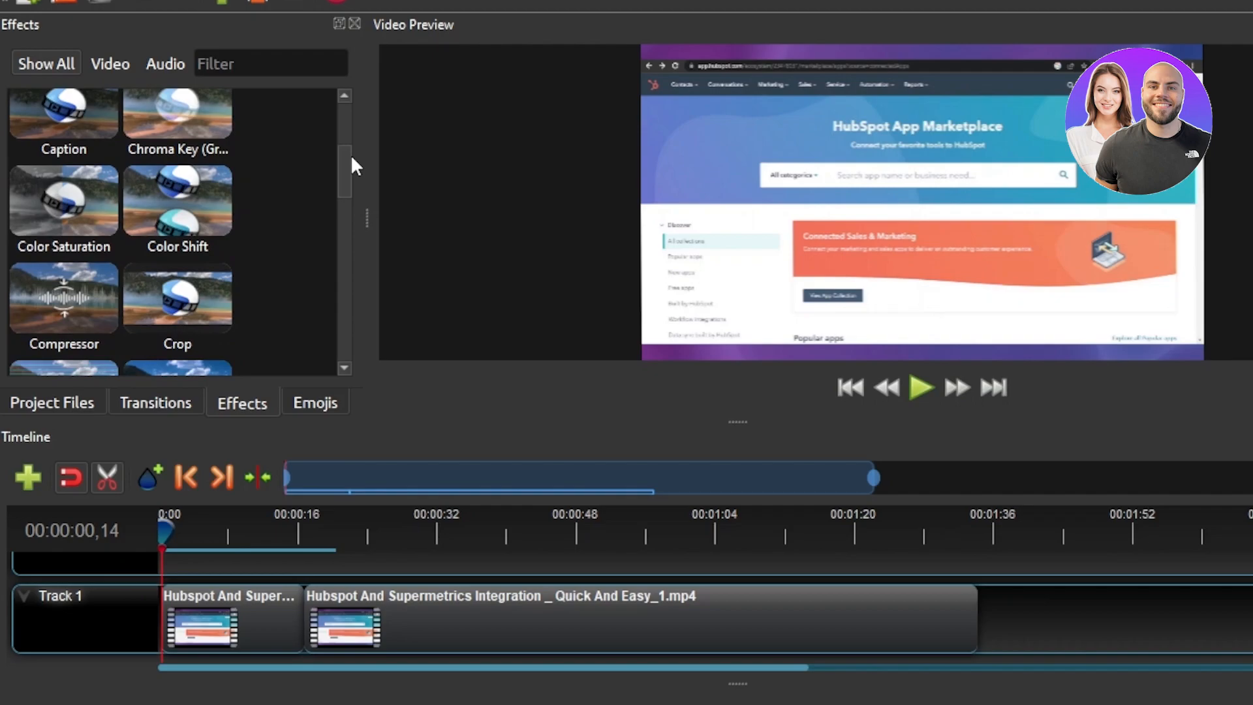
scroll(down, 3)
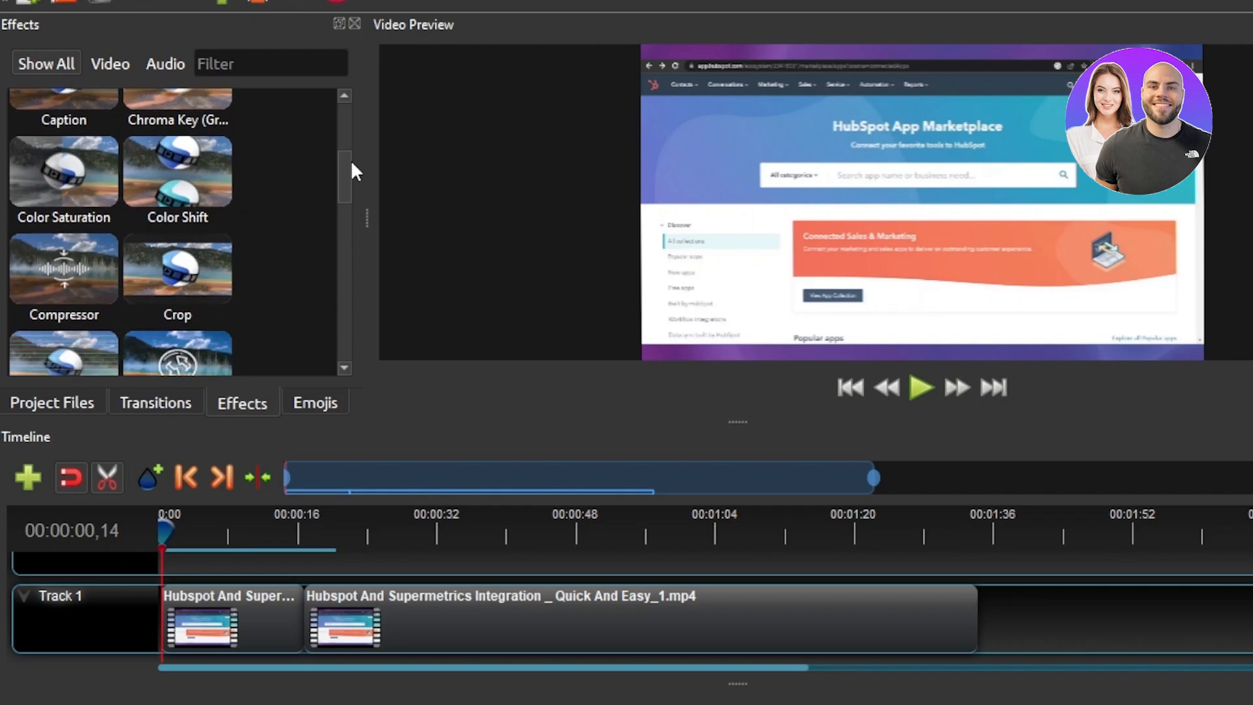
scroll(down, 3)
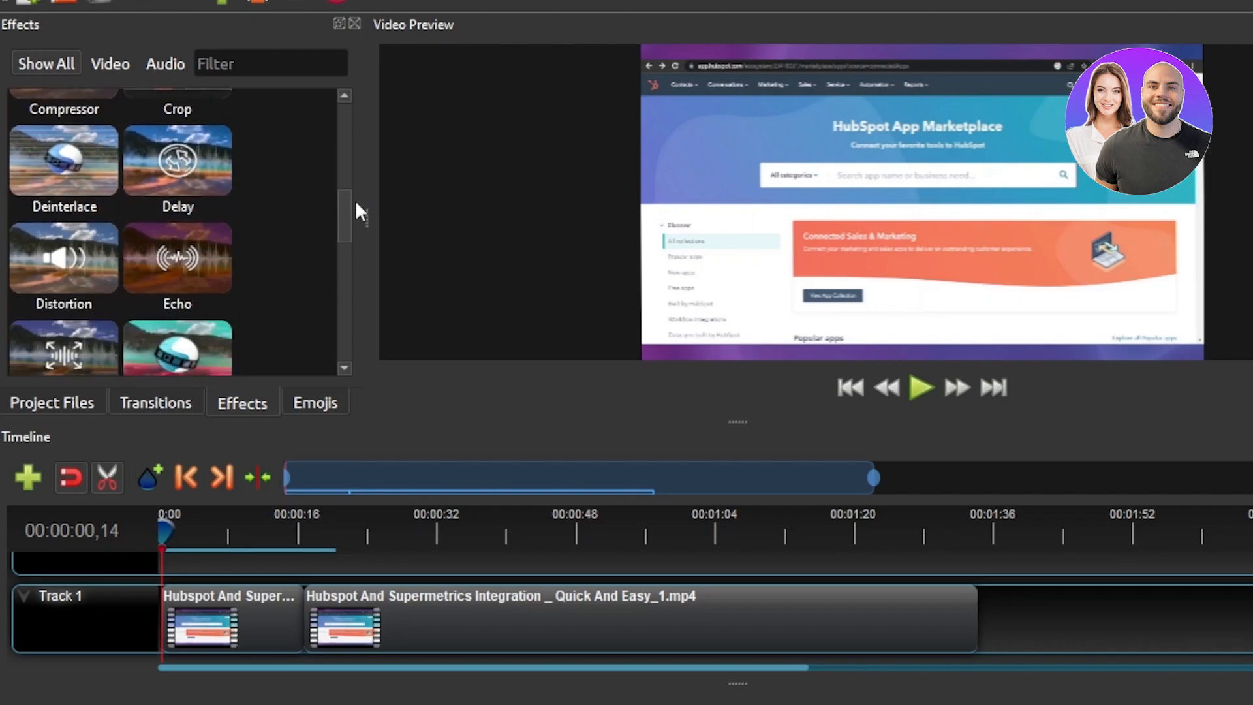
scroll(down, 3)
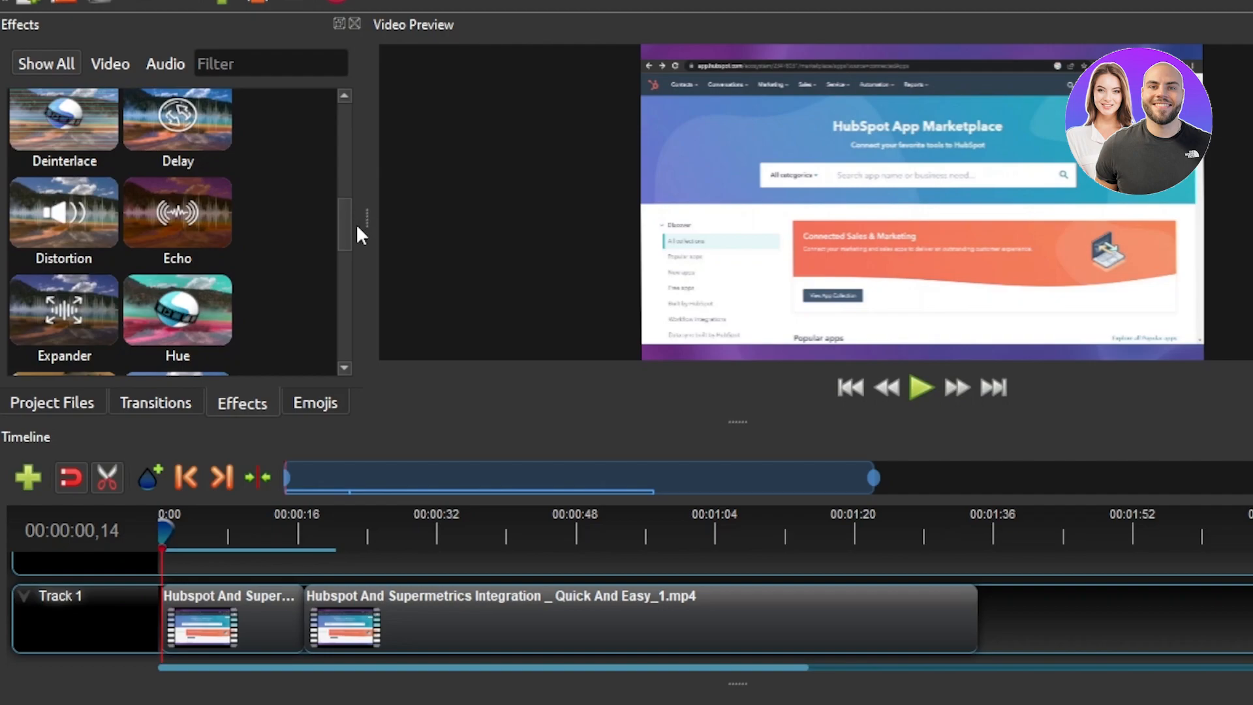
scroll(down, 3)
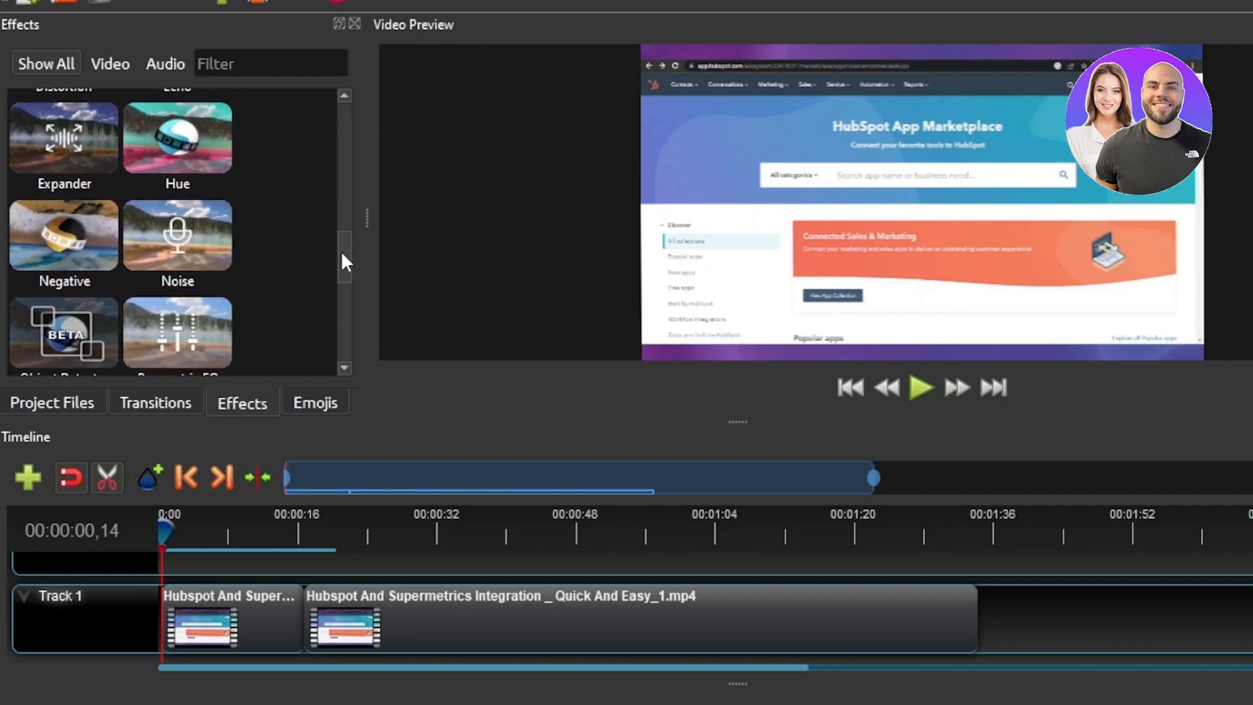
scroll(down, 3)
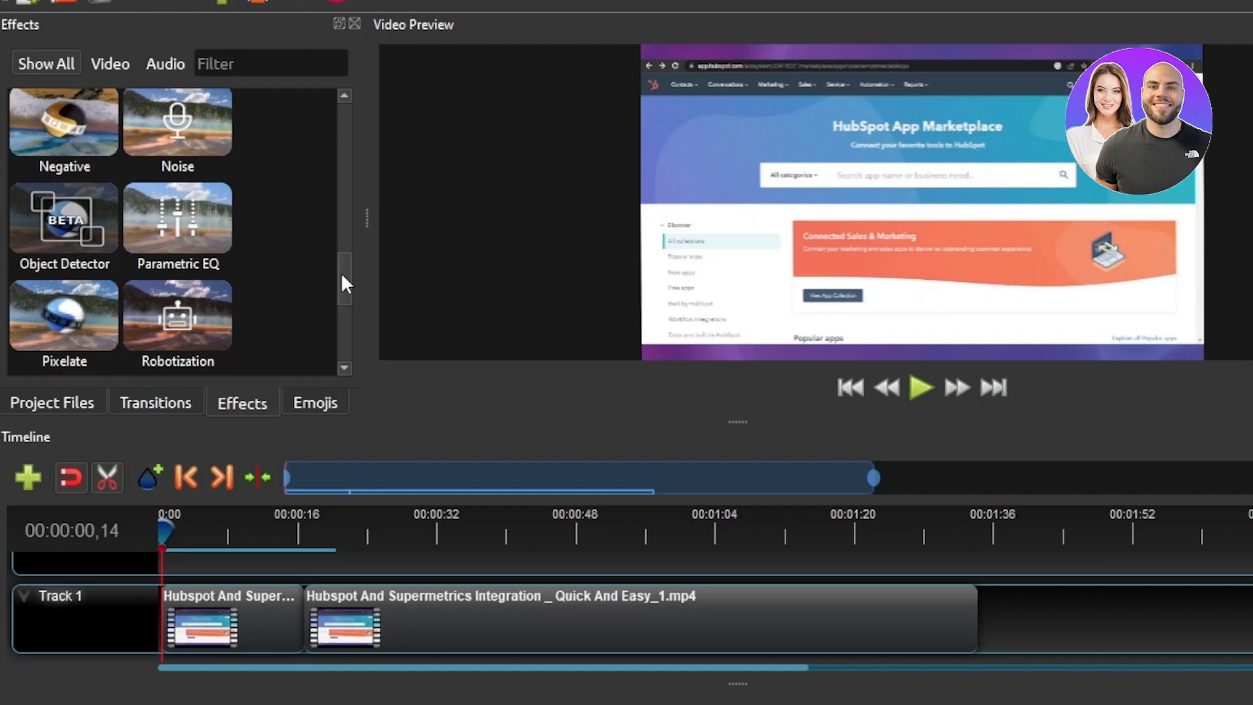
scroll(down, 3)
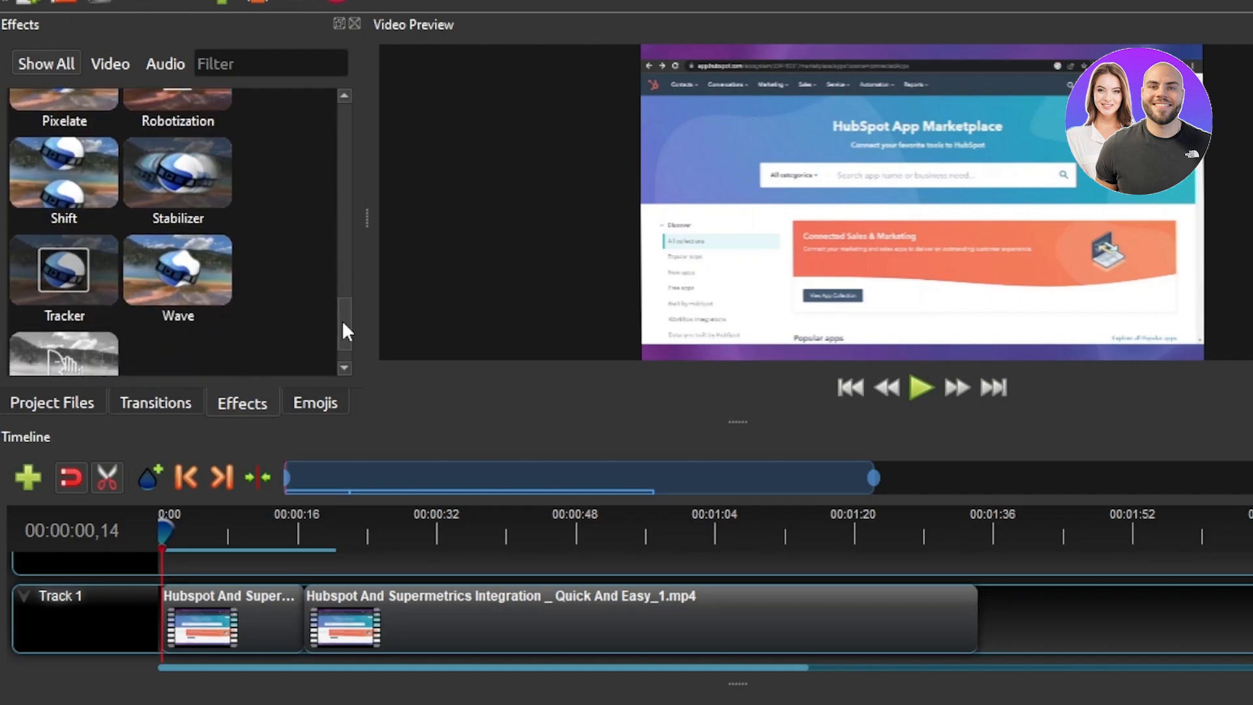
scroll(down, 3)
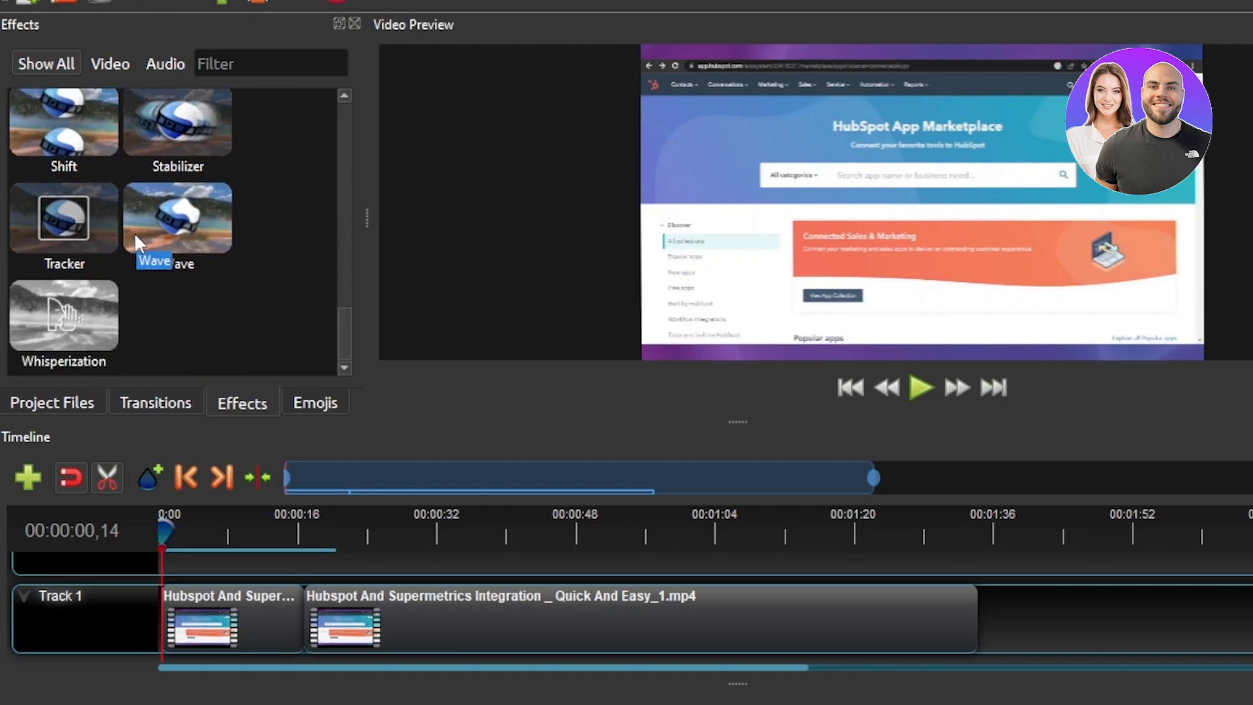
scroll(up, 3)
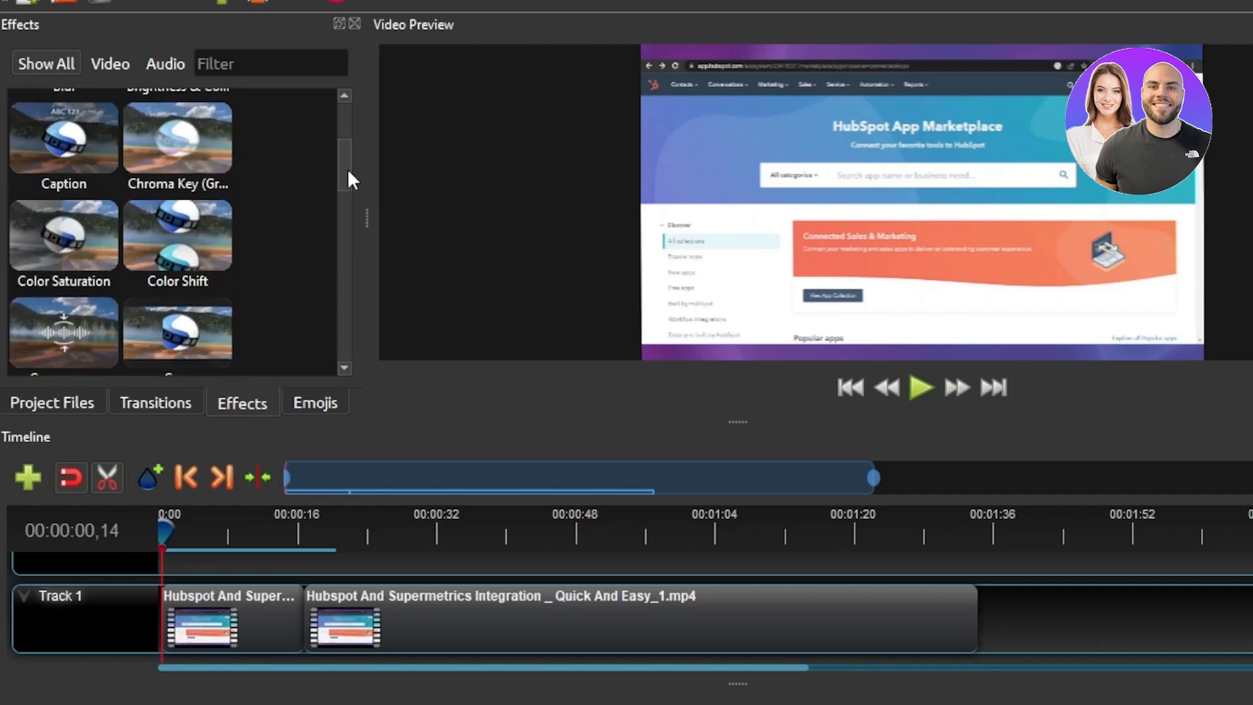
scroll(up, 3)
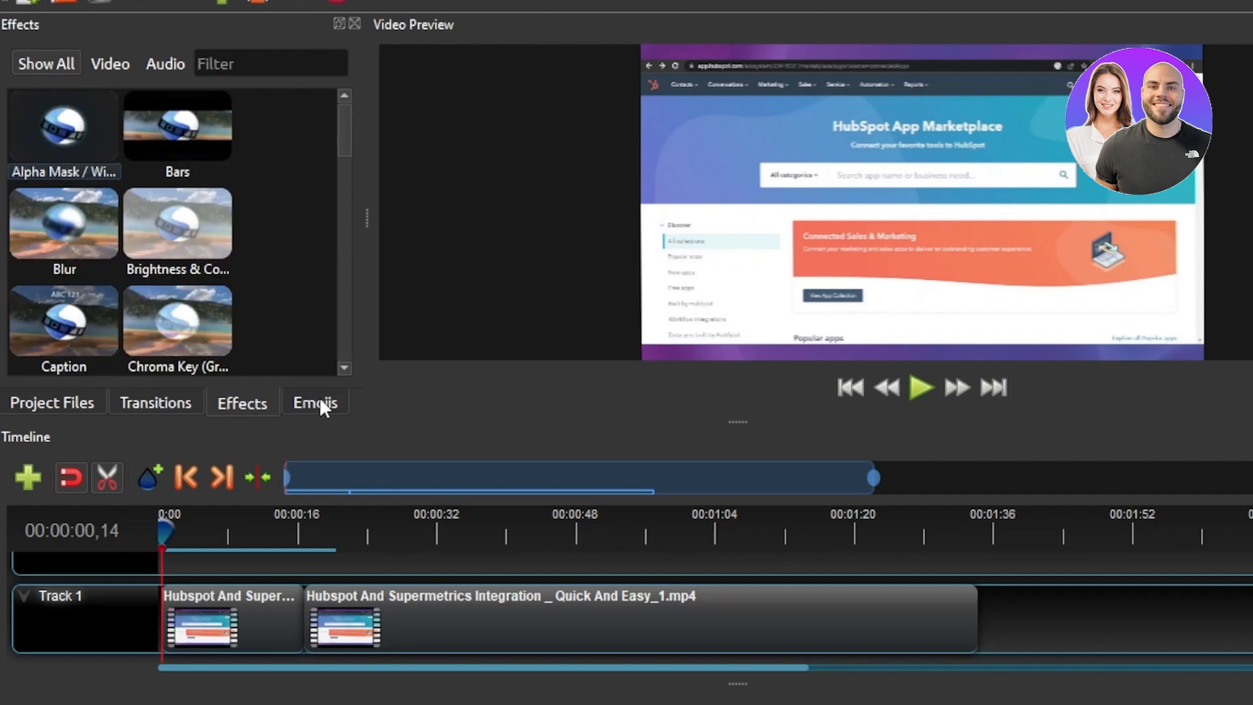
Step: Show the Emojis library and scroll down to entries like Candle and Canoe
click(314, 402)
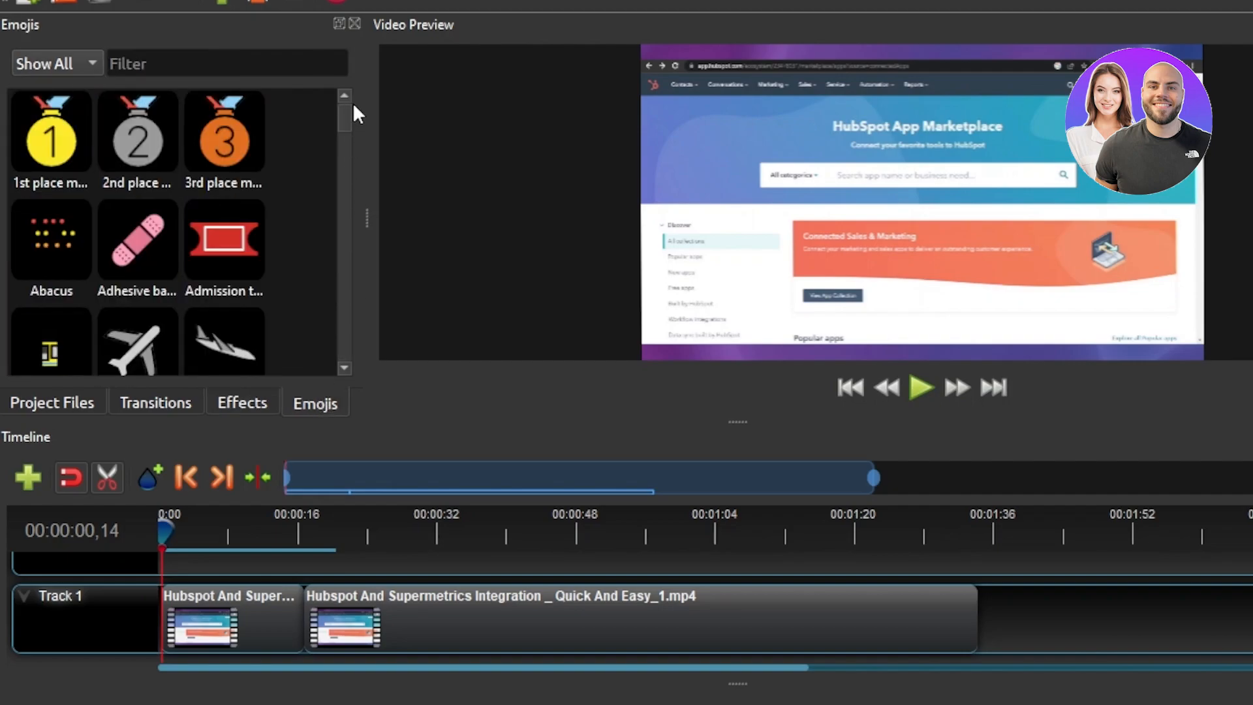
scroll(down, 3)
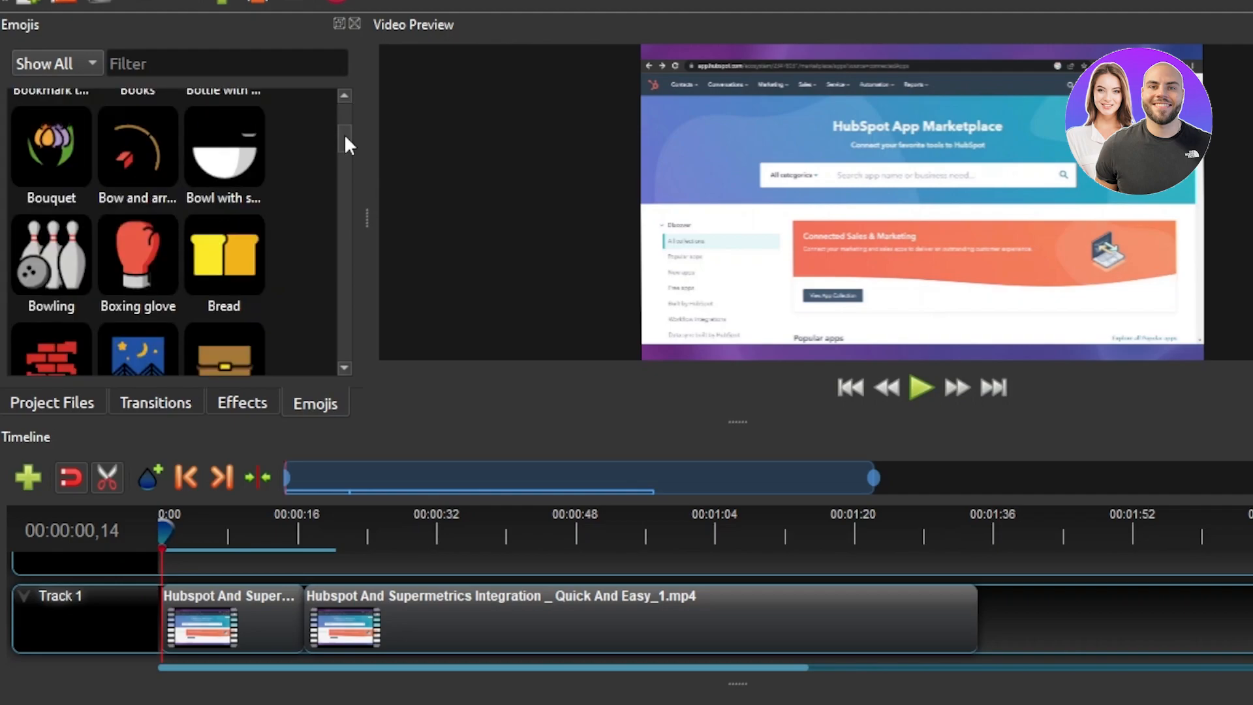
mouse_move(188, 92)
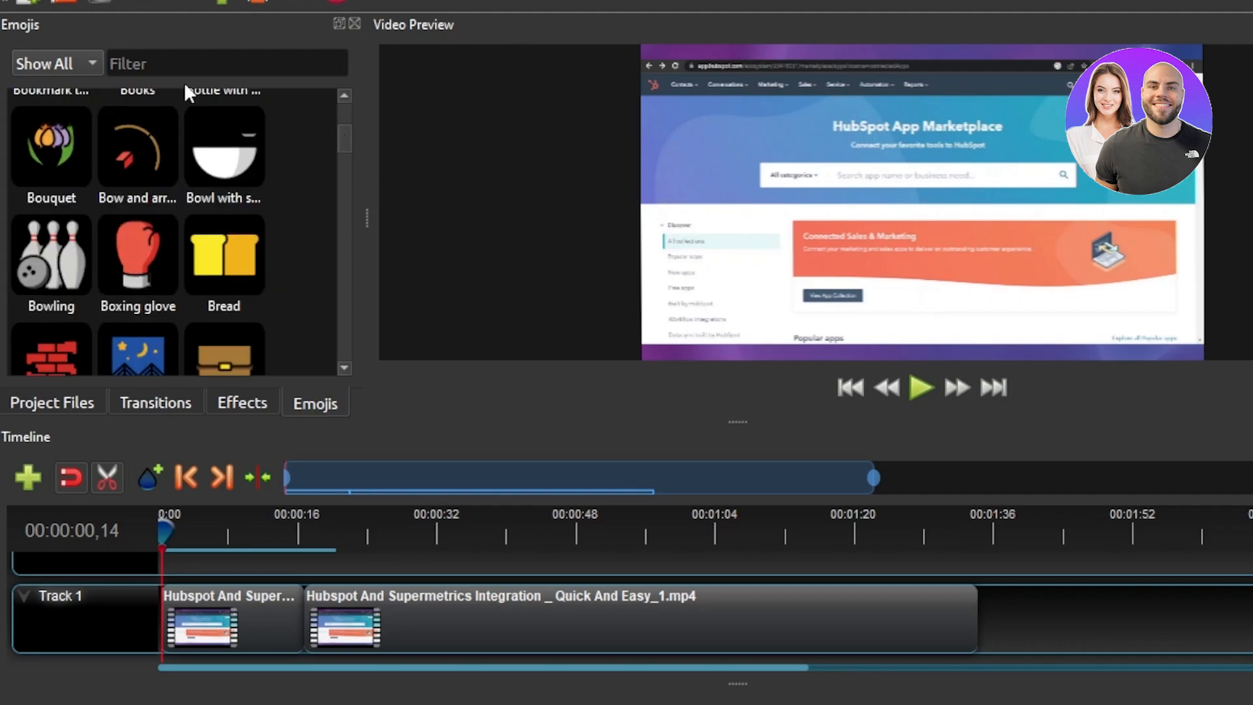
mouse_move(731, 292)
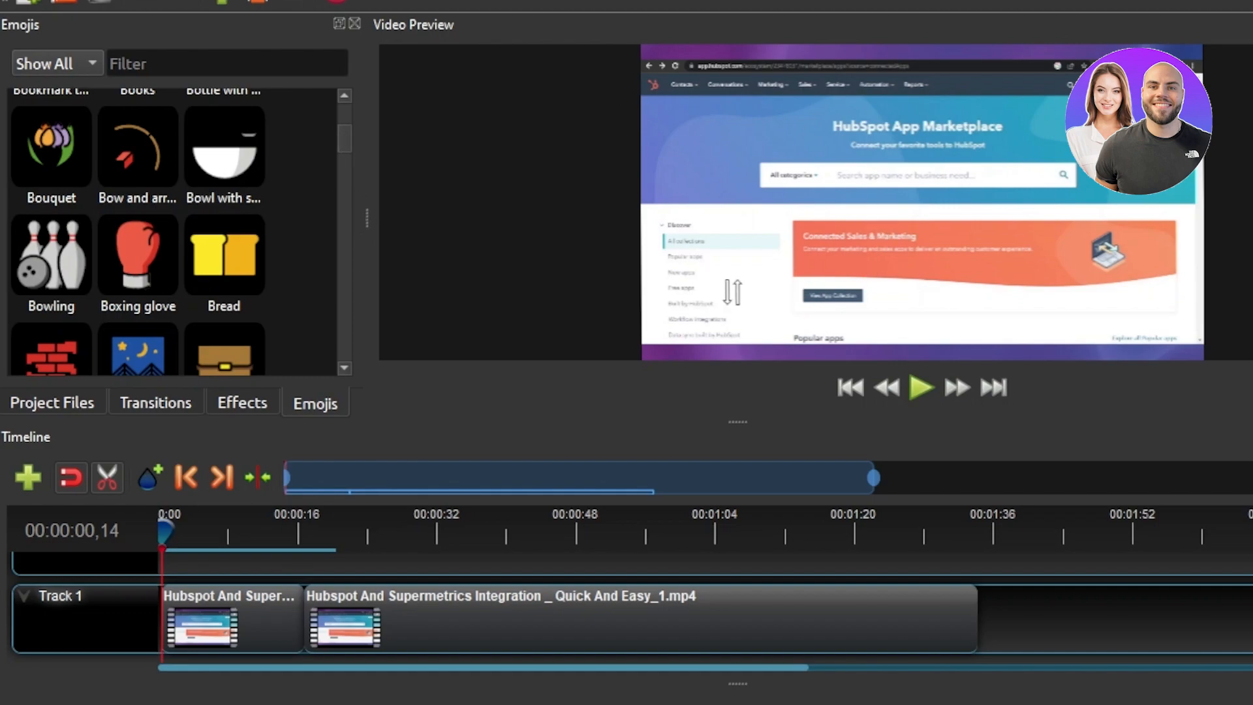
mouse_move(969, 377)
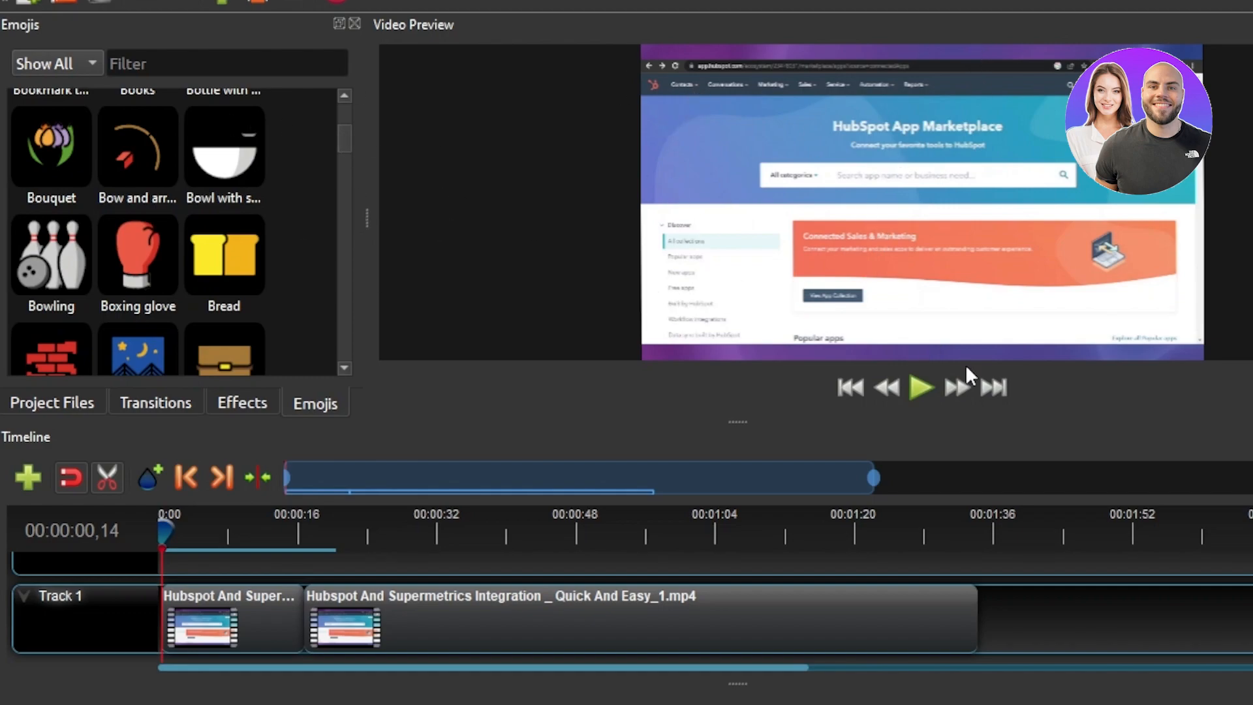
mouse_move(599, 461)
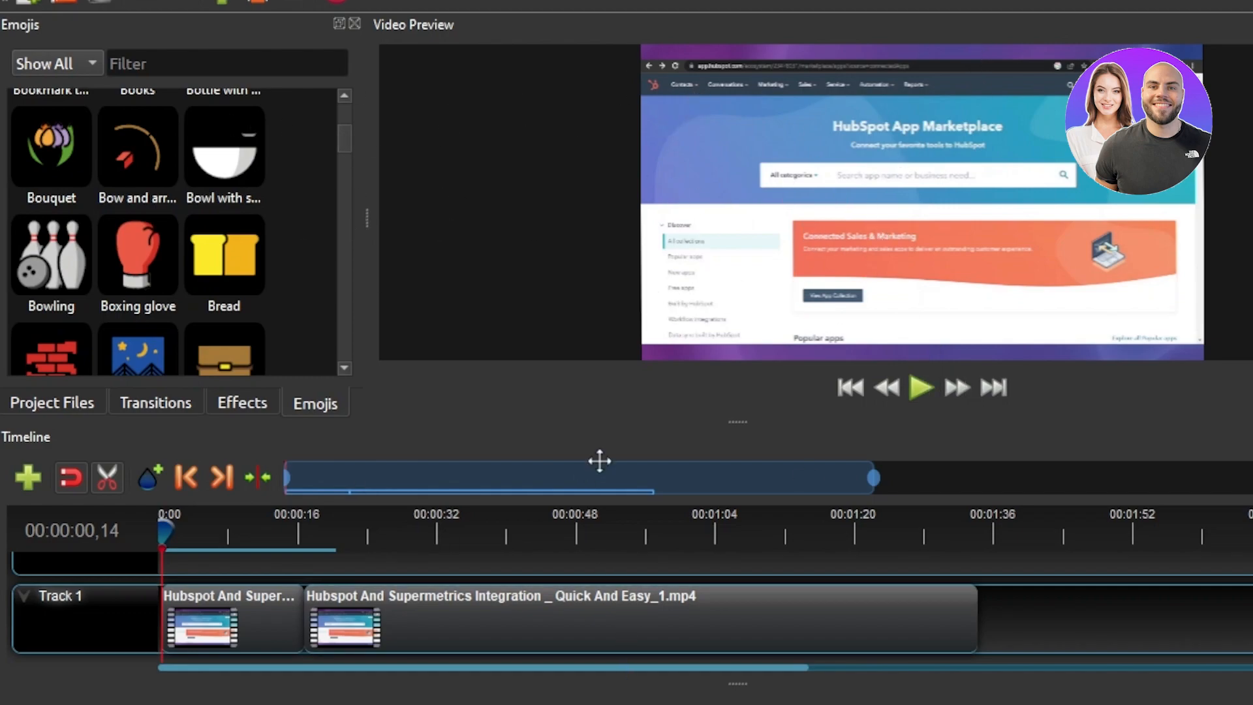
mouse_move(392, 246)
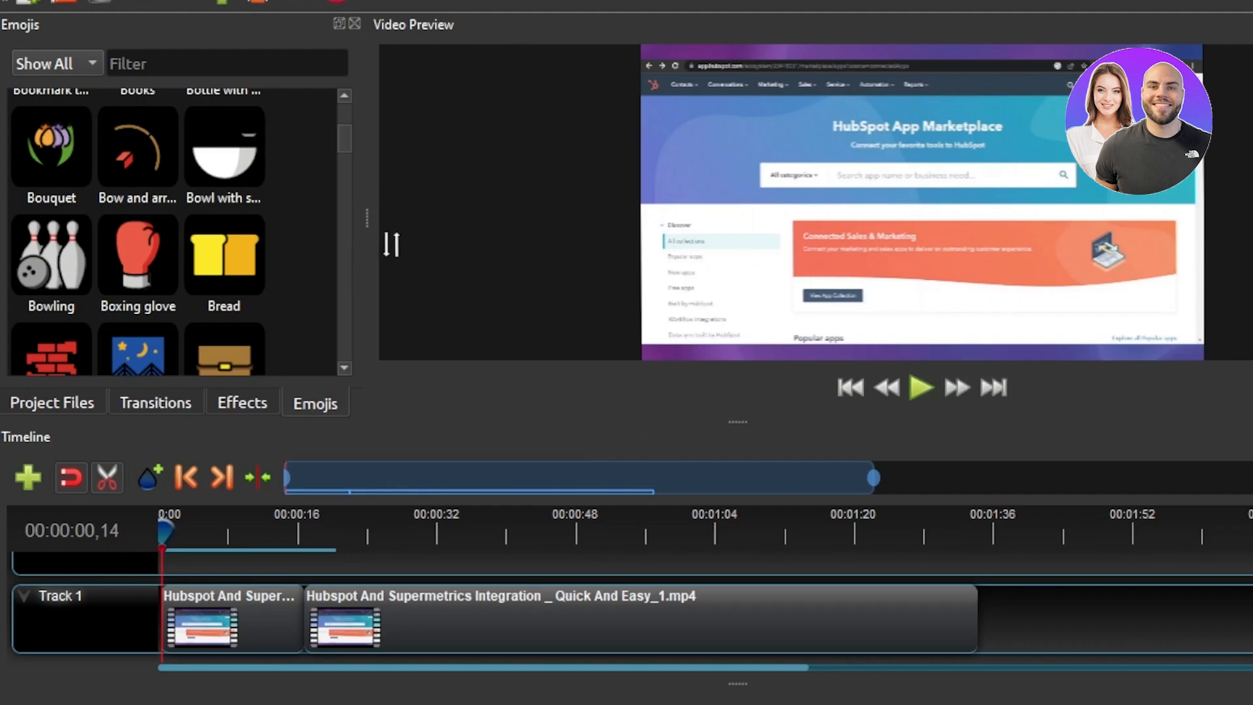
scroll(down, 3)
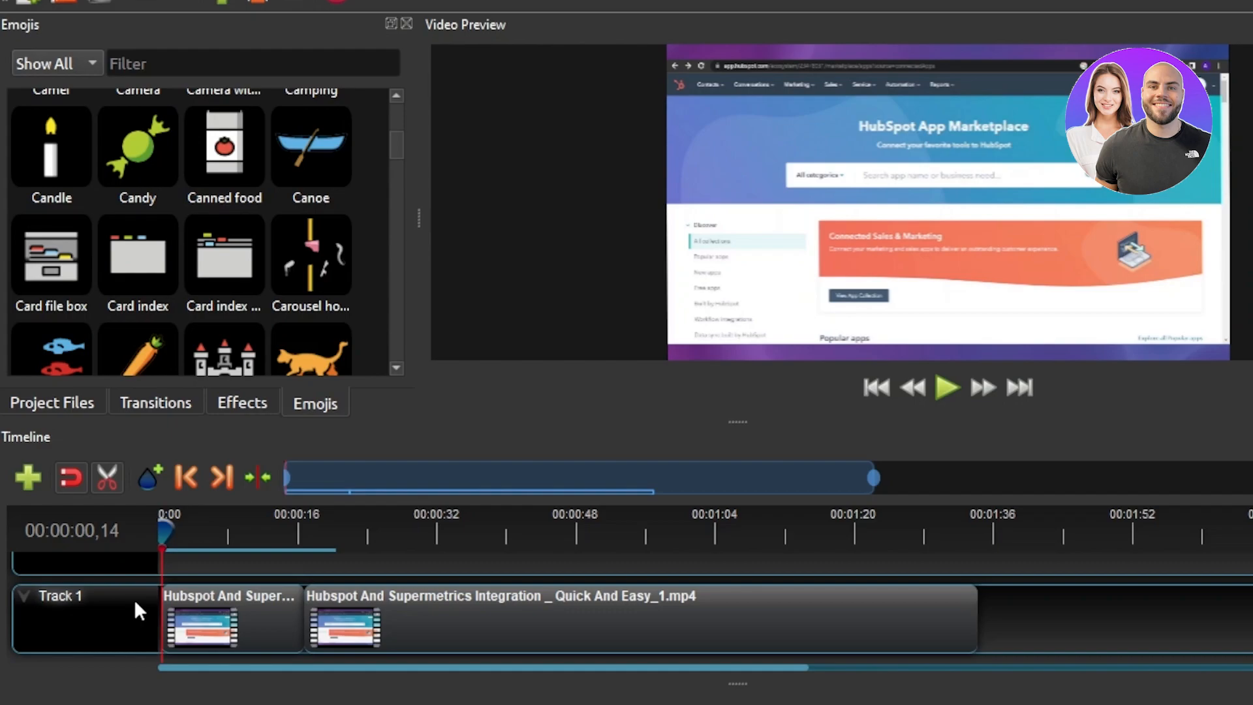
mouse_move(455, 537)
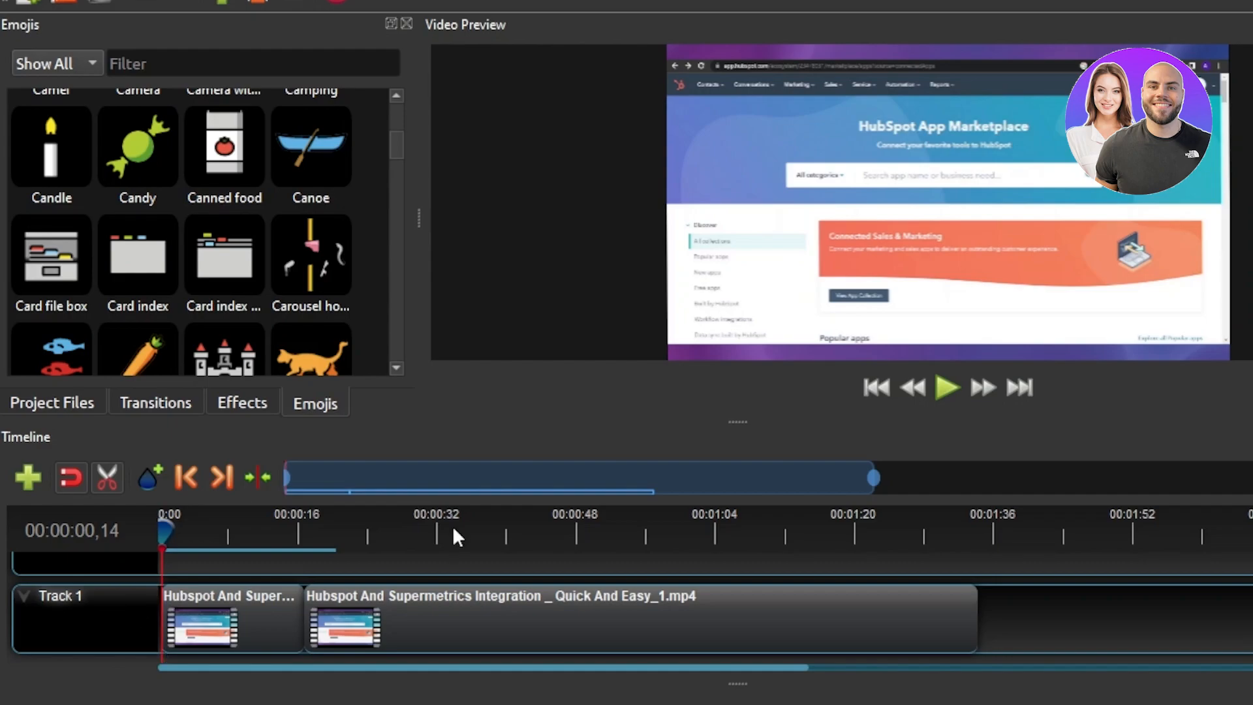
mouse_move(734, 420)
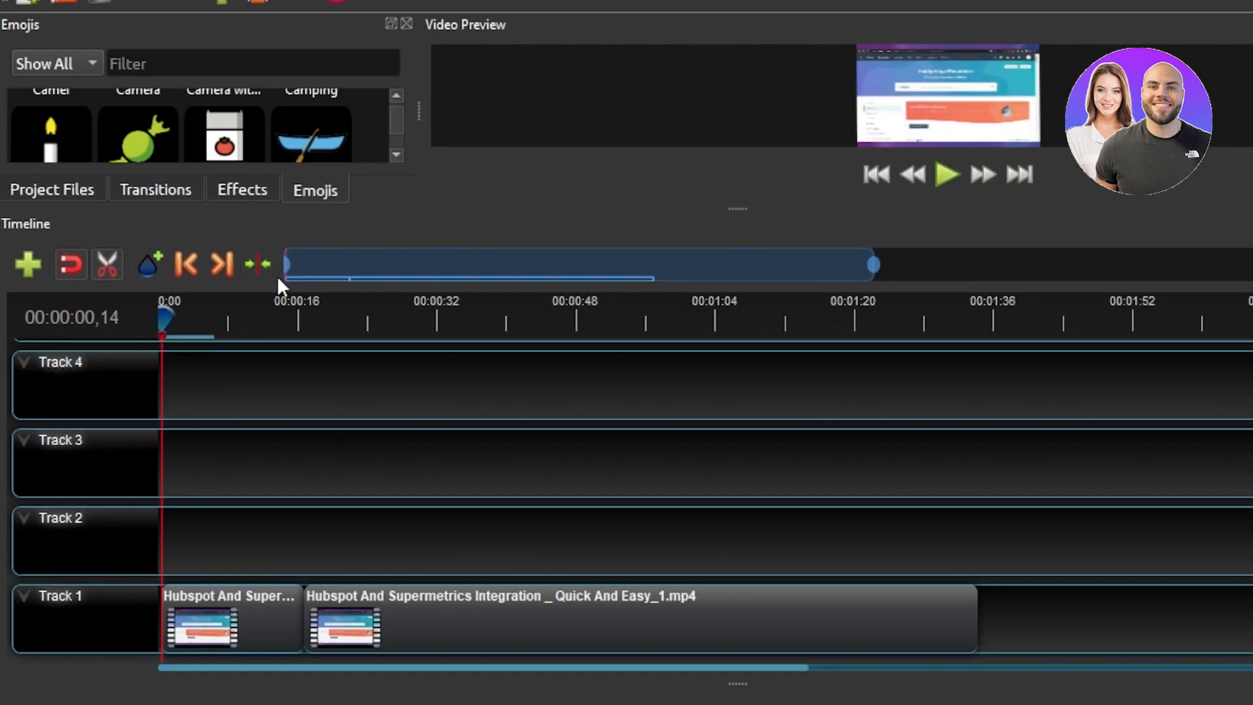
mouse_move(216, 552)
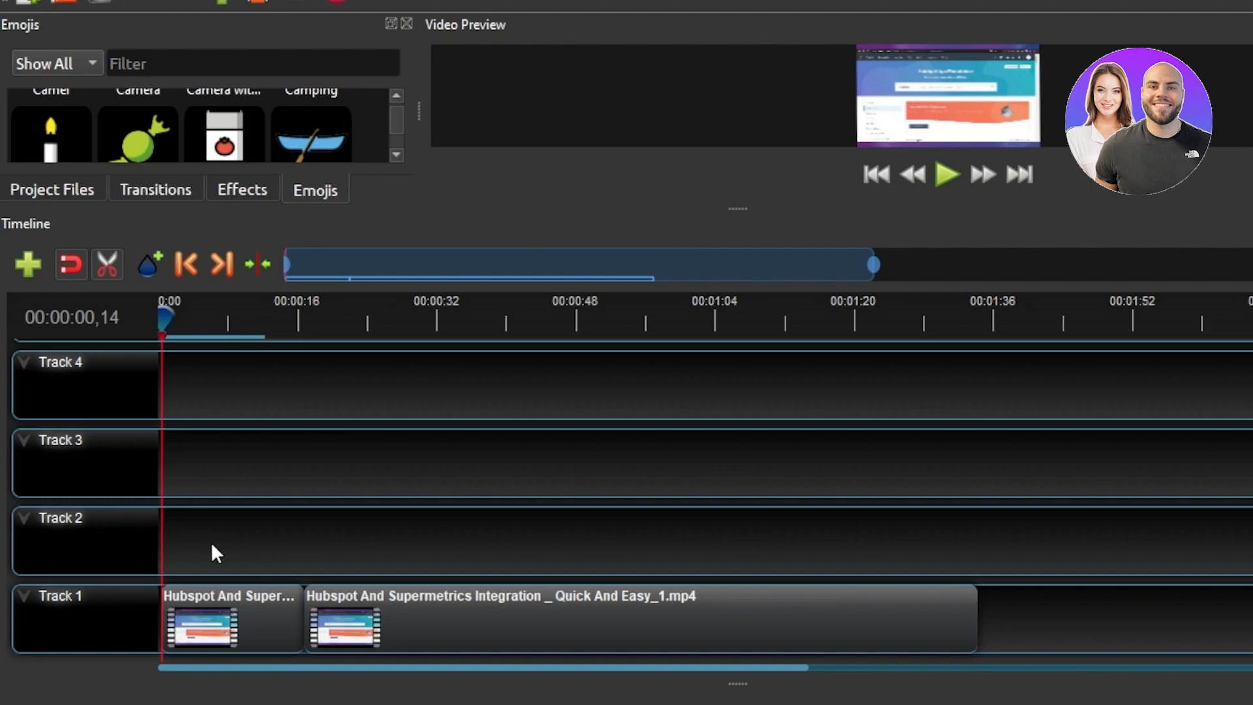
mouse_move(746, 172)
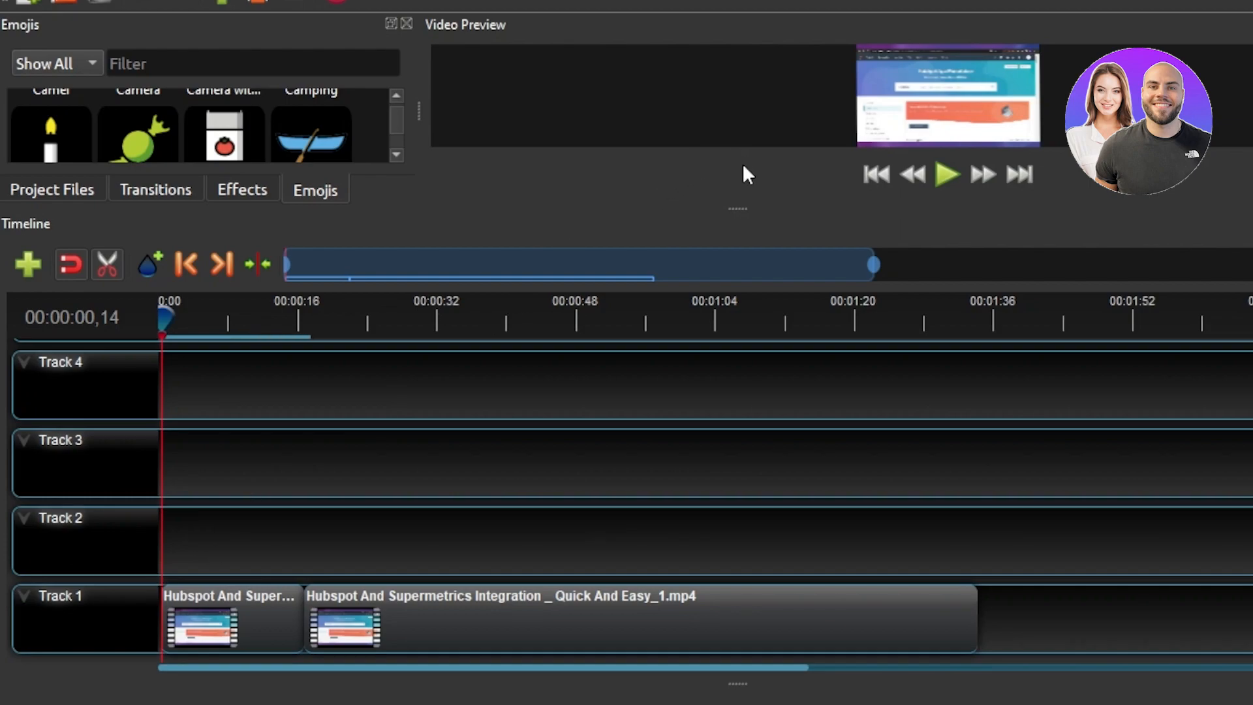
mouse_move(738, 207)
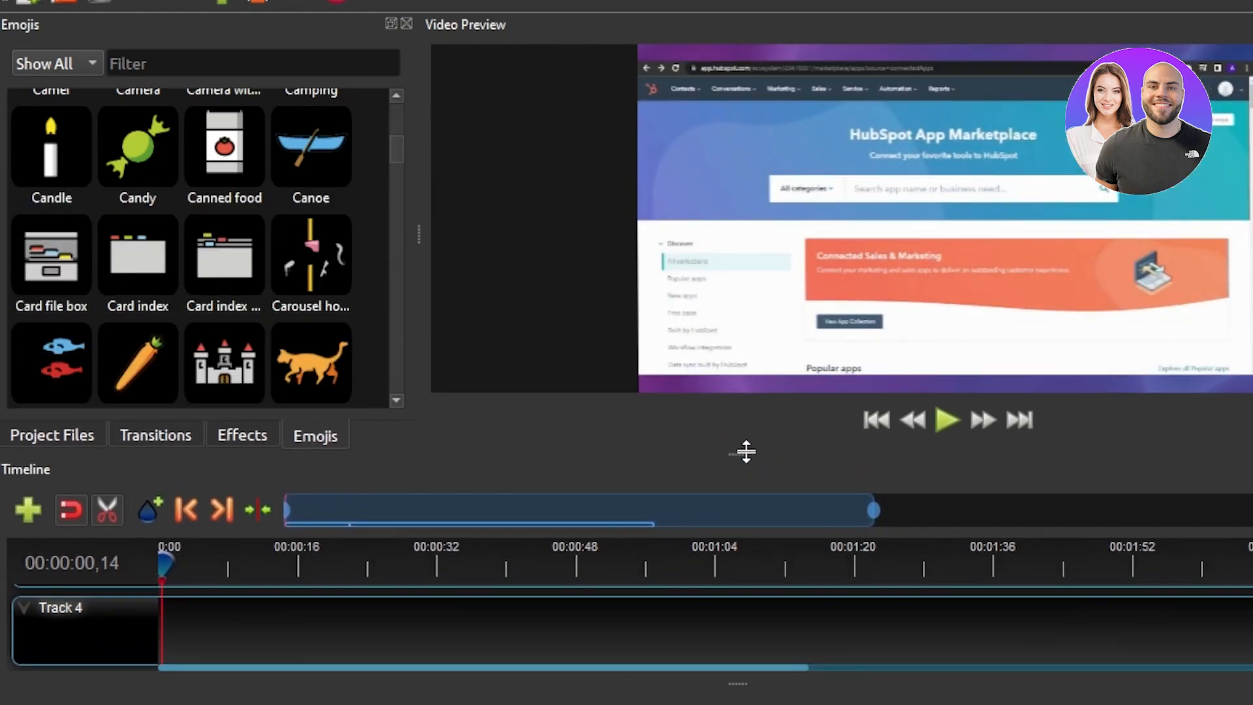
Step: View the Show All emoji categories, then return to the Effects and Project Files tabs
click(56, 64)
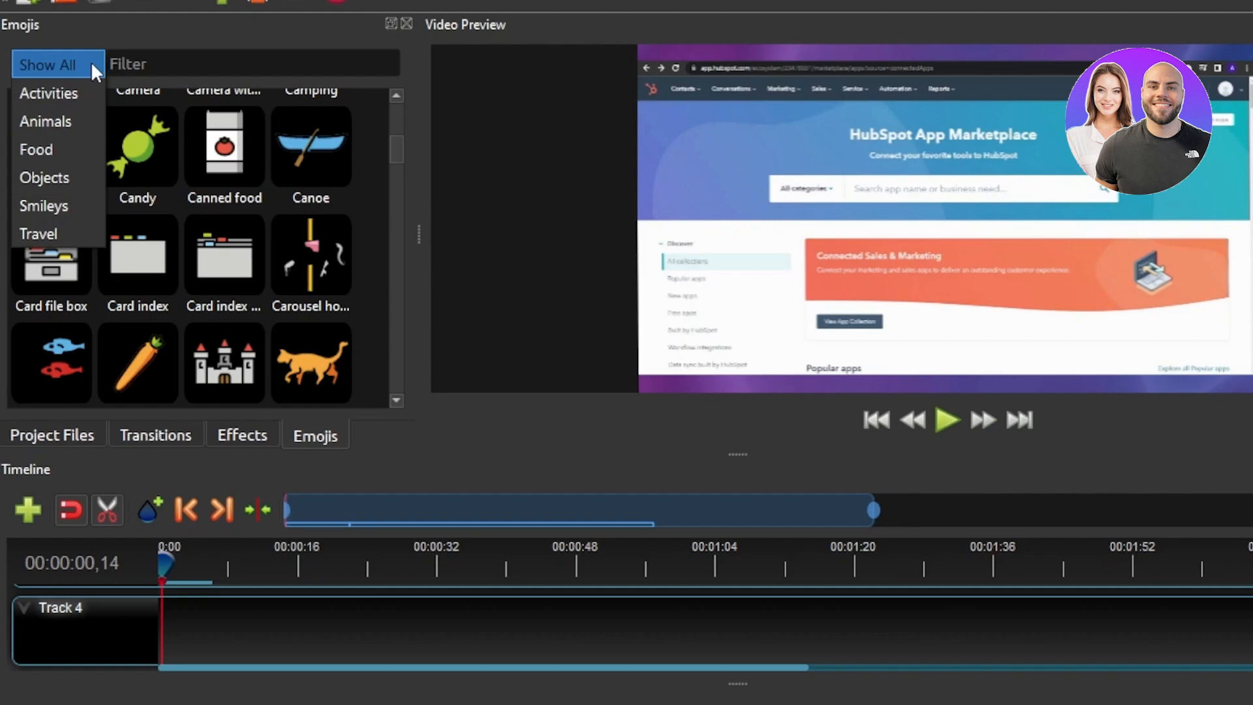
mouse_move(164, 327)
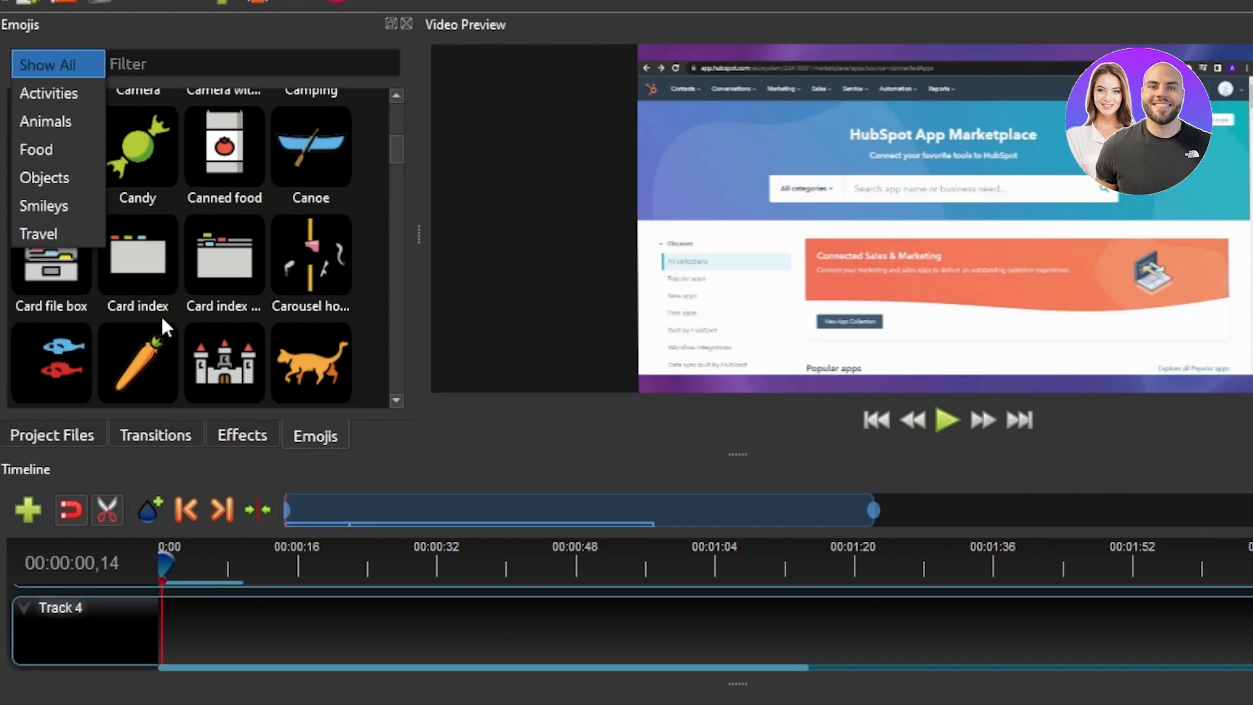
click(241, 434)
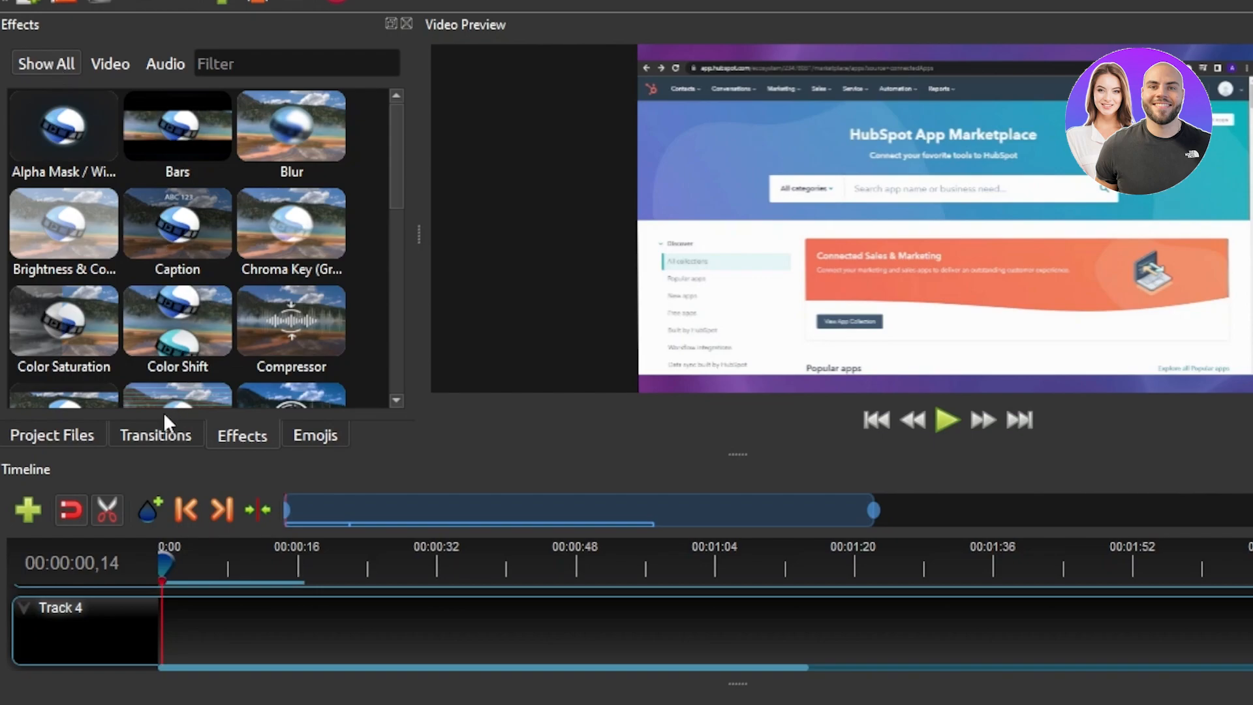
click(52, 434)
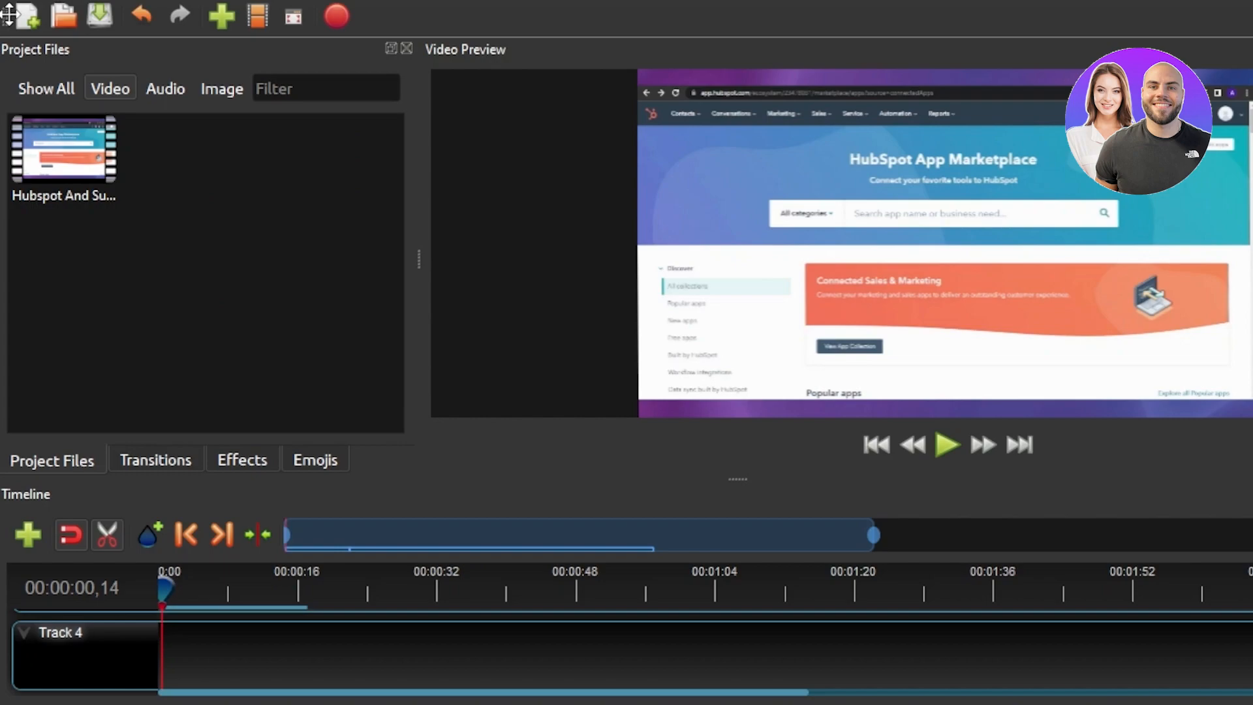
mouse_move(319, 35)
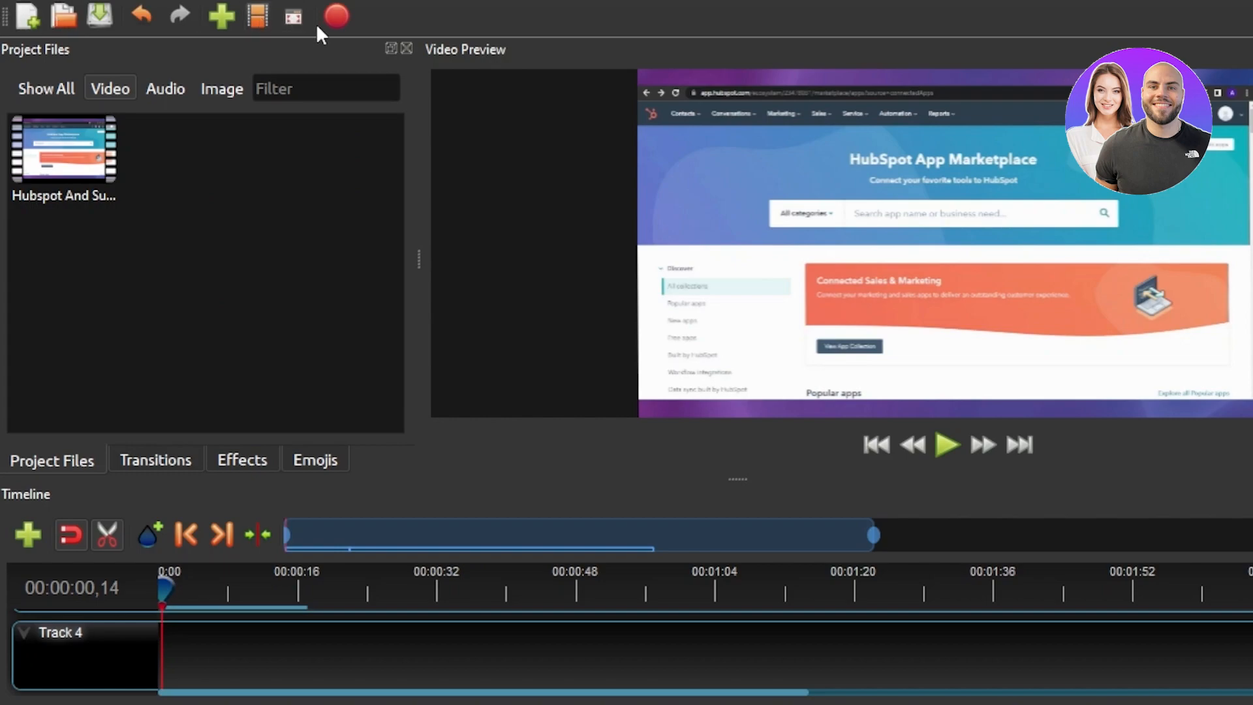
mouse_move(293, 15)
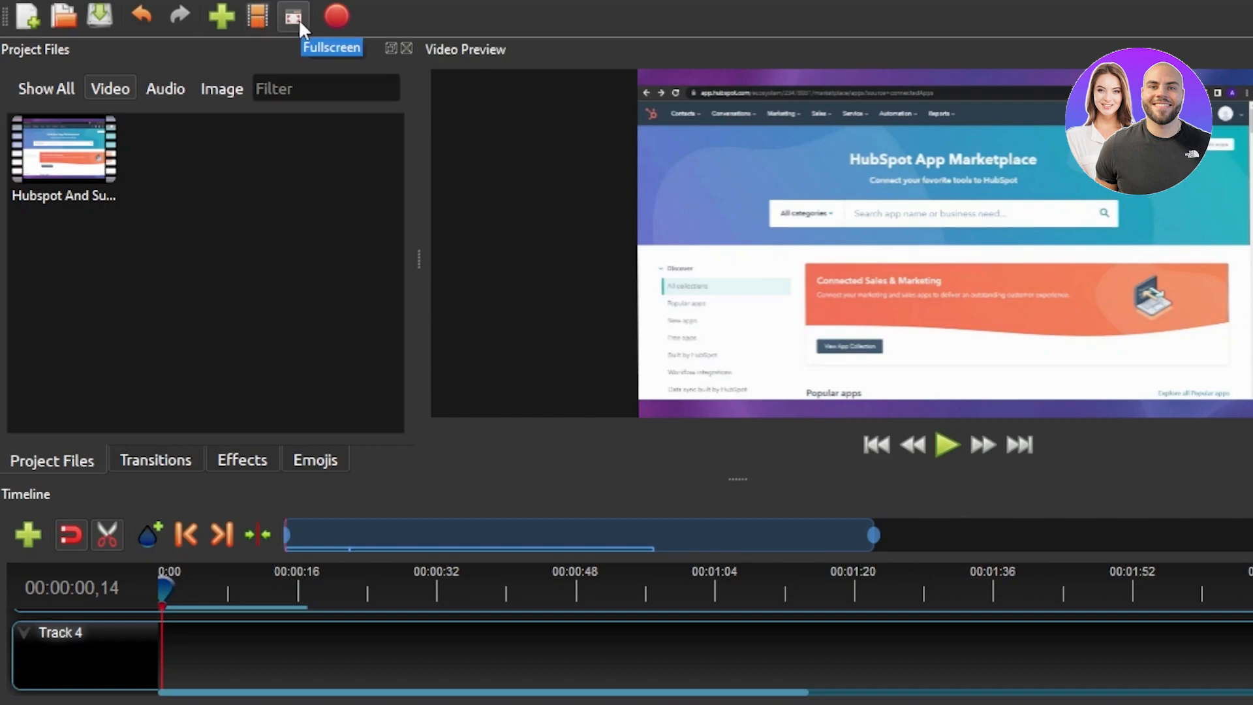
mouse_move(222, 16)
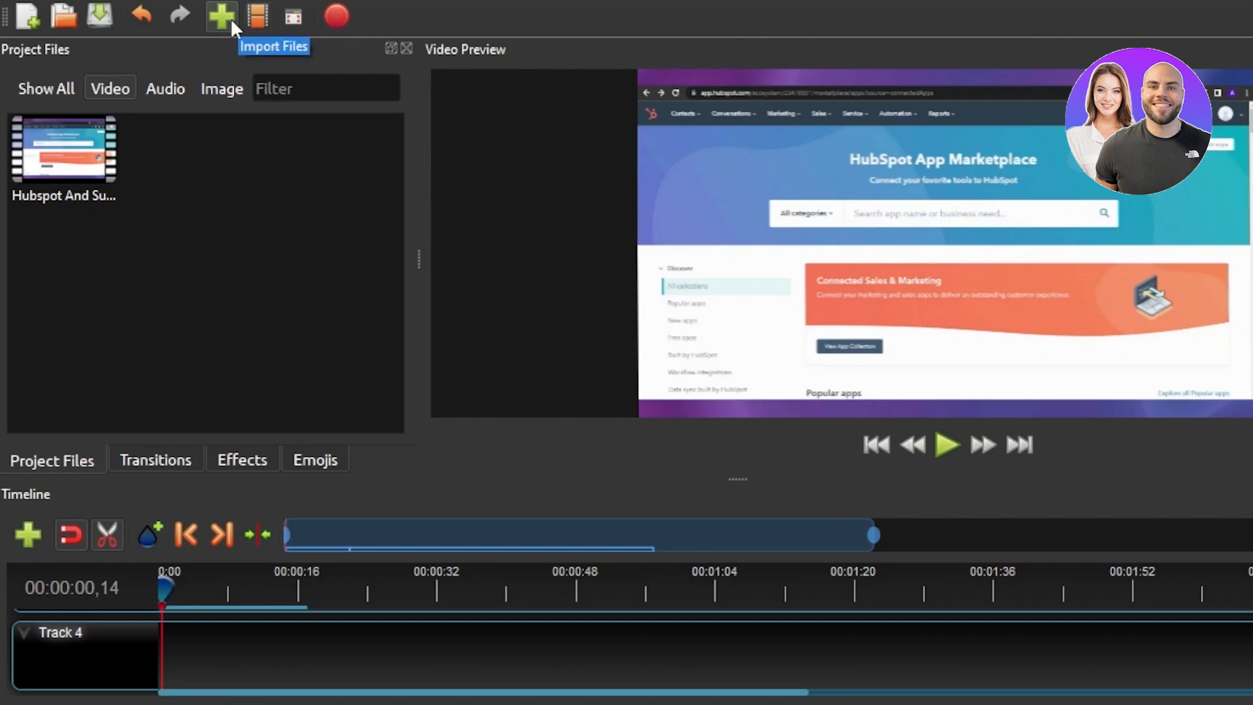
mouse_move(31, 453)
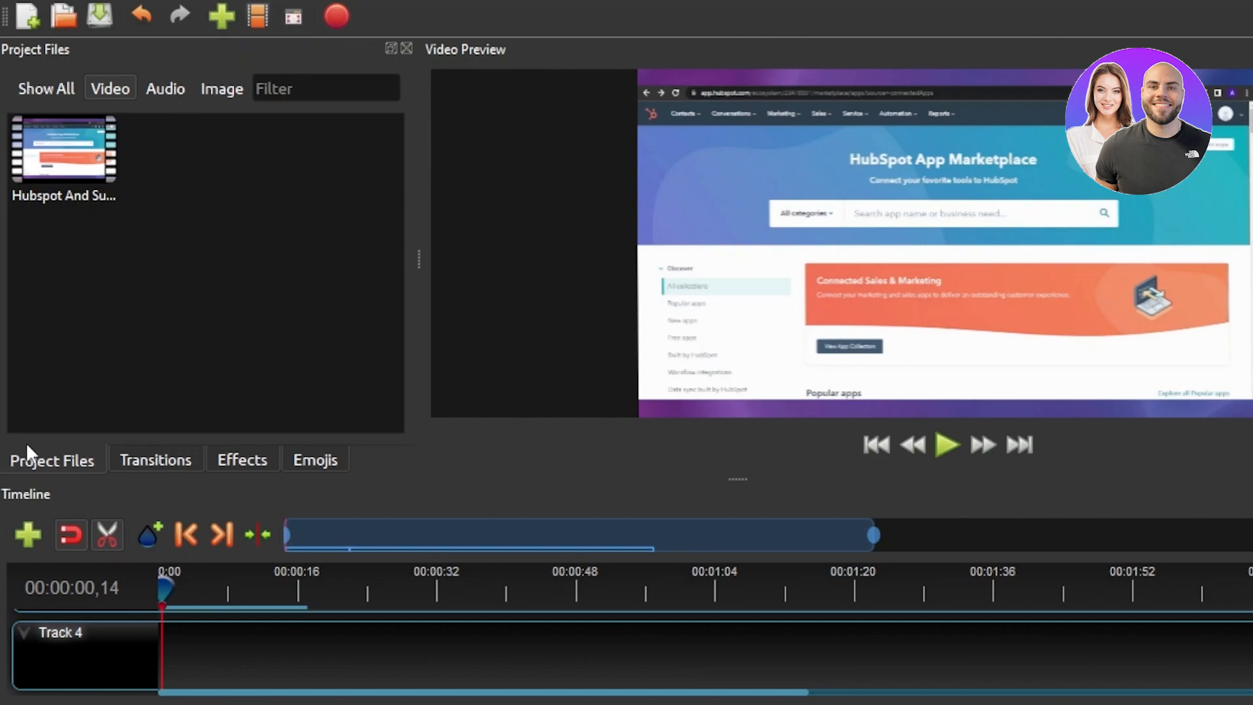
mouse_move(936, 522)
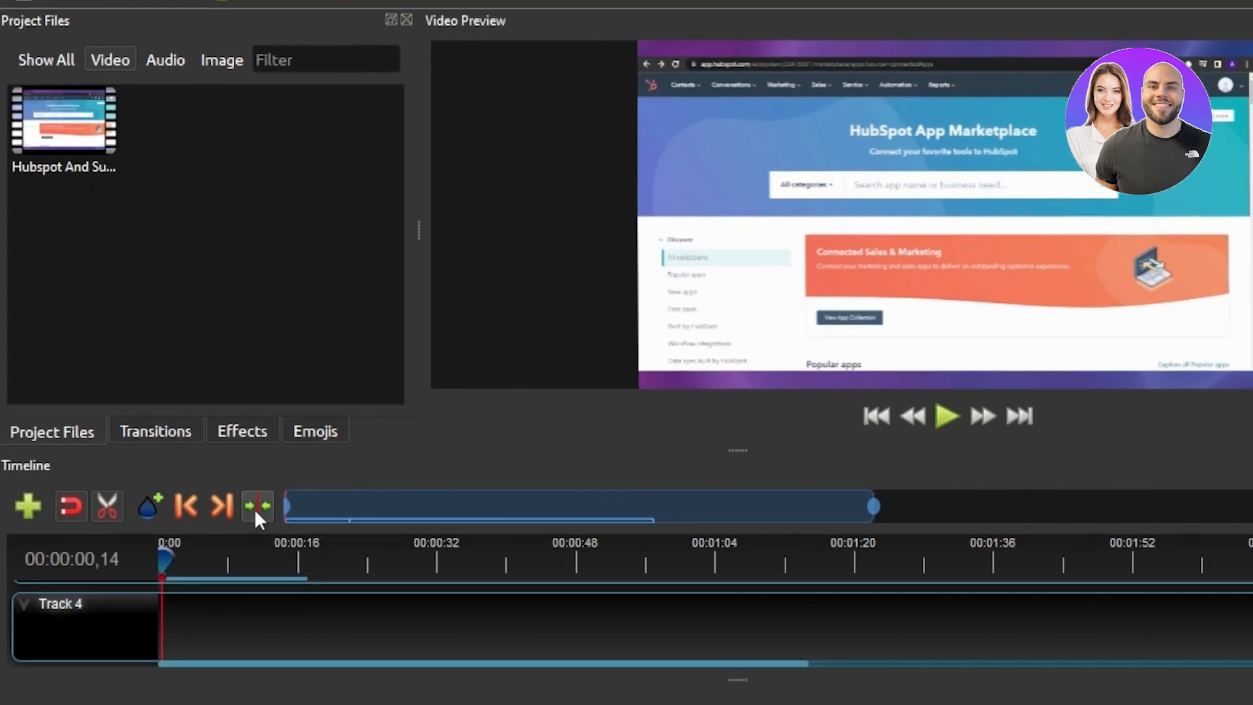
mouse_move(257, 505)
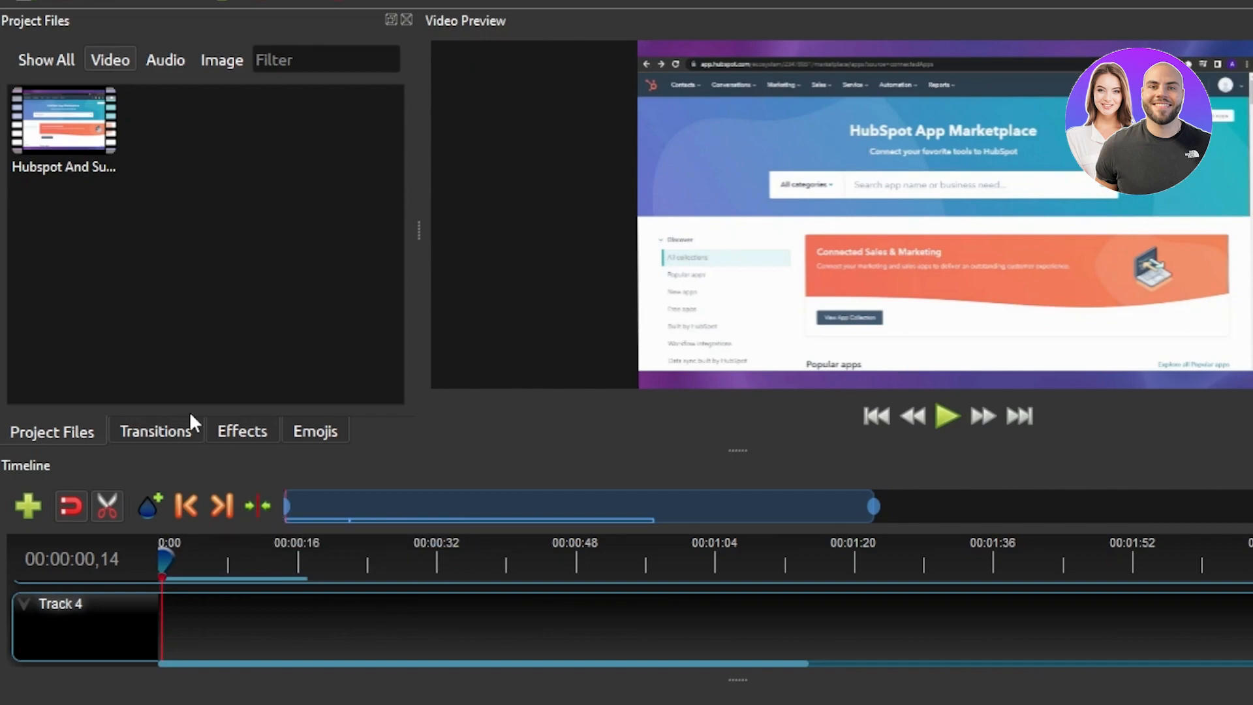
mouse_move(272, 133)
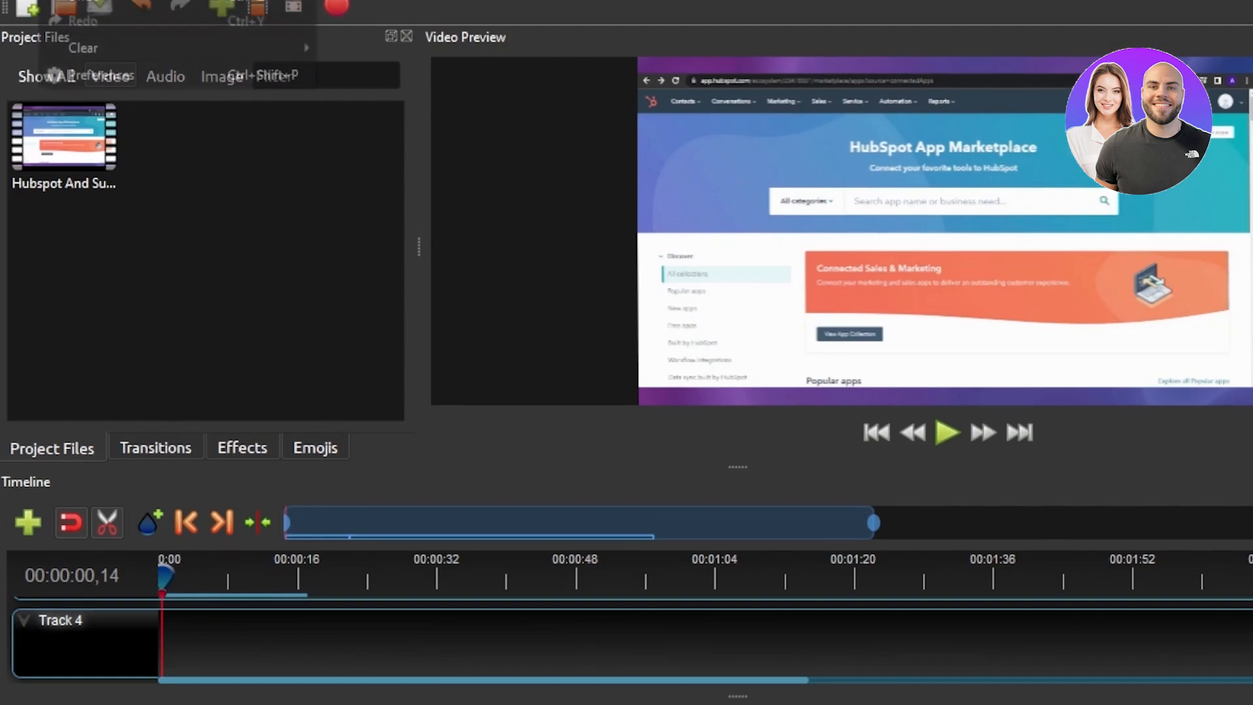
click(17, 10)
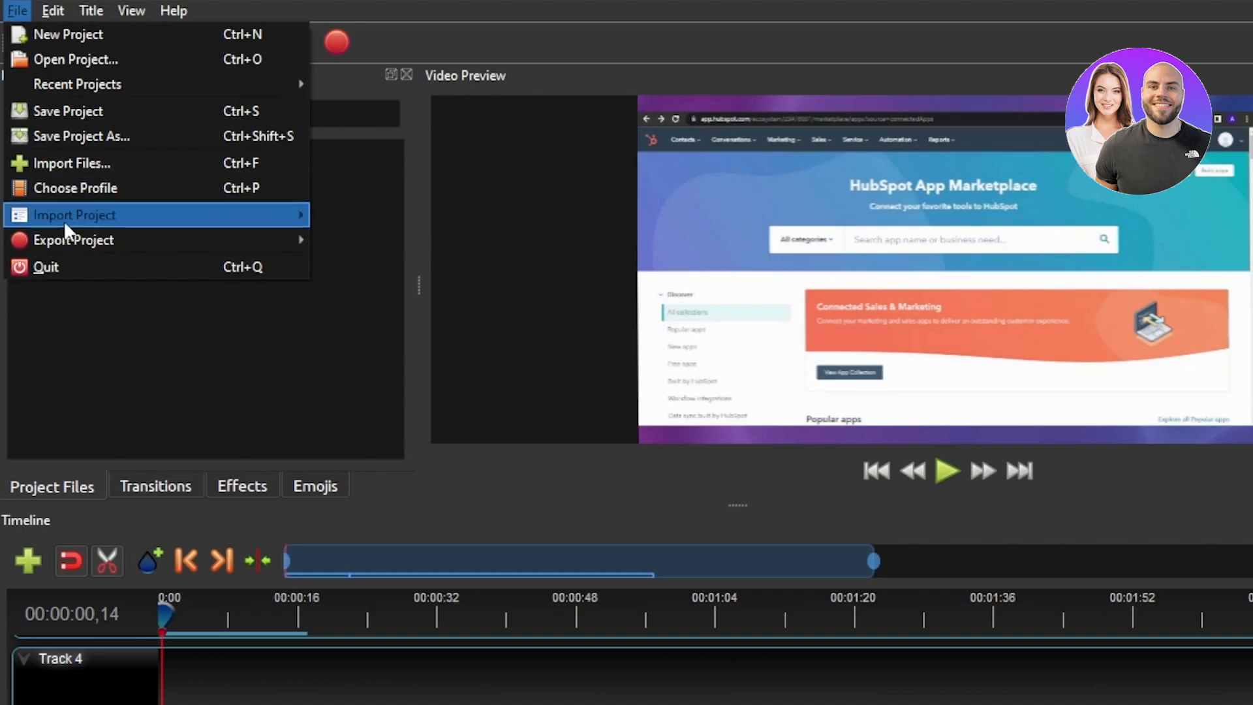
mouse_move(68, 34)
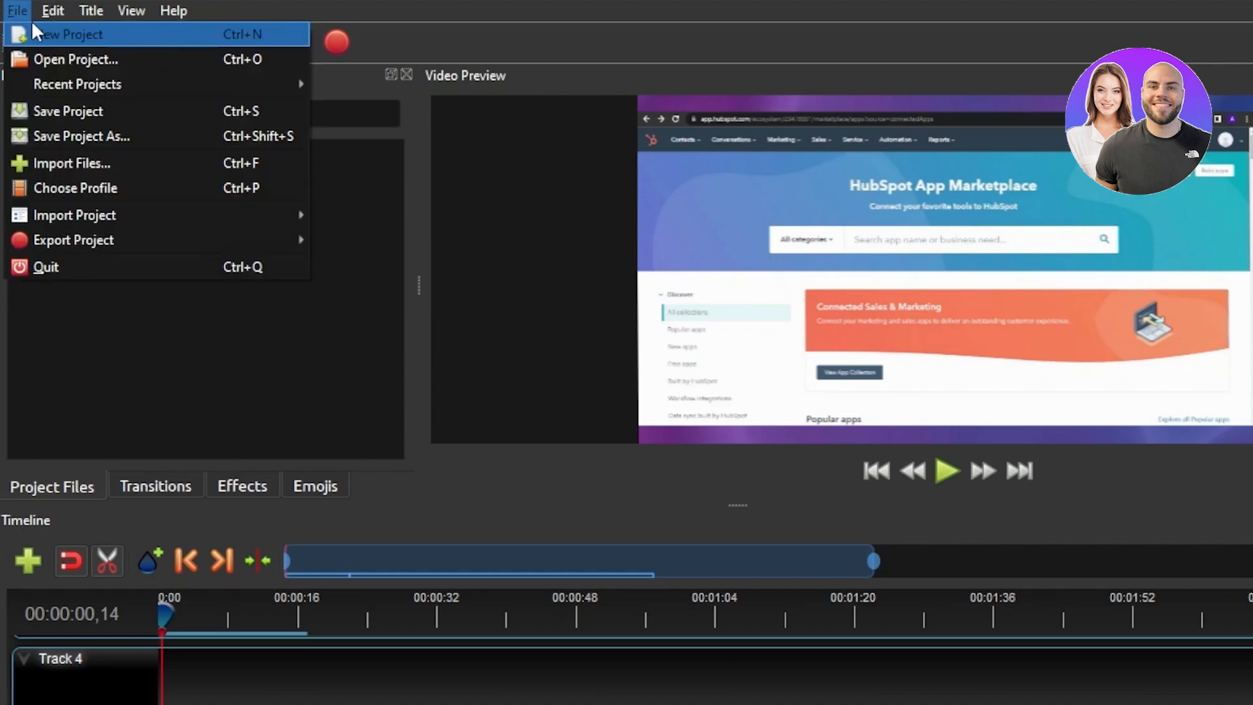
mouse_move(86, 111)
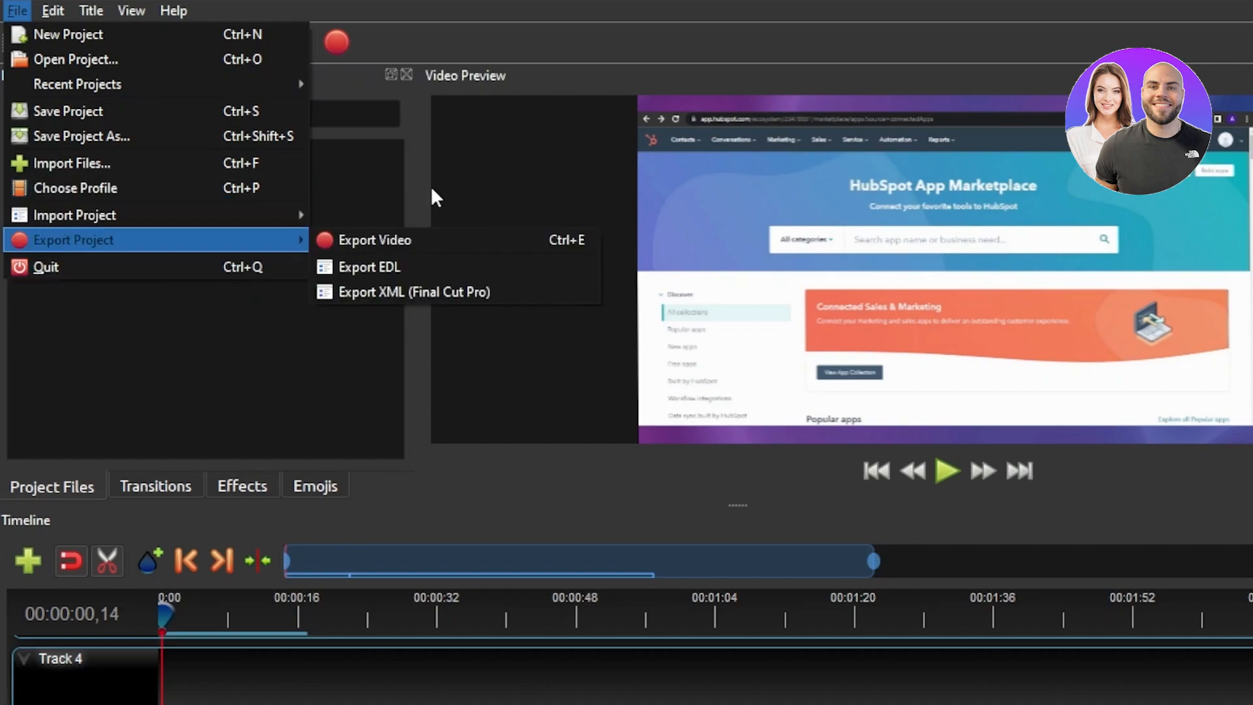
click(130, 10)
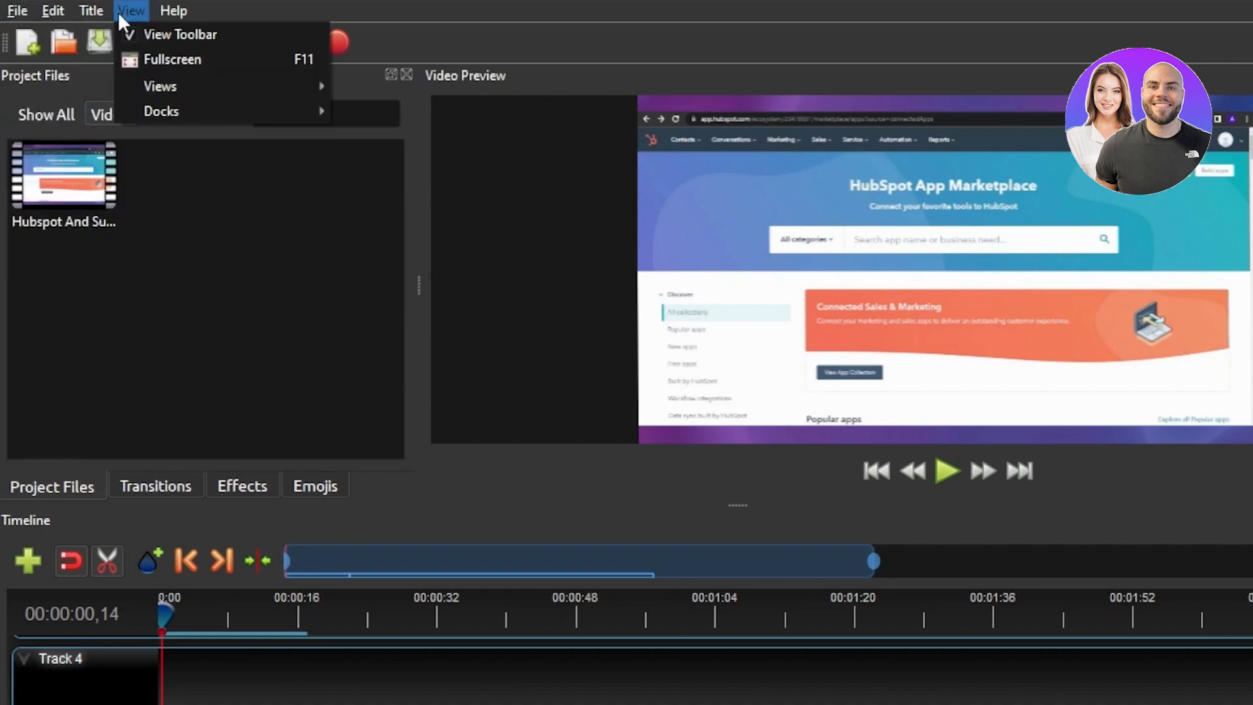
click(90, 10)
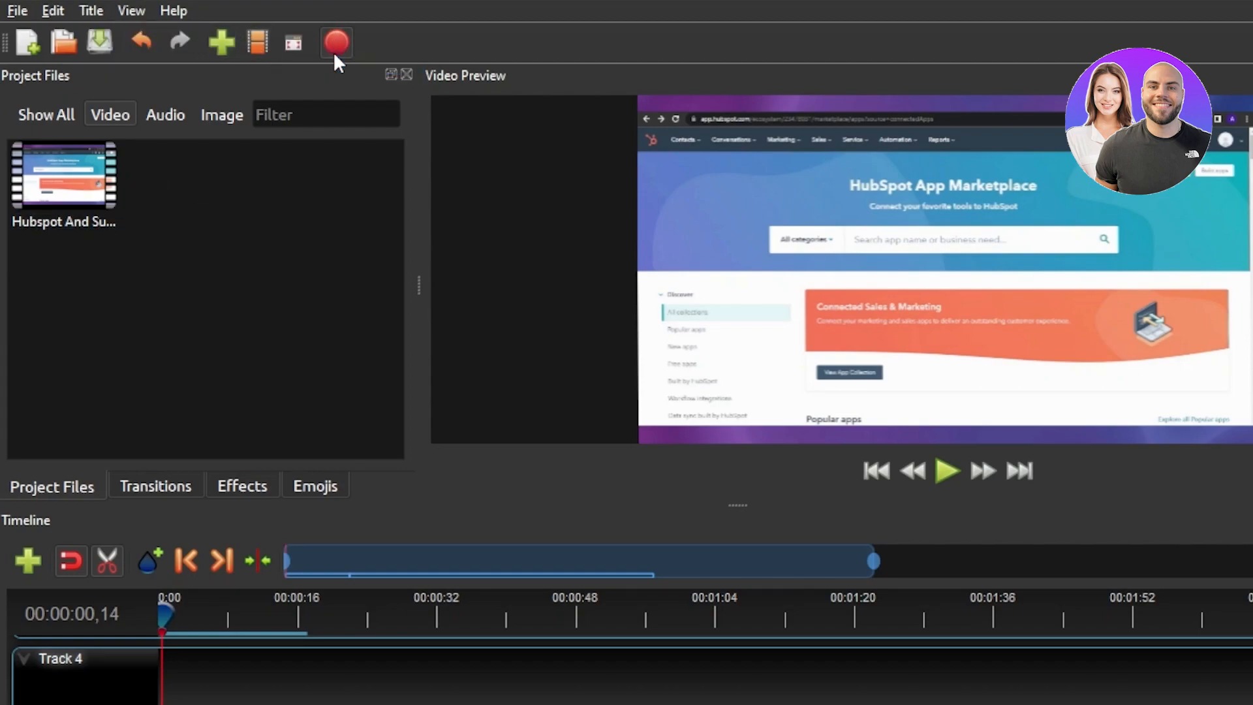
mouse_move(790, 112)
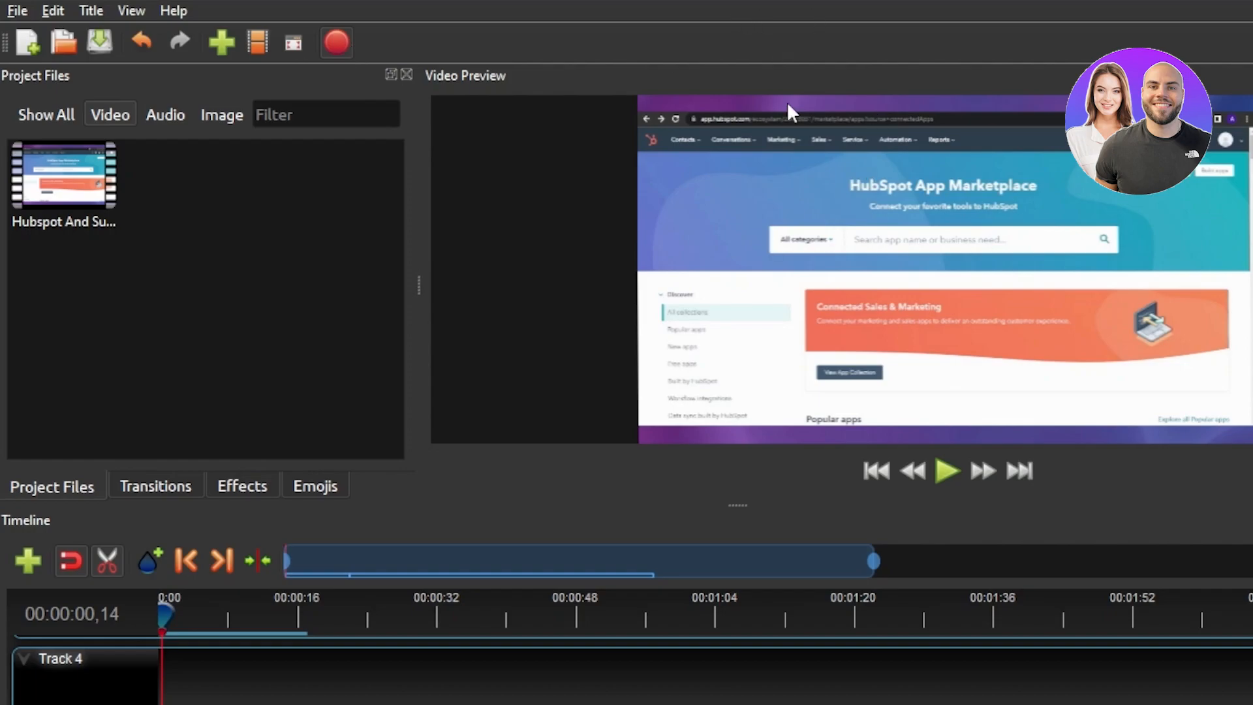
mouse_move(790, 422)
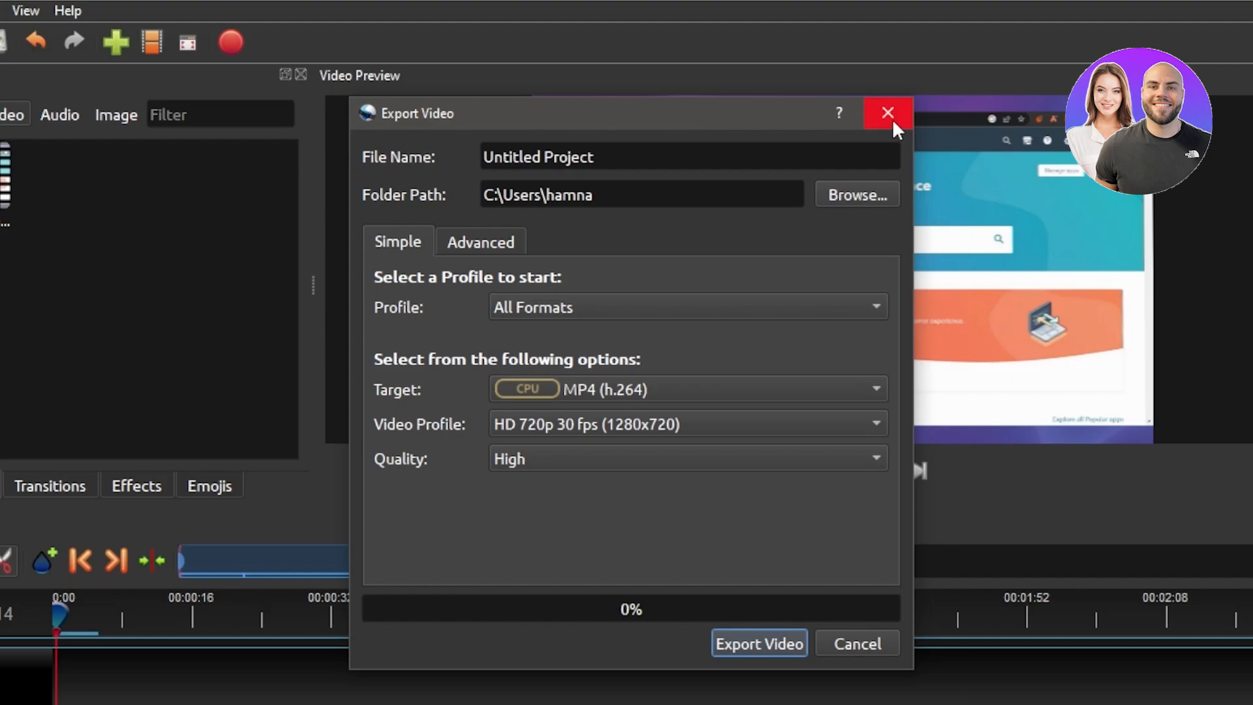
mouse_move(576, 426)
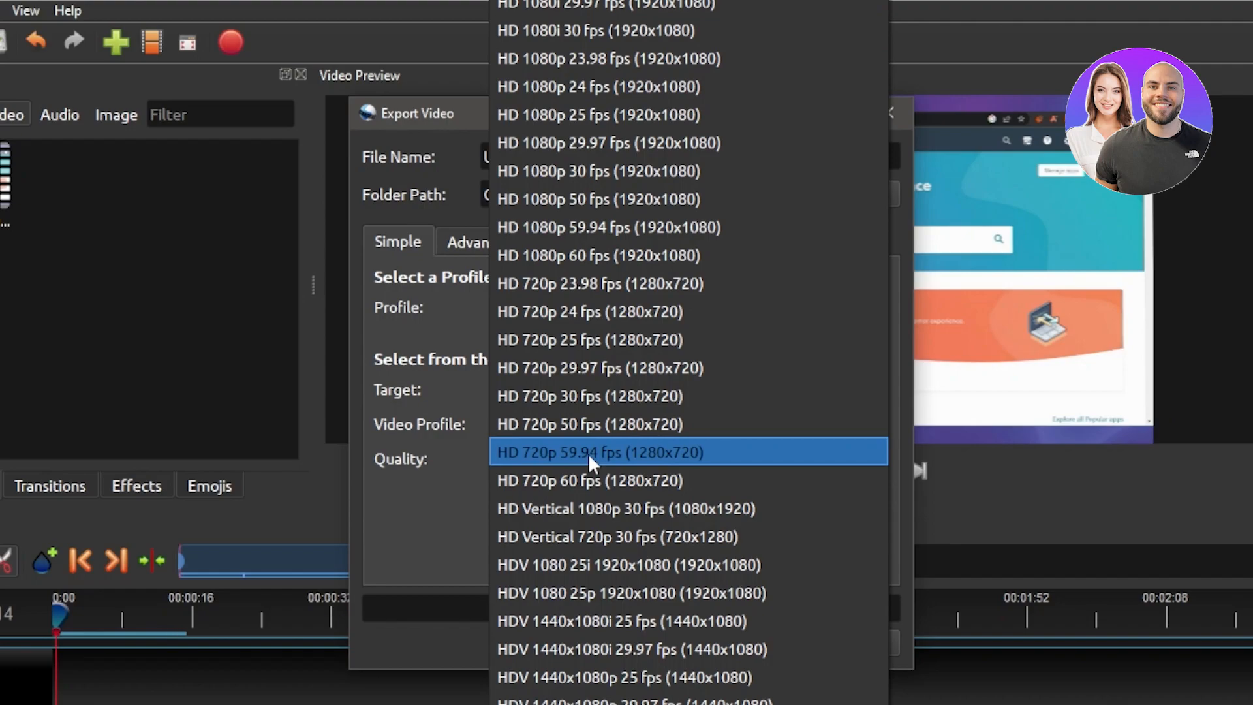
mouse_move(559, 8)
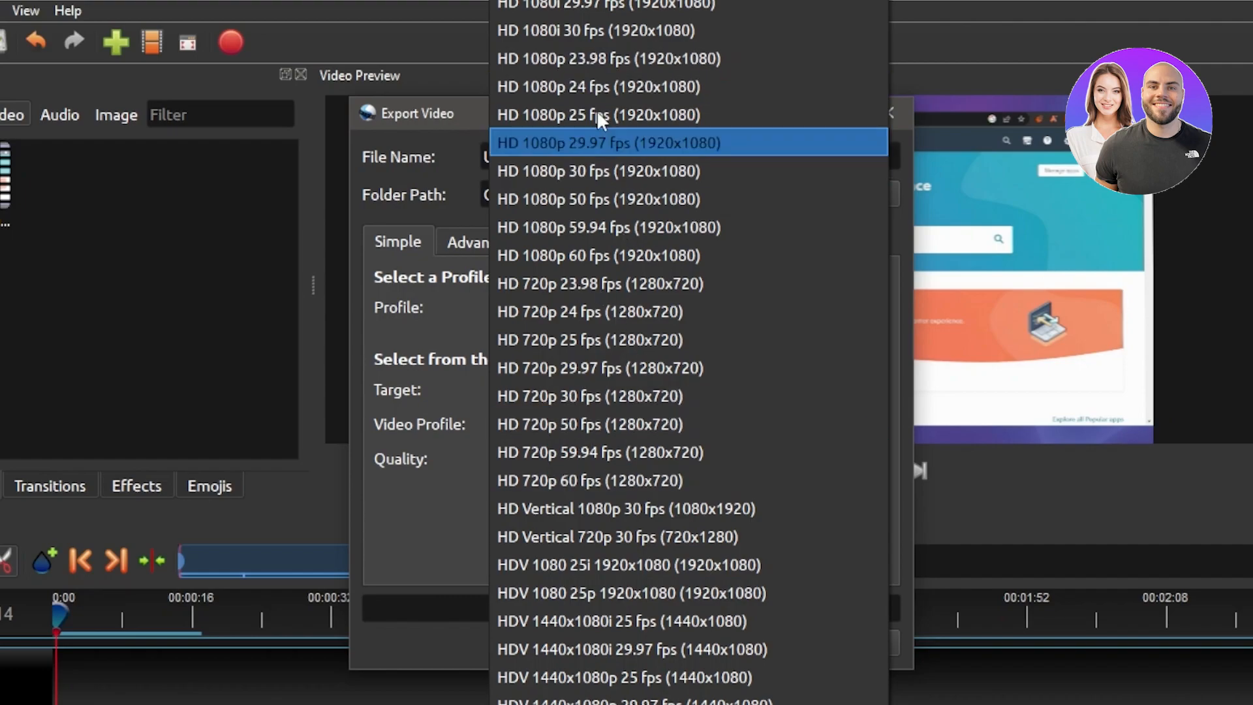
mouse_move(552, 32)
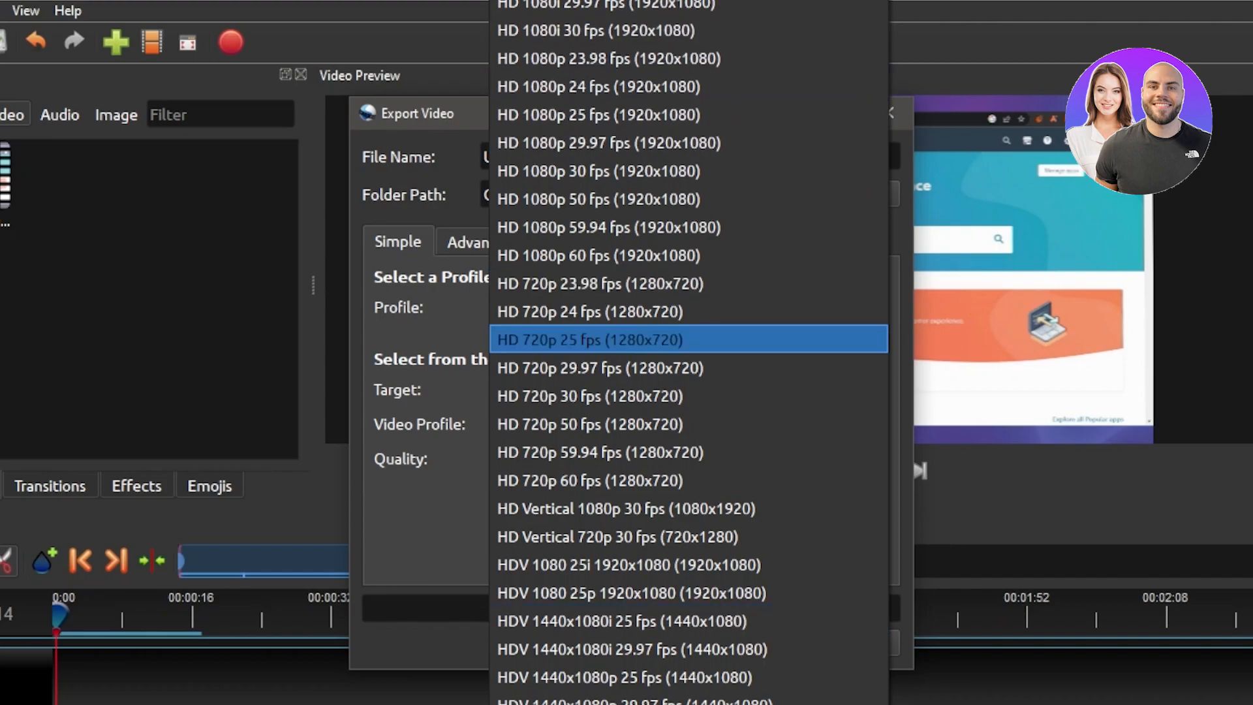
Step: Keep MP4 at HD 720p 30 fps, set Quality to High, and cancel the export
click(589, 396)
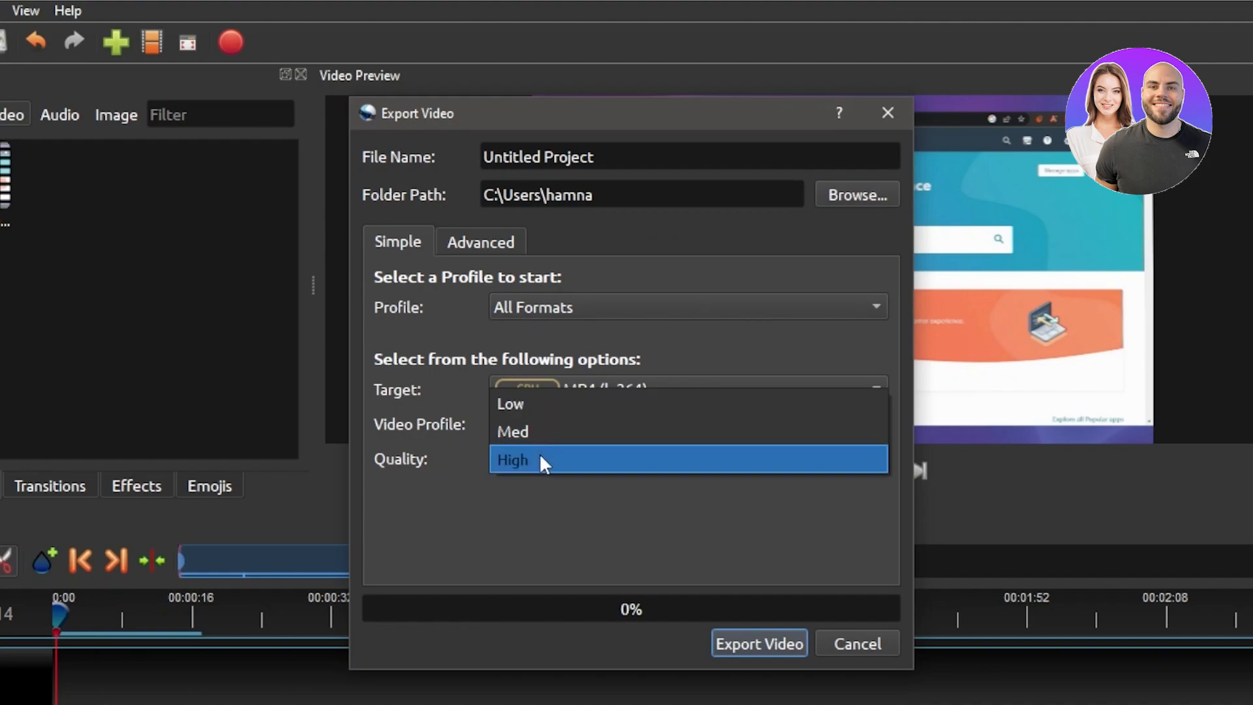
click(512, 459)
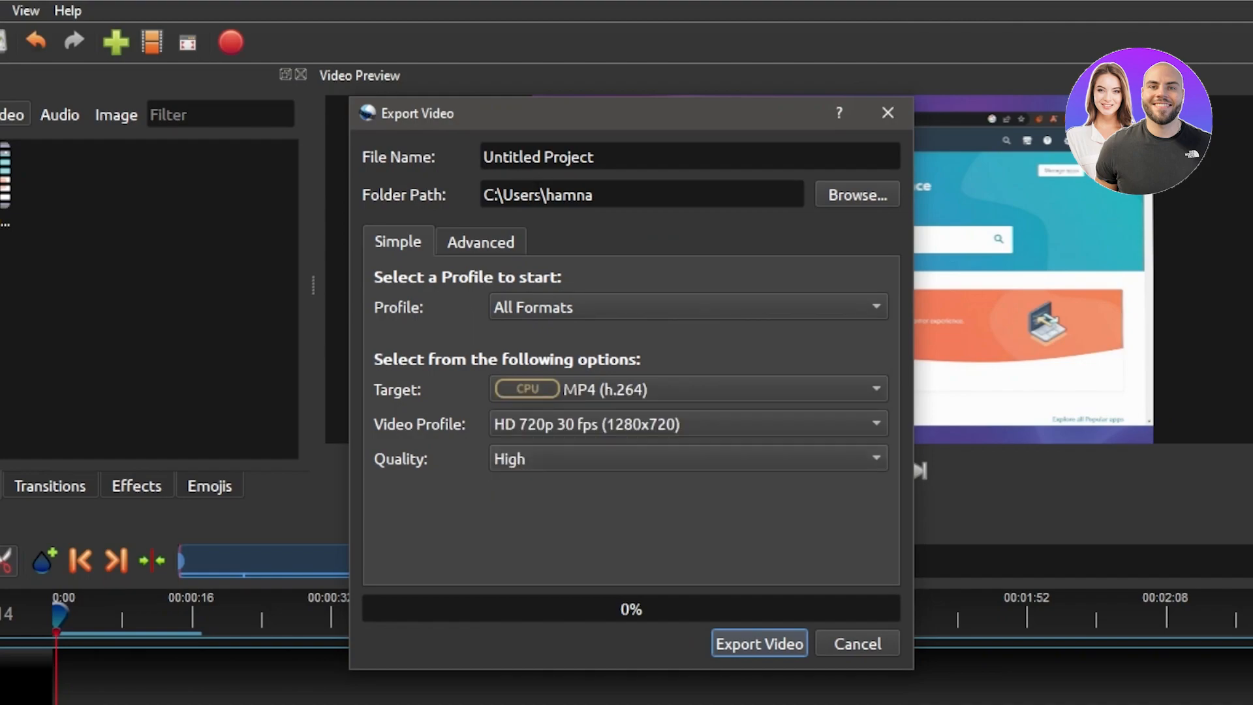
mouse_move(854, 612)
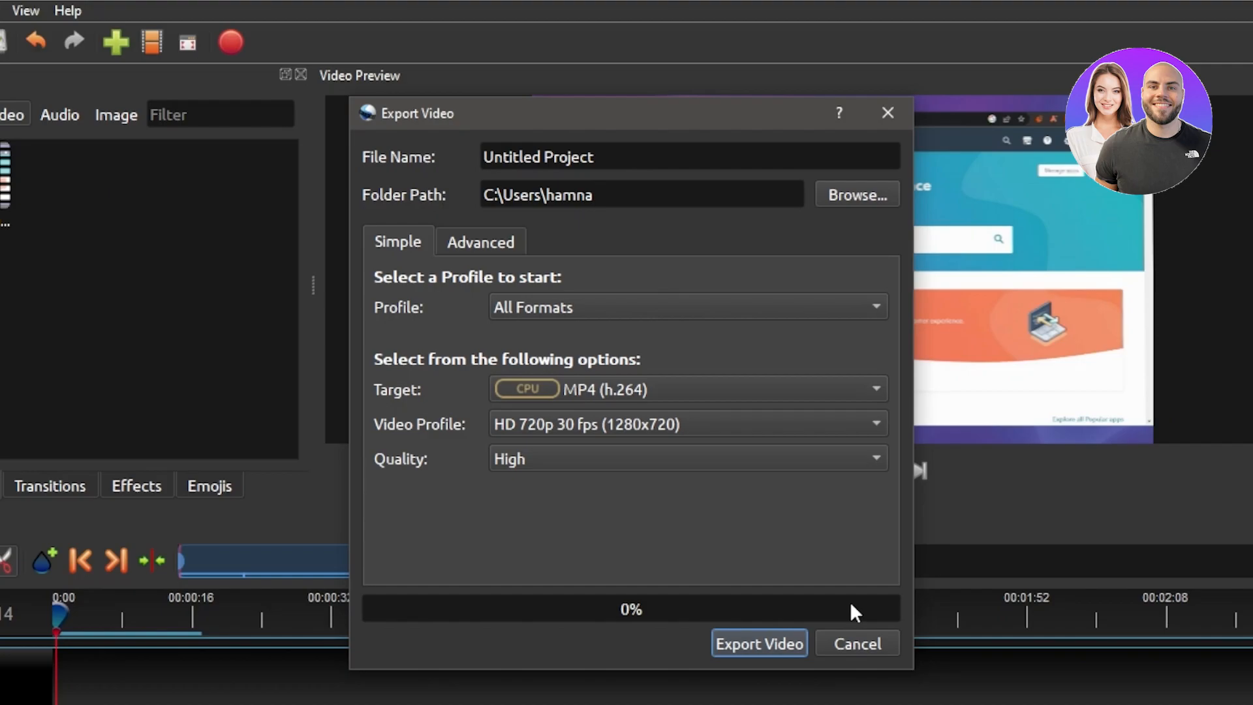
click(854, 642)
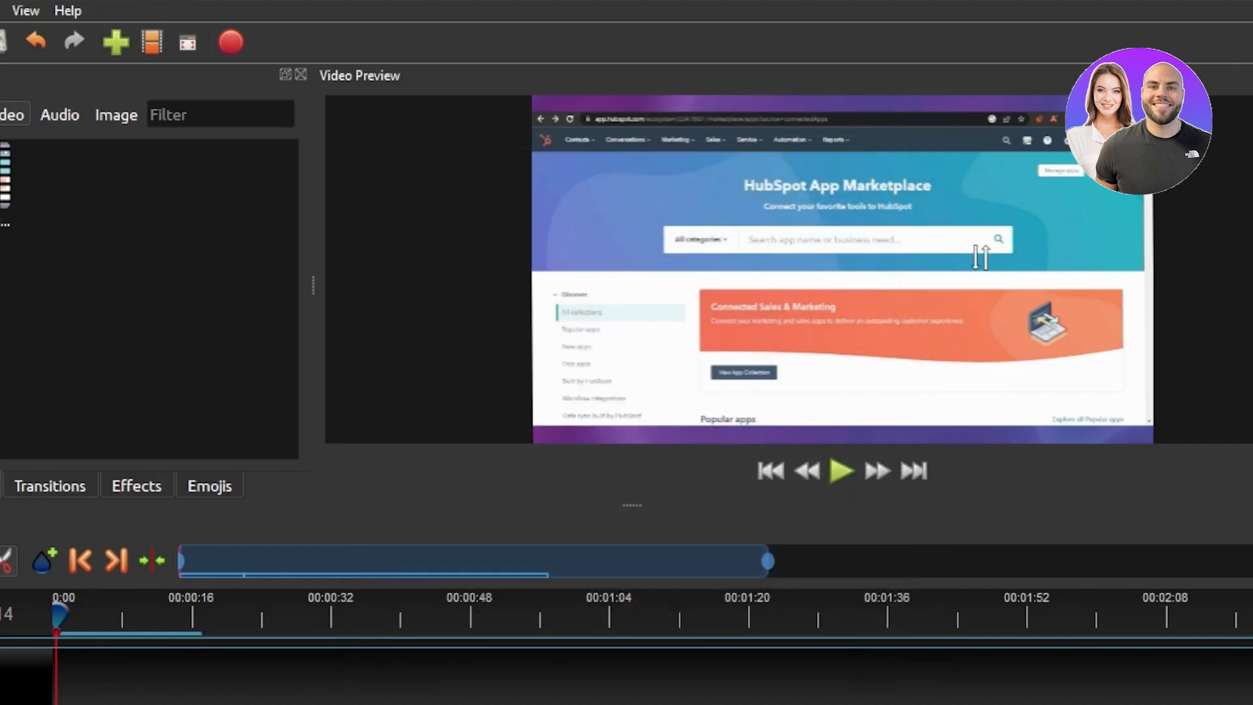
mouse_move(324, 358)
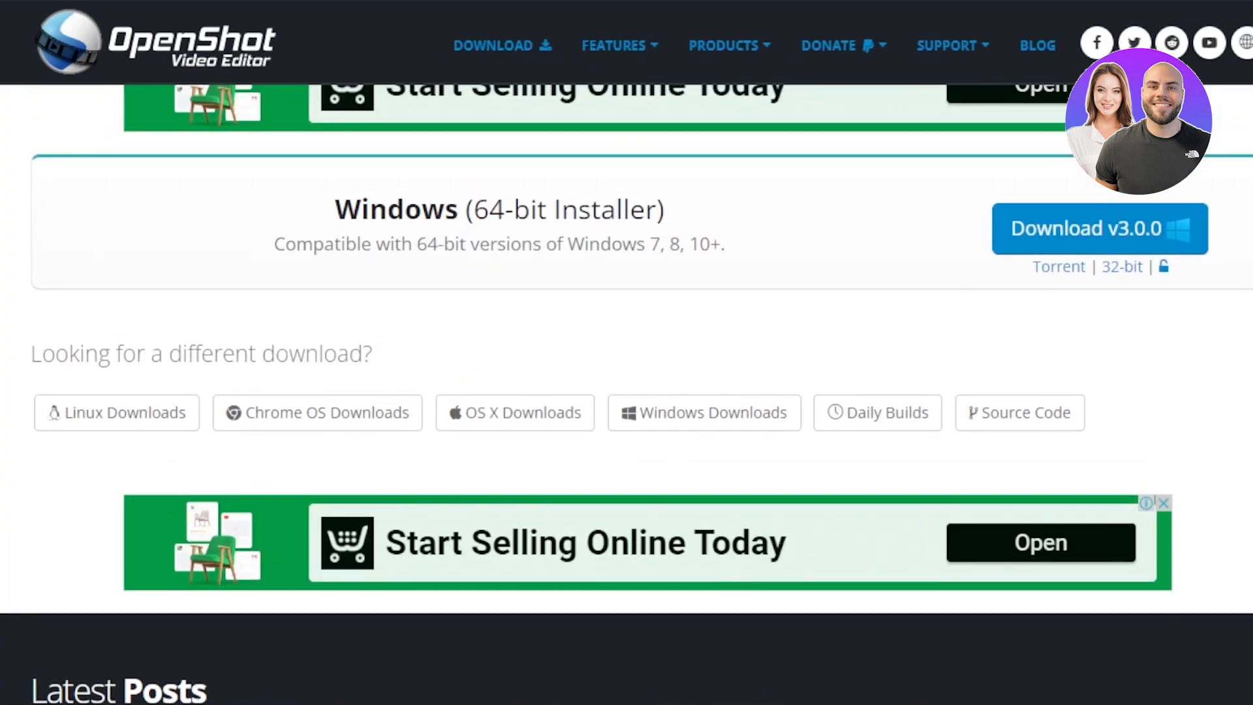
Step: In Chrome, scroll openshot.org/download down to Latest Posts and back to the top
scroll(up, 3)
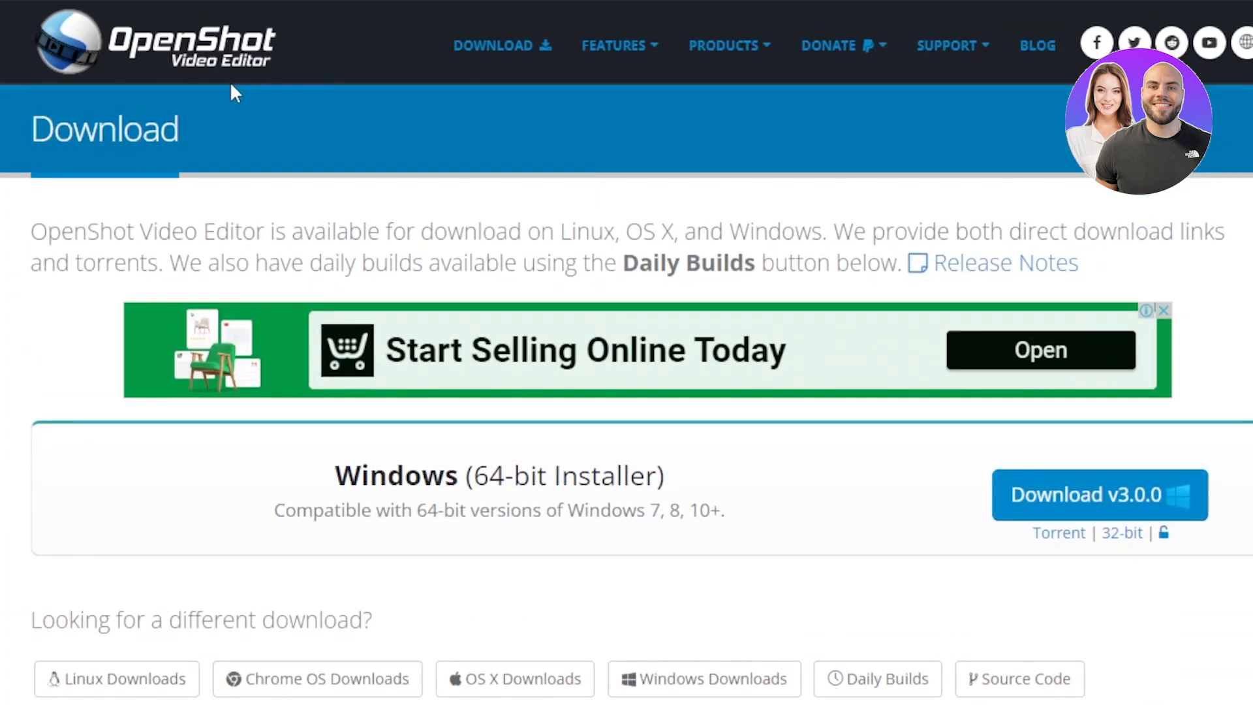
mouse_move(76, 64)
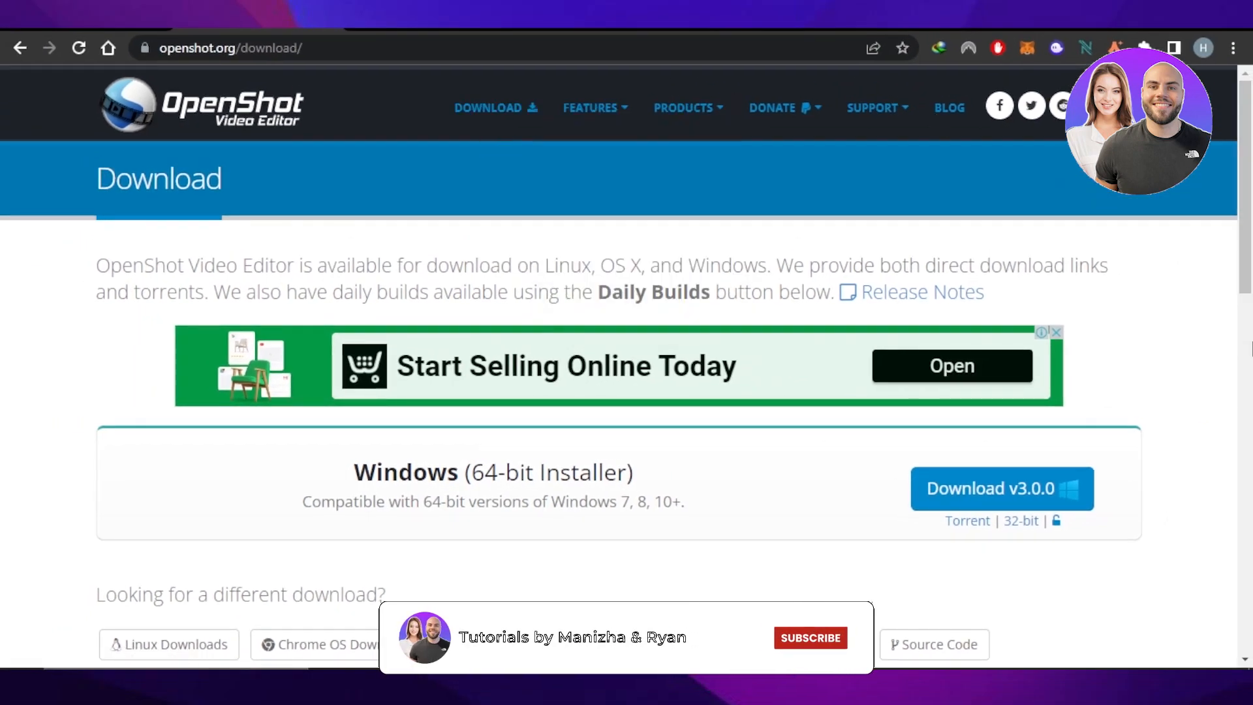
scroll(down, 3)
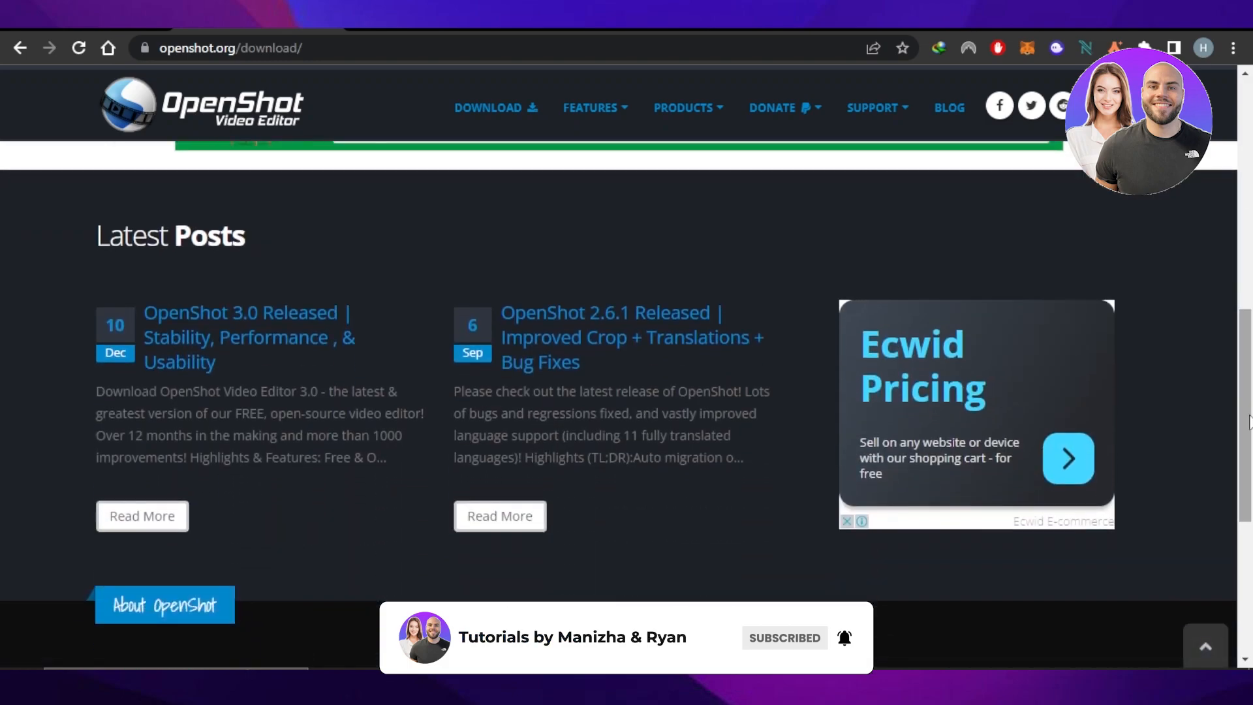
scroll(up, 3)
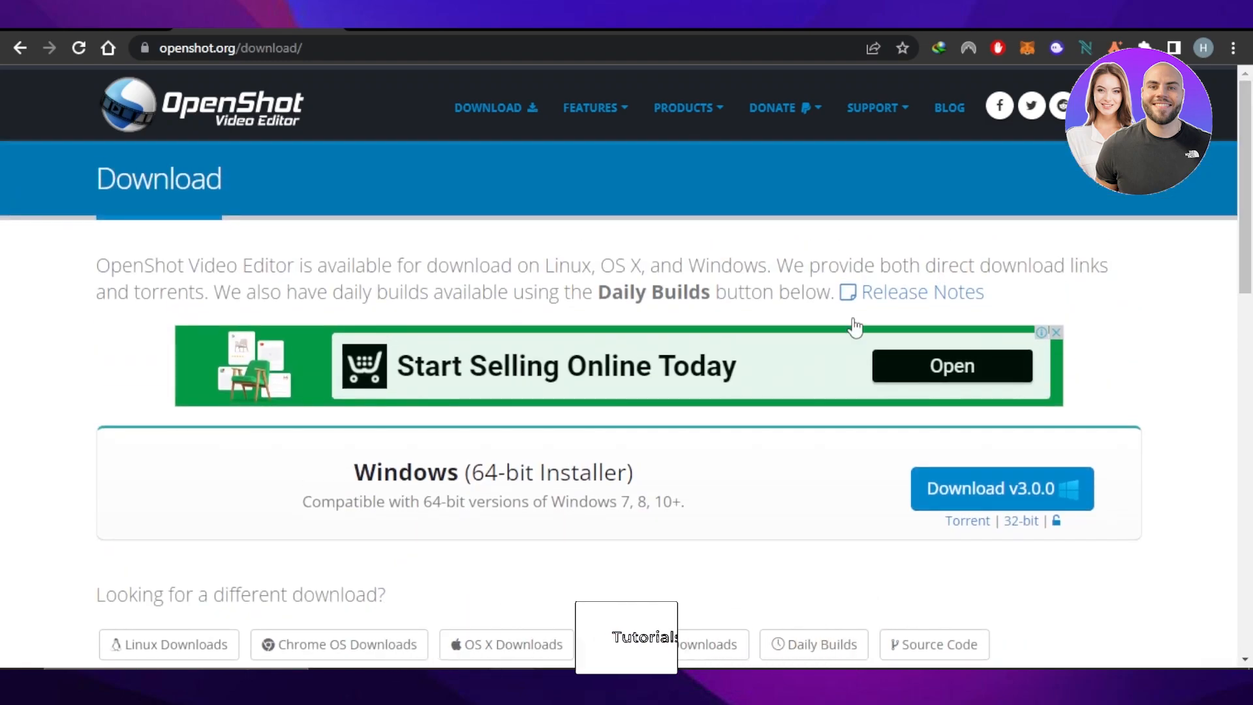